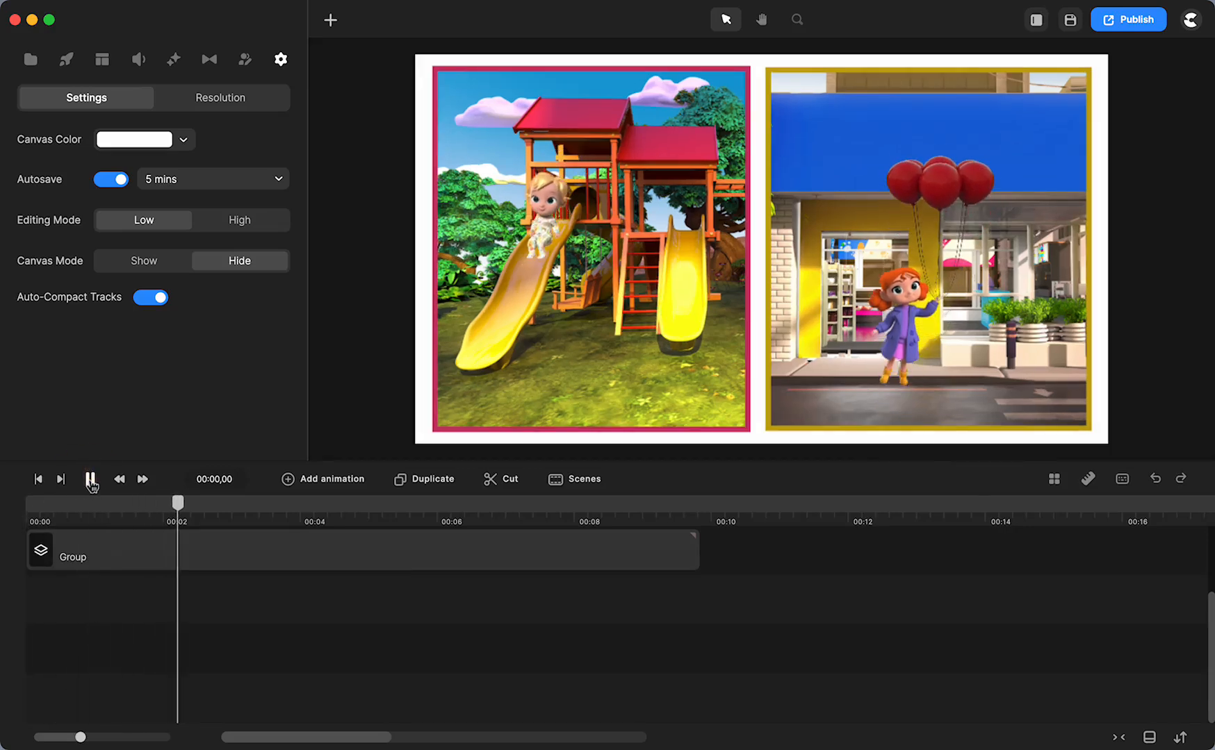
Pause the preview, select the playground panel's group and open it for editing.
left_click(89, 478)
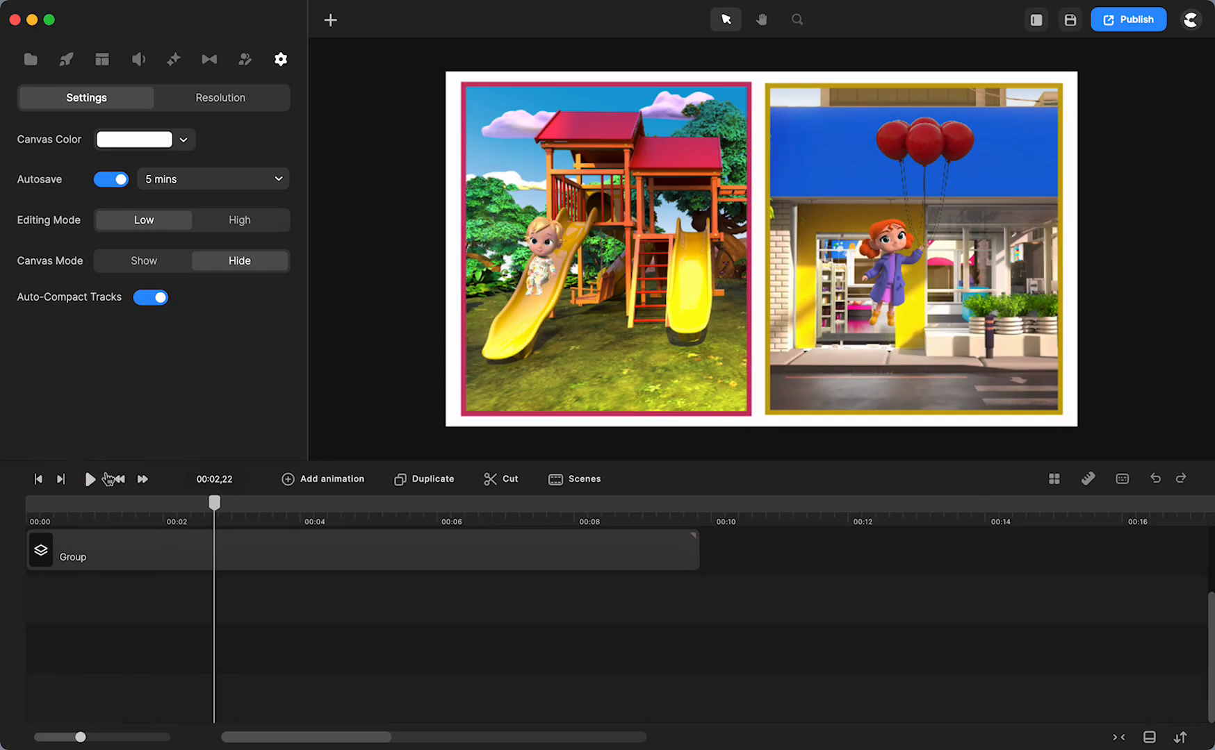
left_click(89, 479)
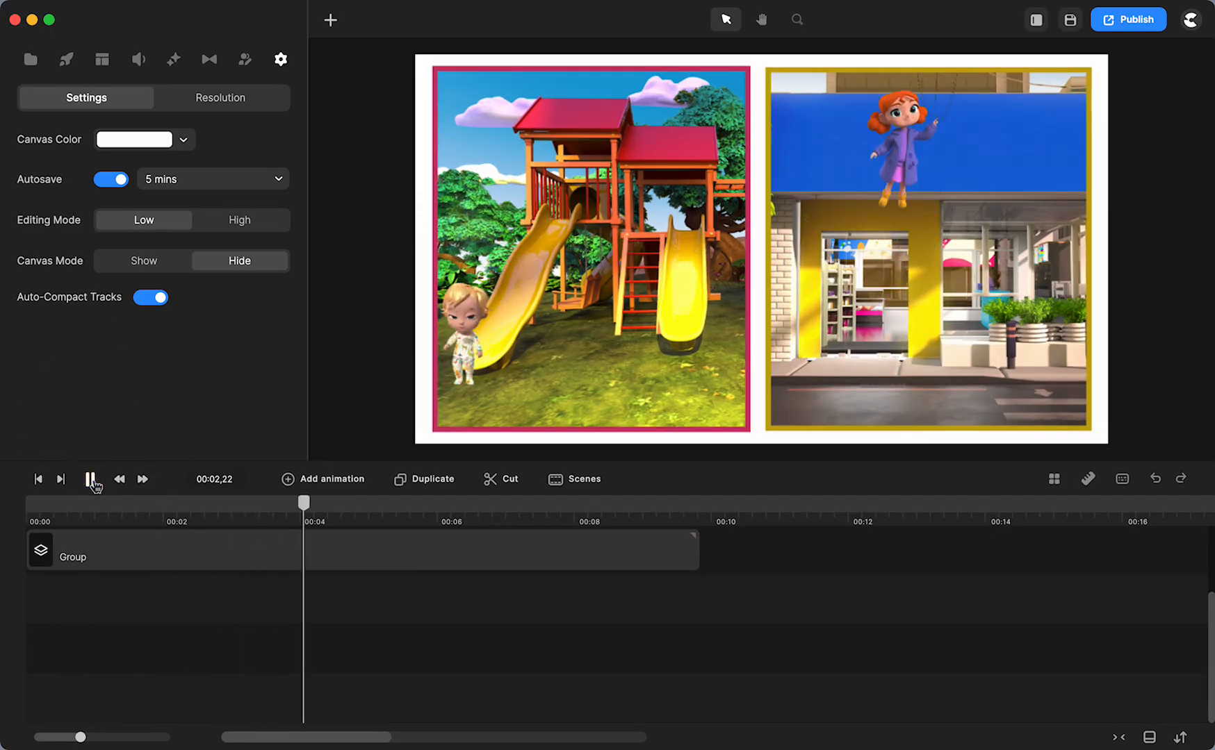
left_click(93, 479)
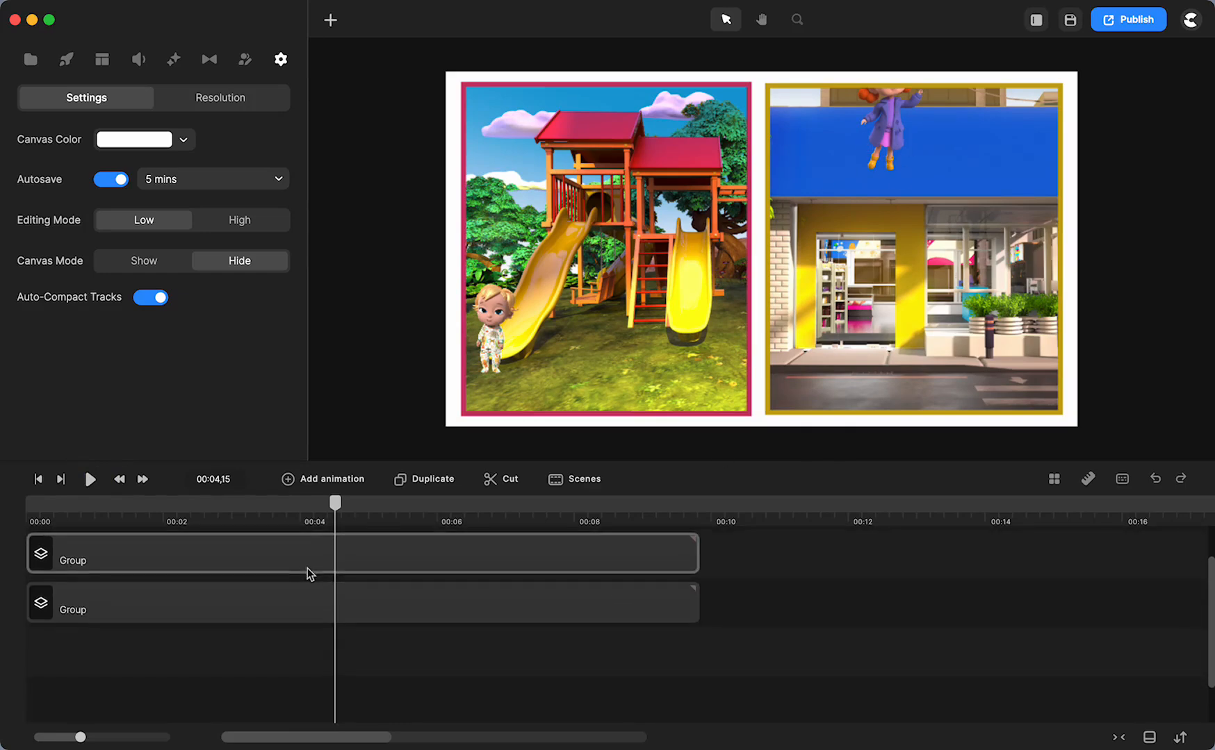
left_click(310, 602)
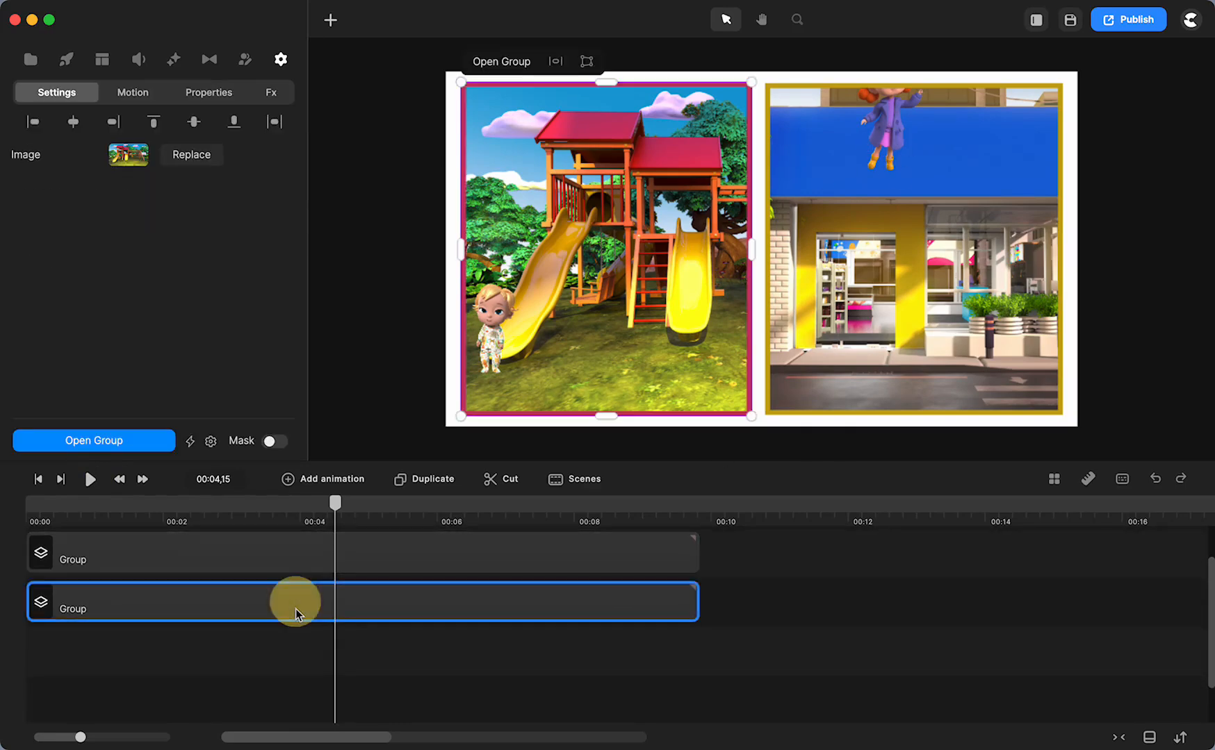
left_click(424, 479)
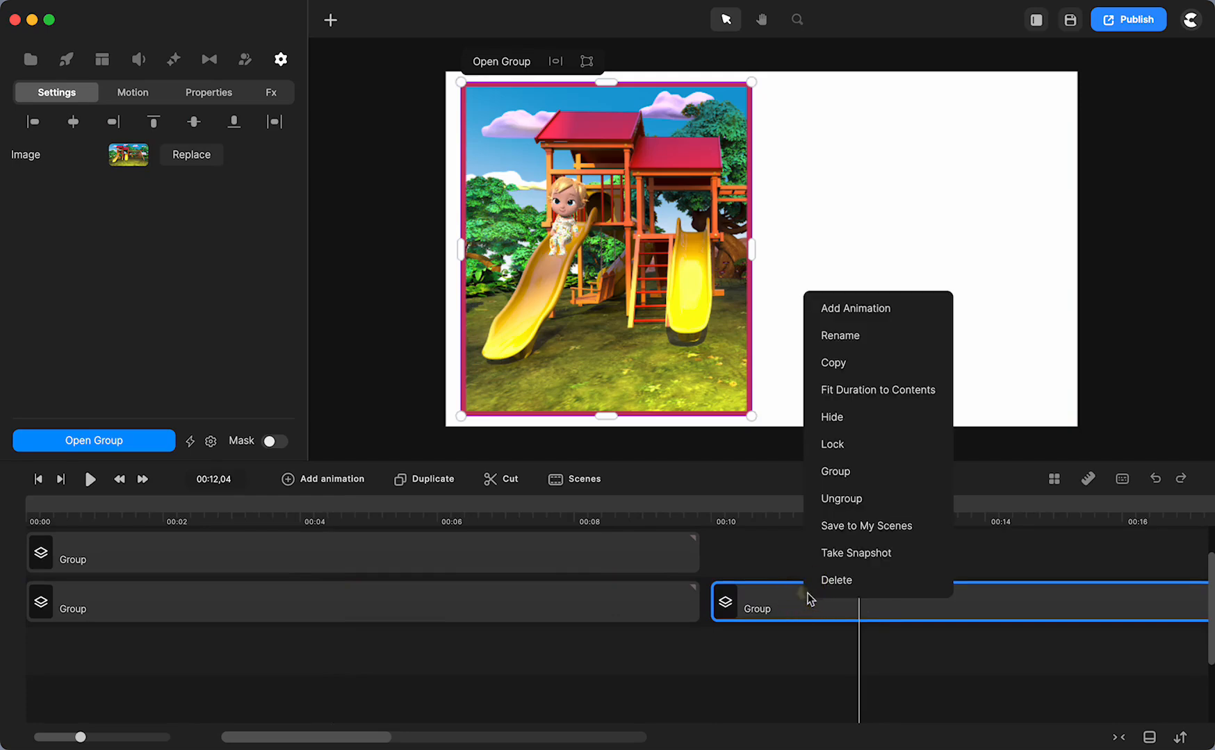
Ungroup the playground contents and review the baby's animation and easing settings.
left_click(842, 498)
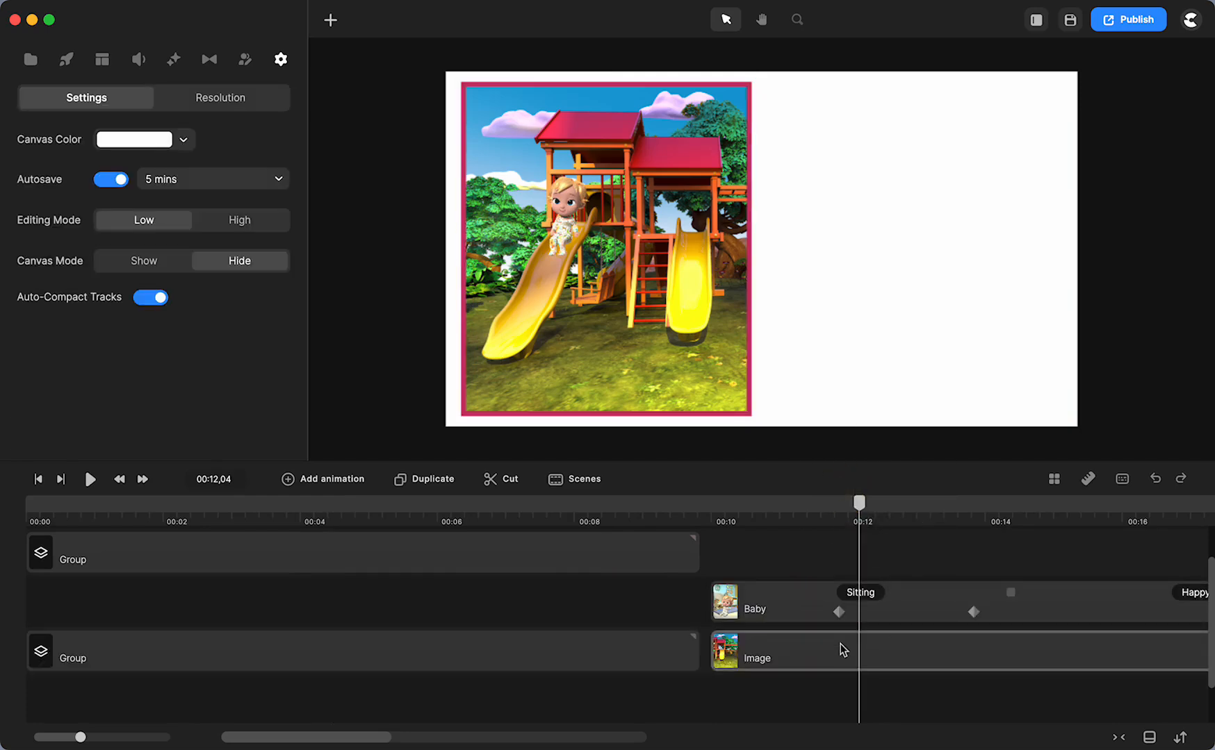
mouse_move(768, 667)
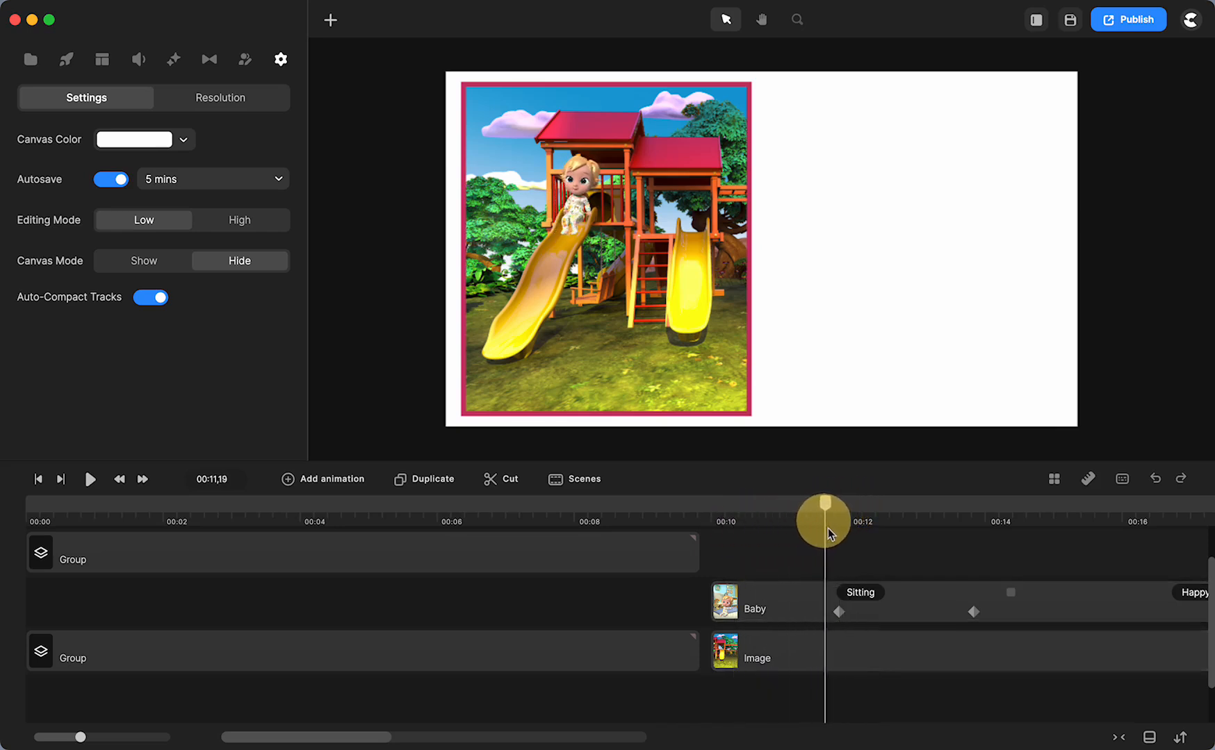
left_click(901, 619)
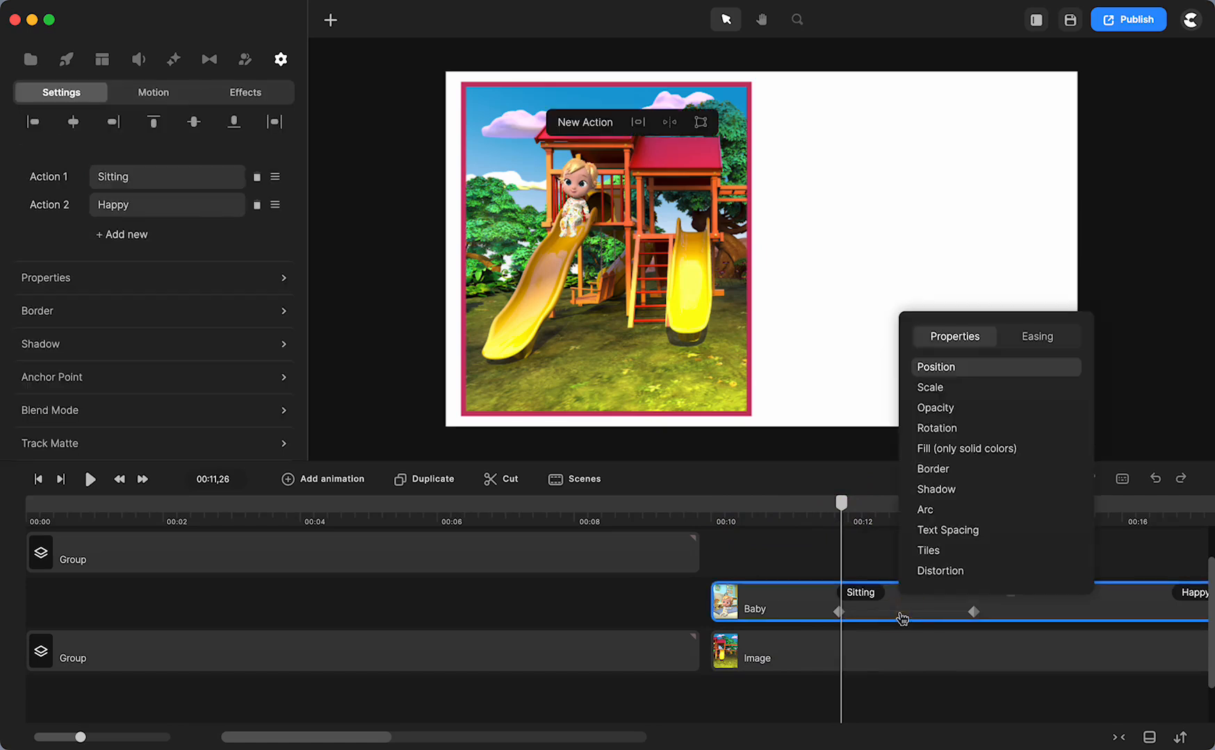
mouse_move(1038, 337)
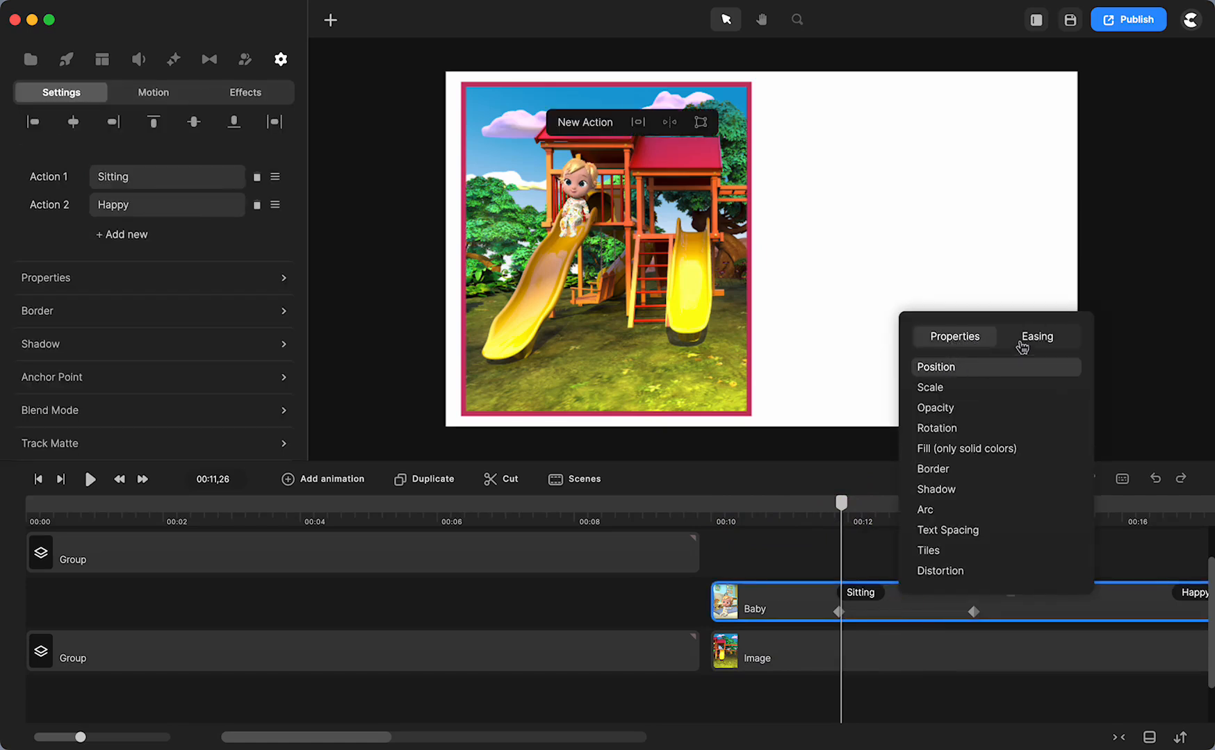
left_click(1036, 339)
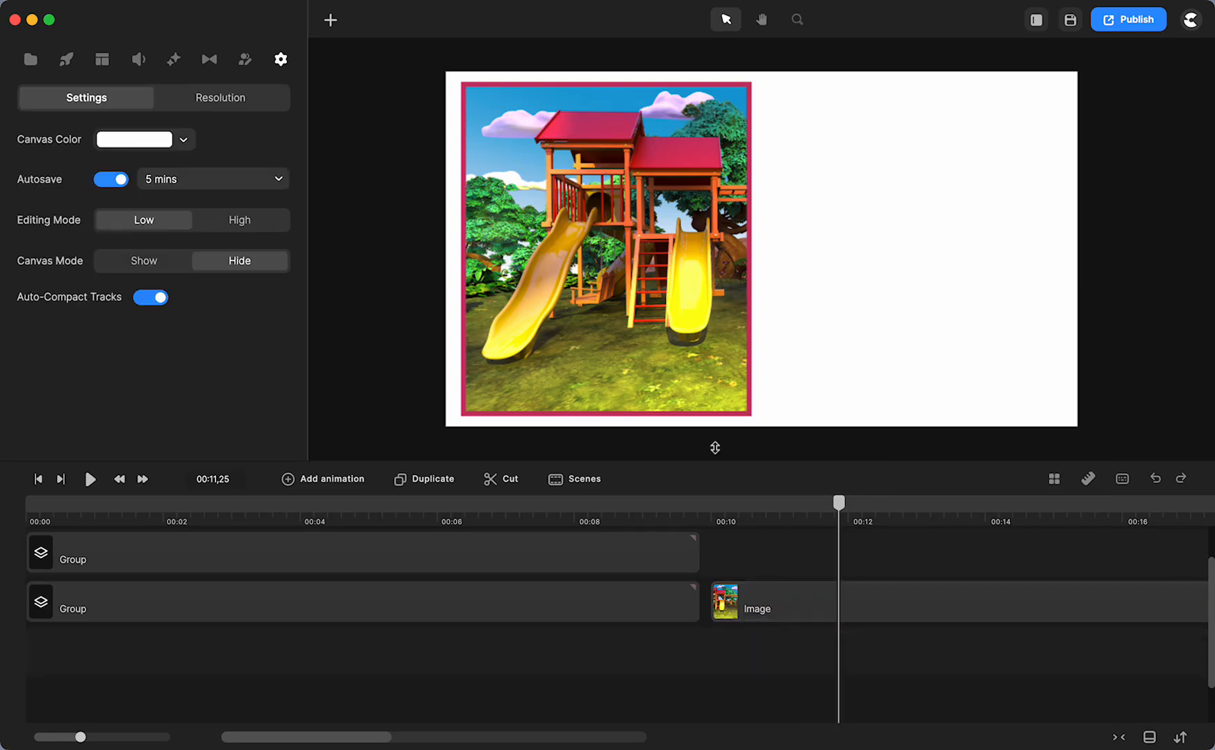
Add the 3D baby character from the Elements > Characters library by searching 'baby'.
left_click(66, 59)
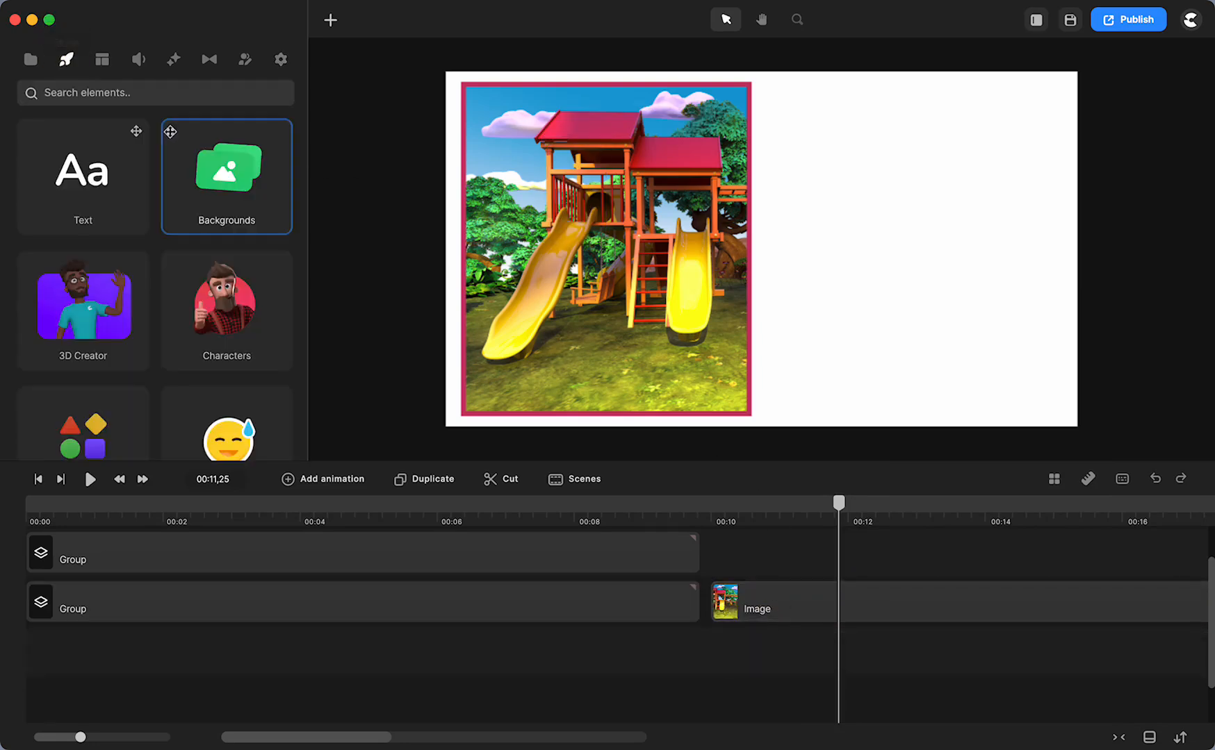
left_click(227, 310)
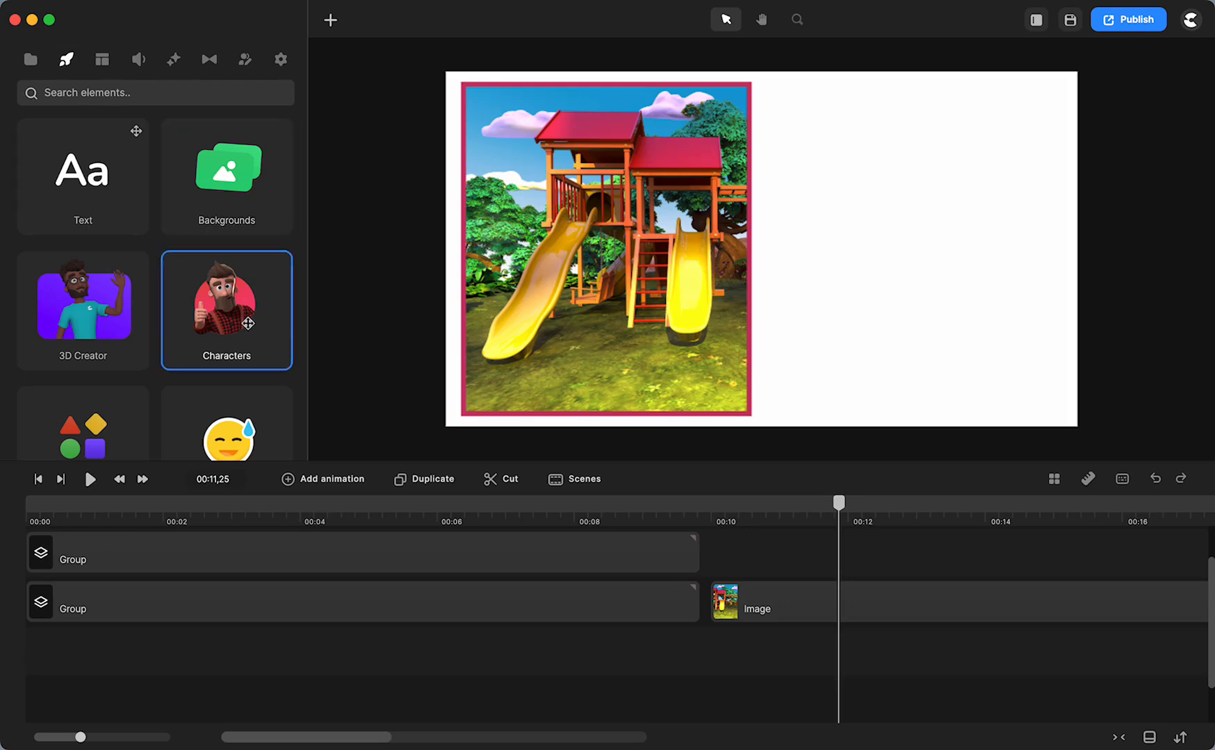
type("baby")
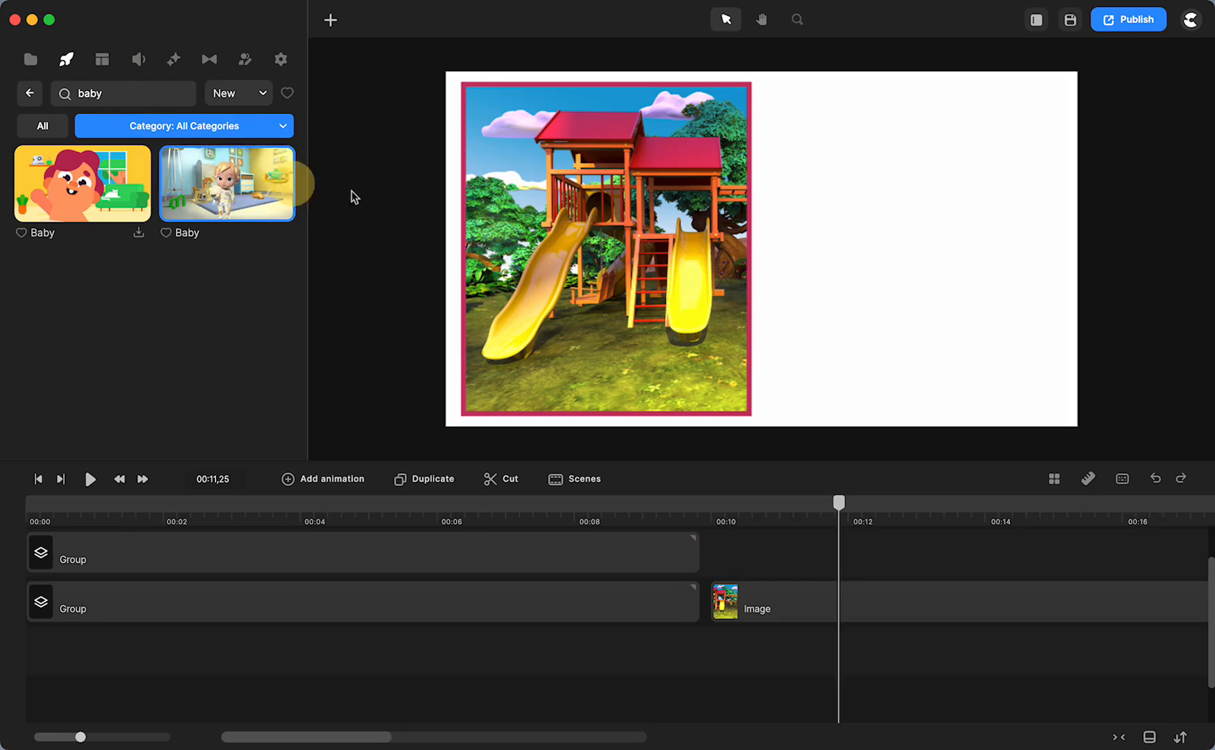
double_click(227, 183)
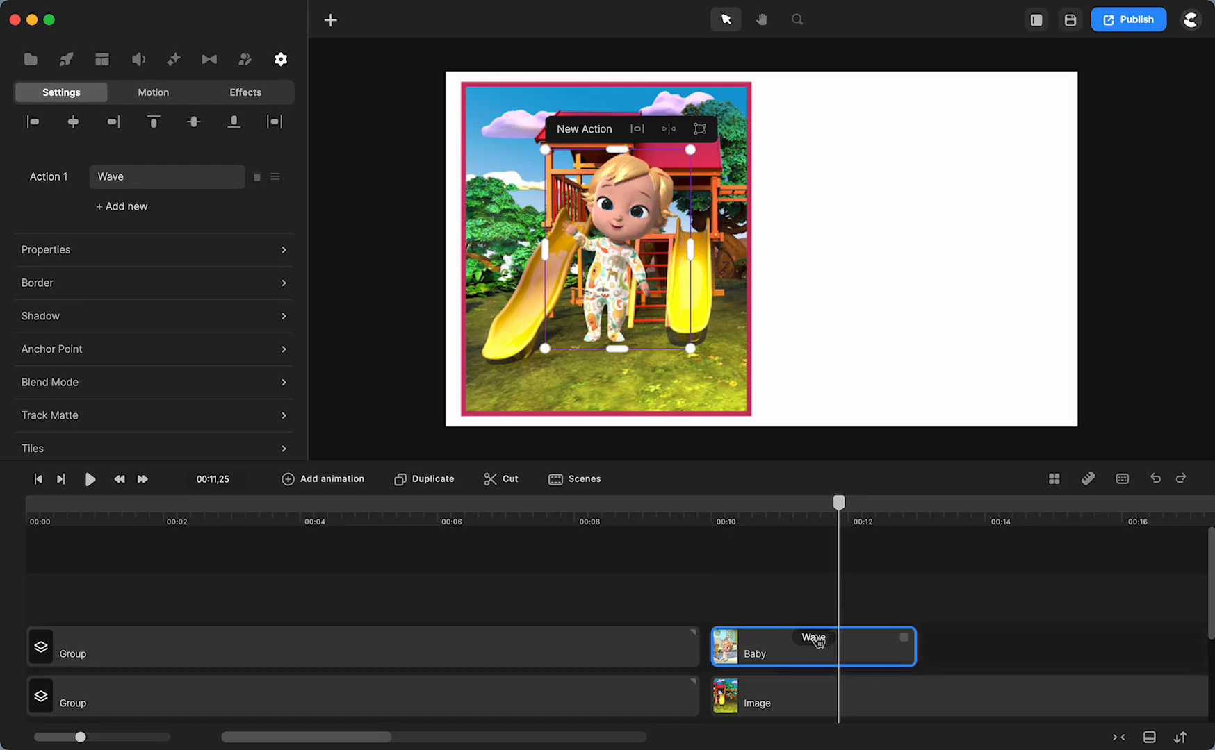
Set the baby's actions to Sitting then Happy and align the playhead with its clip near 10 seconds.
left_click(165, 177)
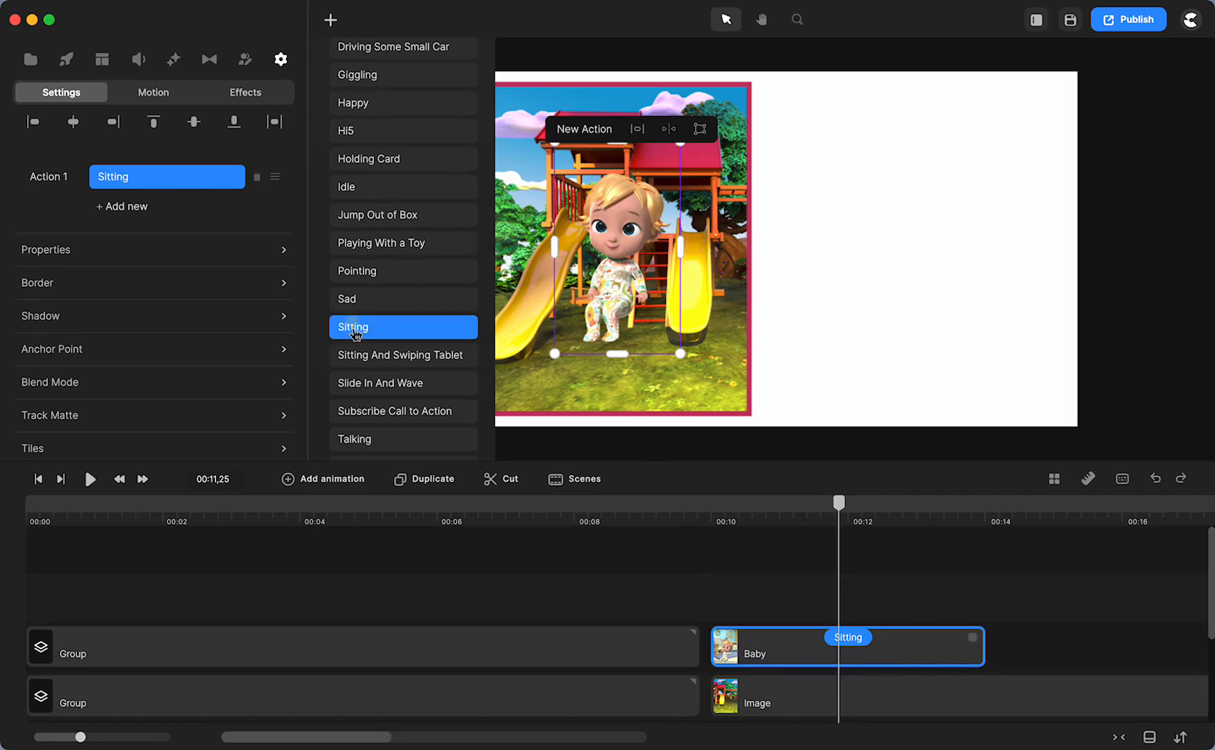
mouse_move(129, 214)
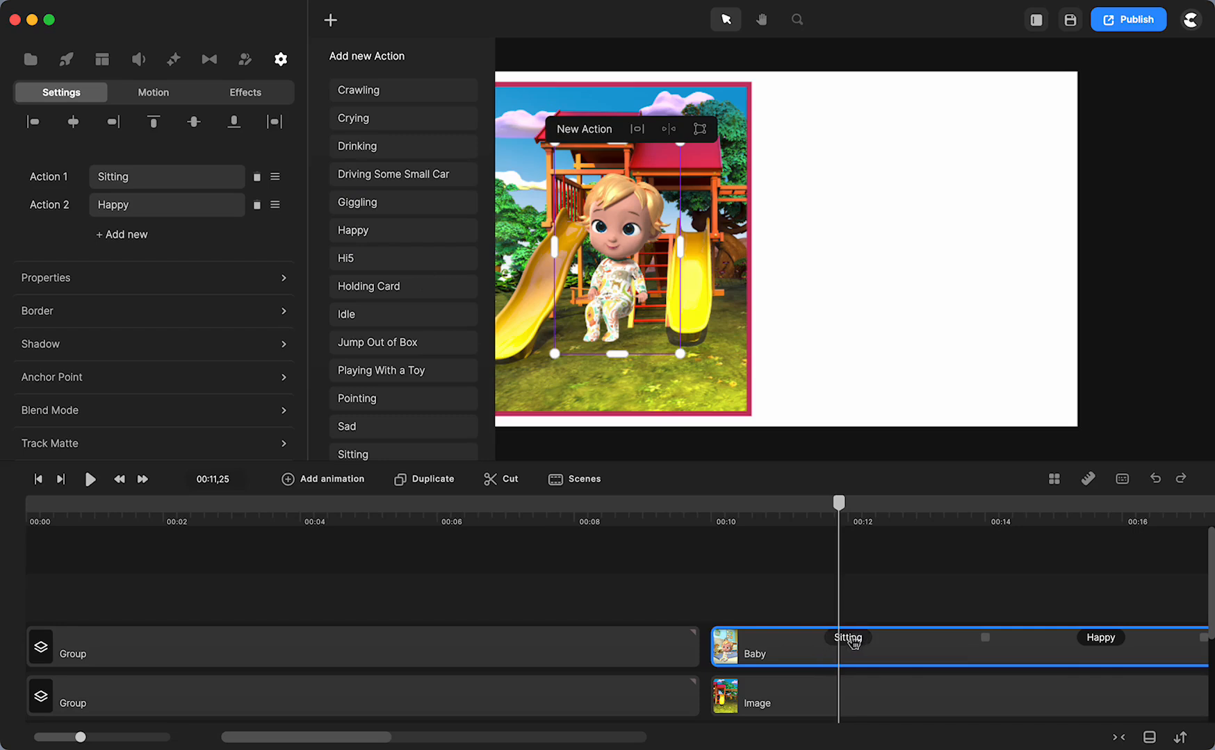
left_click_drag(838, 502, 741, 519)
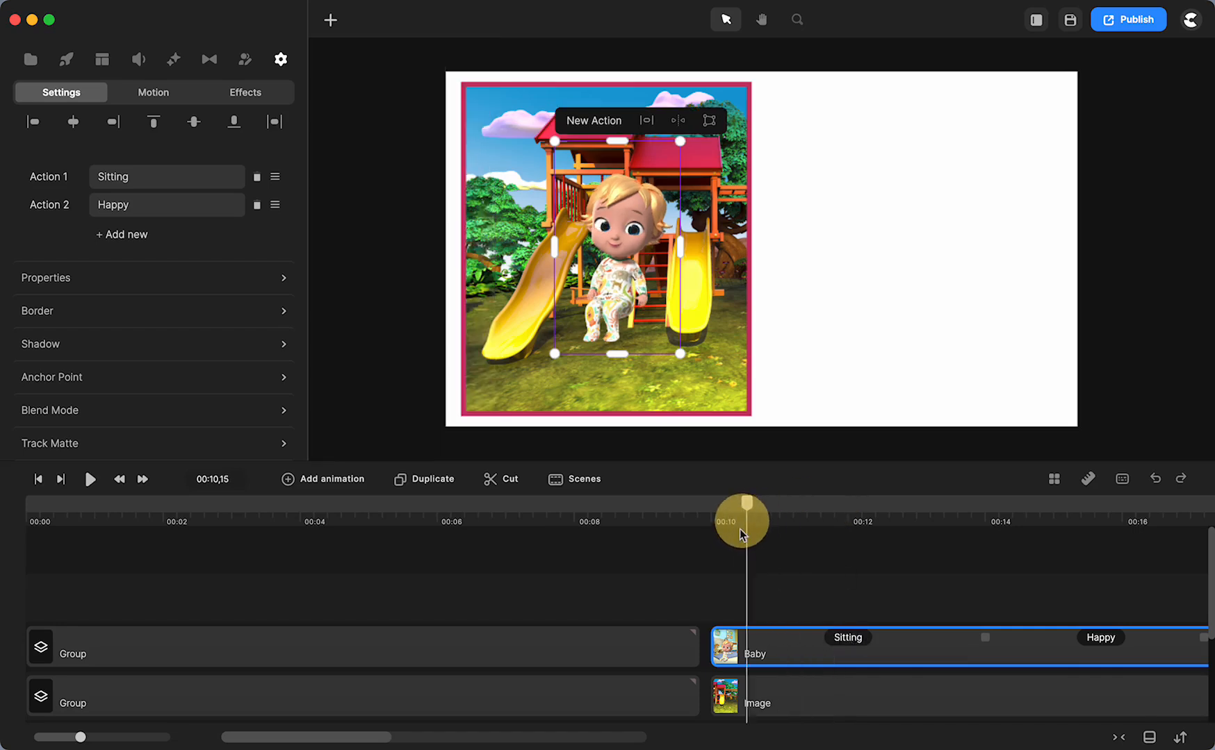
left_click_drag(740, 520, 711, 520)
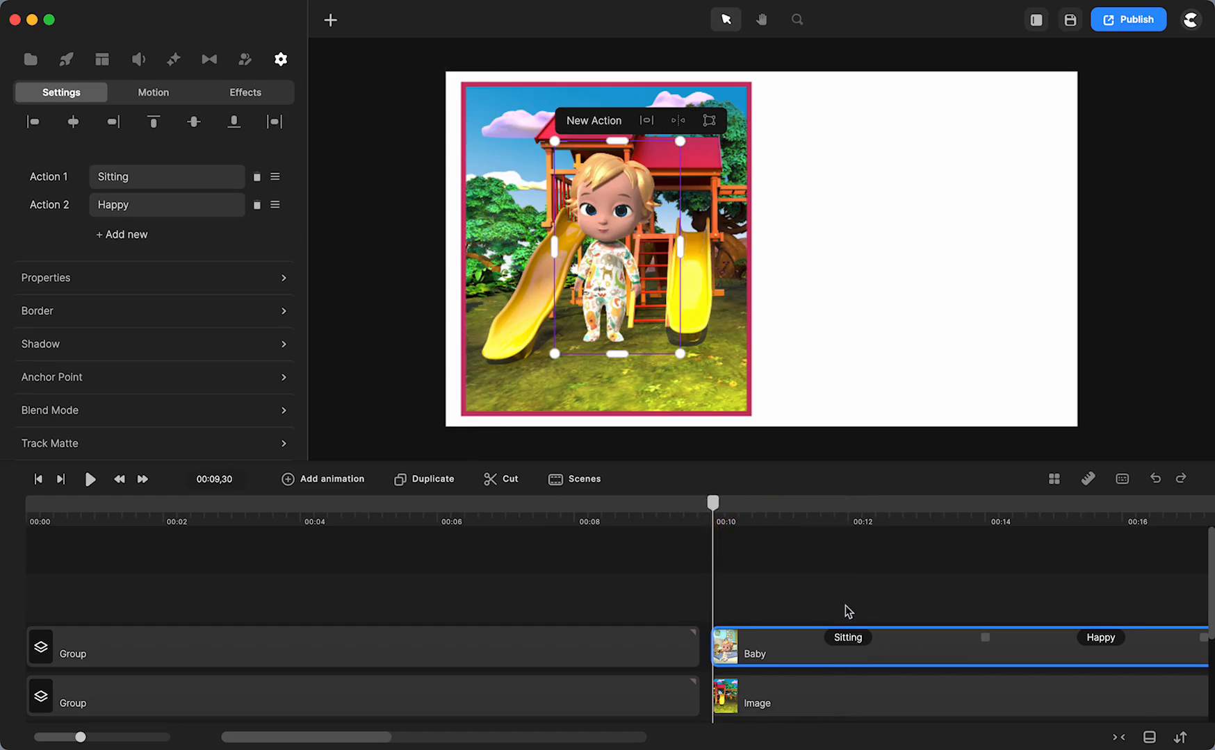
right_click(846, 637)
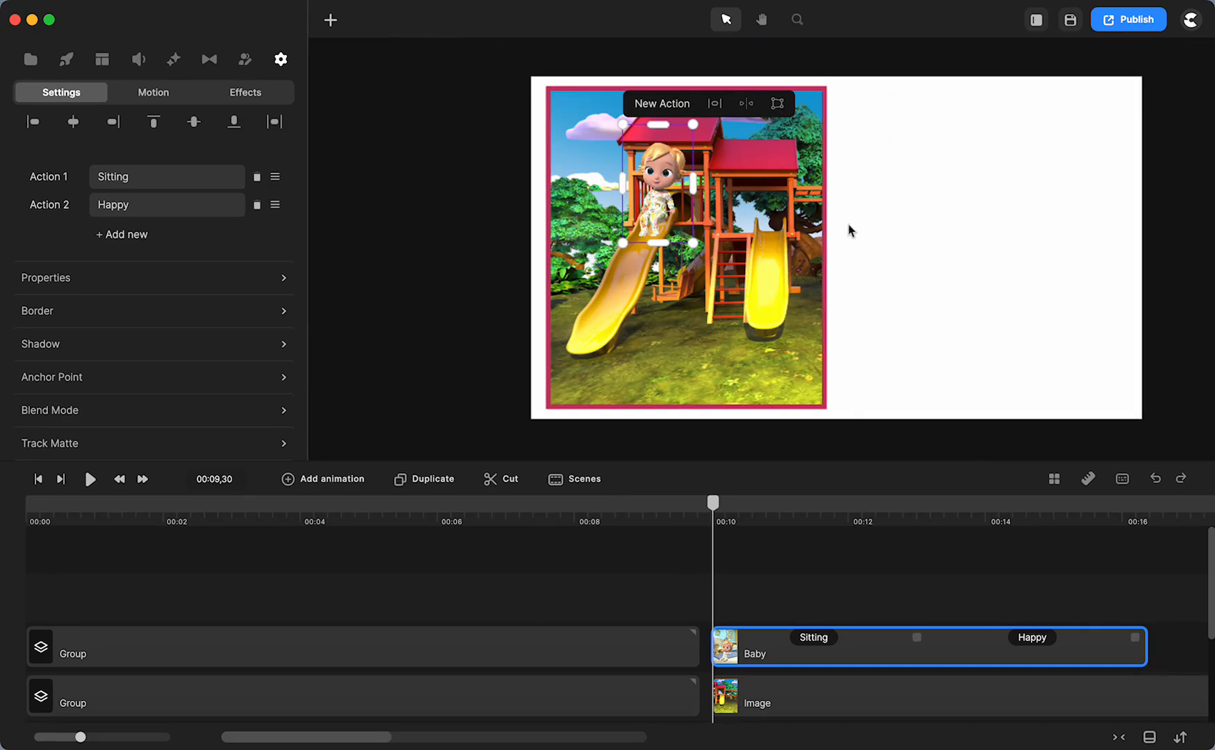
mouse_move(922, 241)
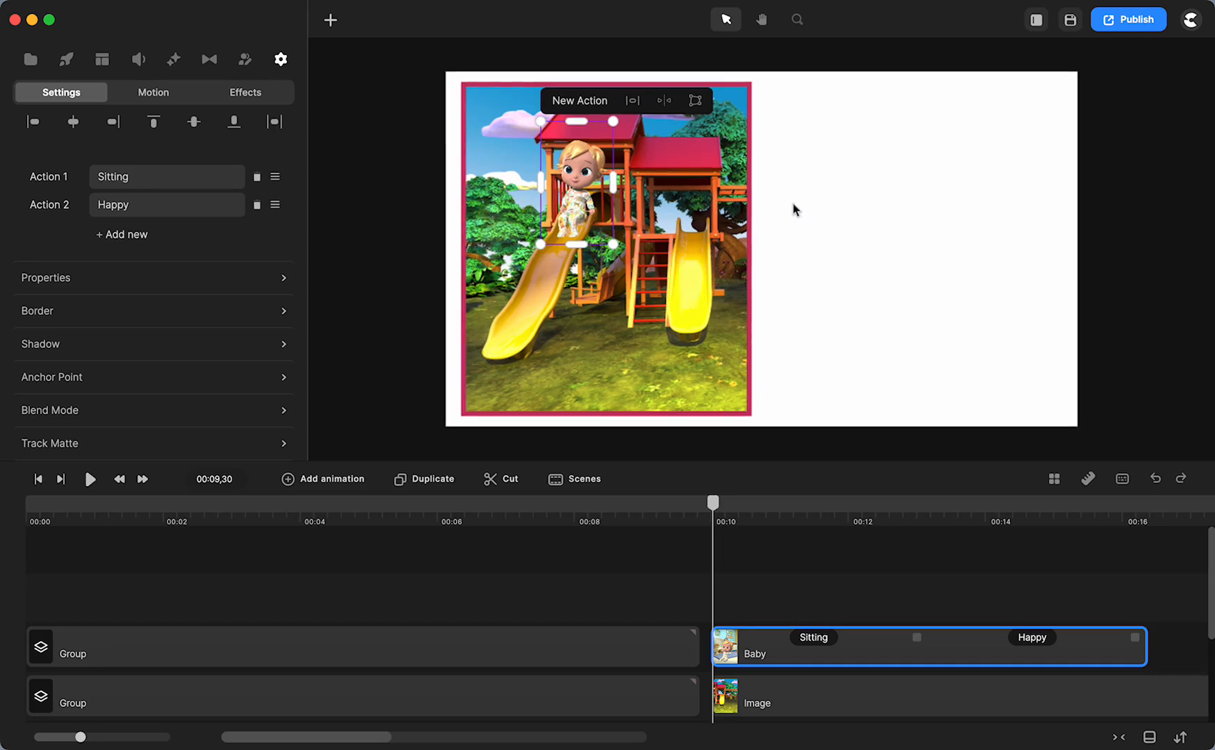
mouse_move(705, 502)
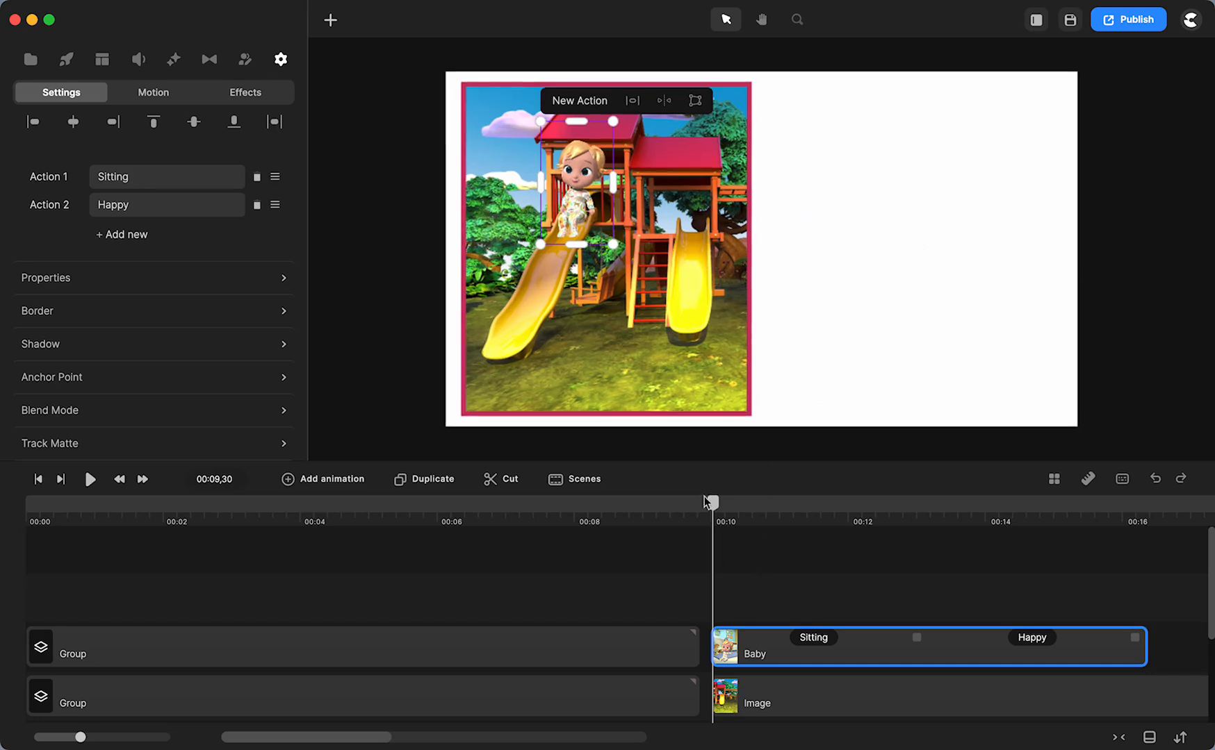
Move the playhead to just after the 11-second mark with the baby atop the left slide.
left_click_drag(709, 502, 769, 505)
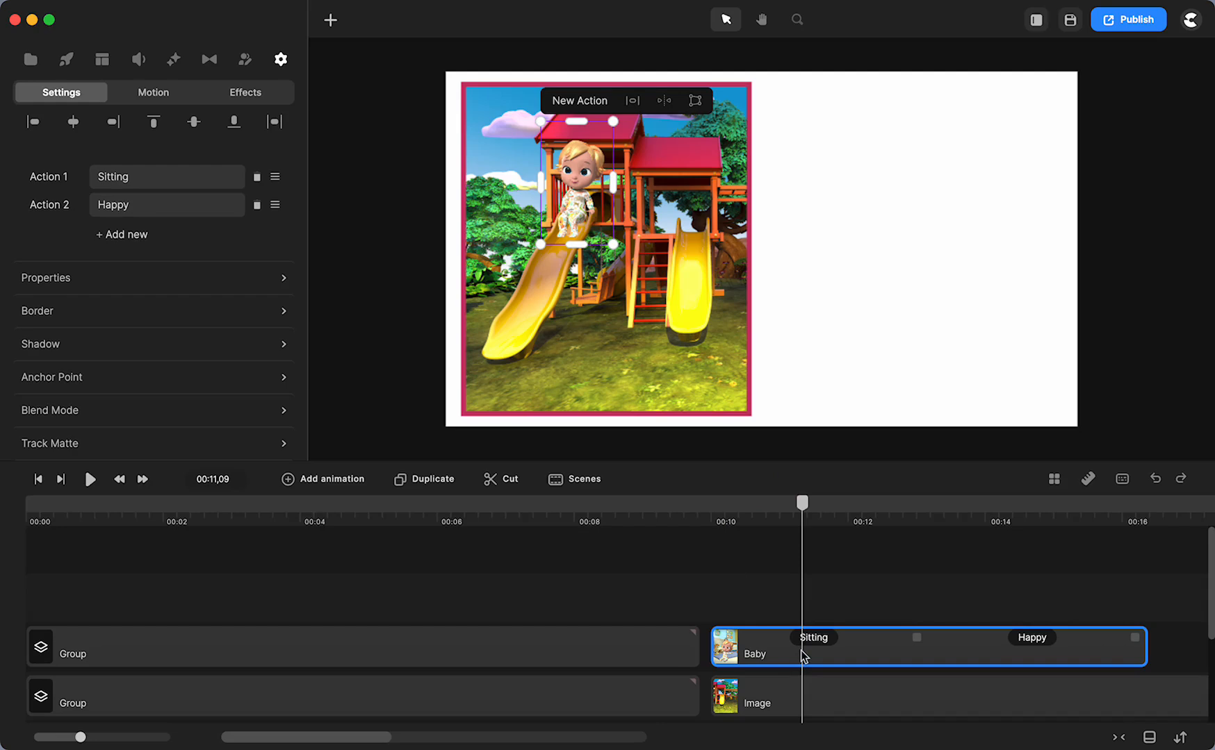
mouse_move(814, 636)
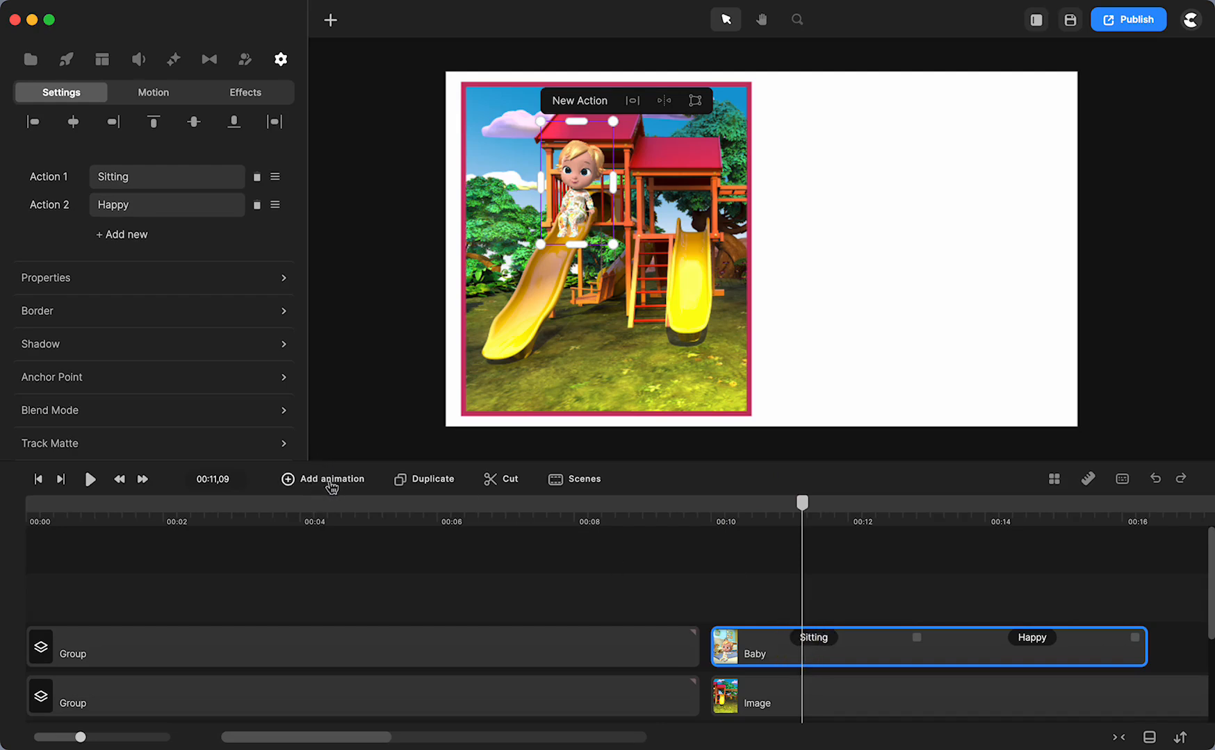
Give the baby a Position animation with Linear easing, its end keyframe moved to about 12.5 seconds.
left_click(330, 478)
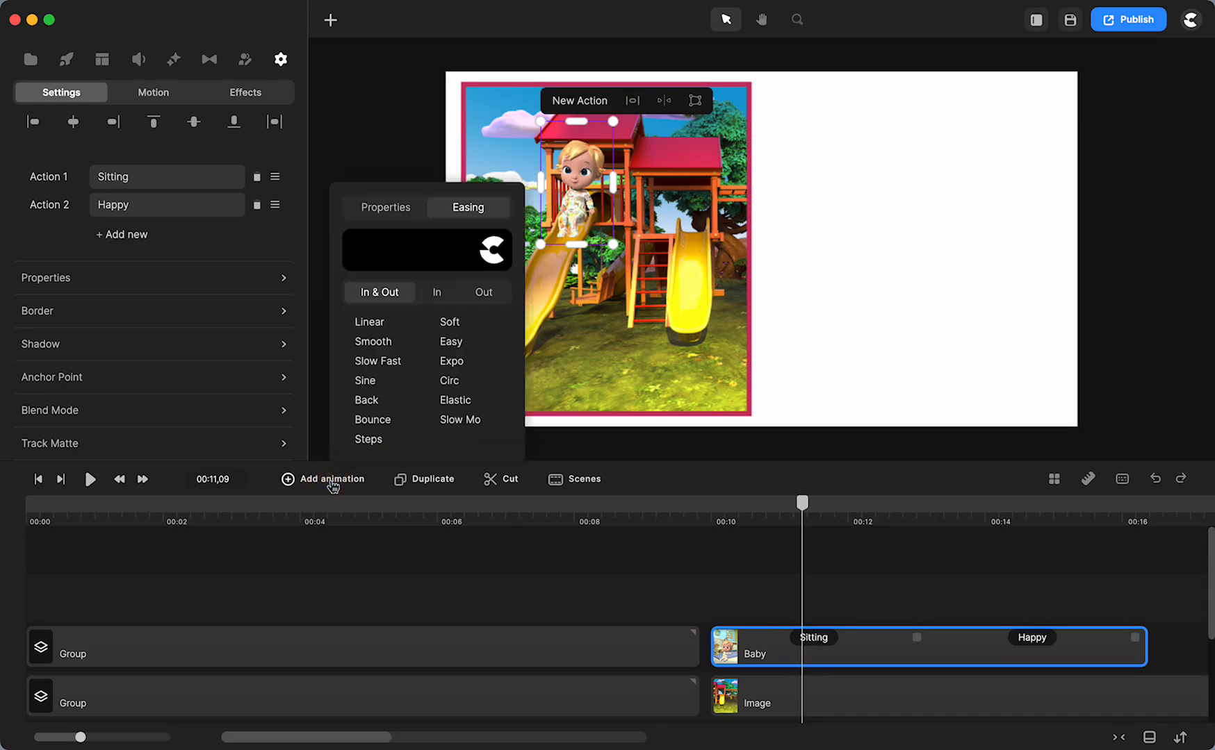
left_click(385, 207)
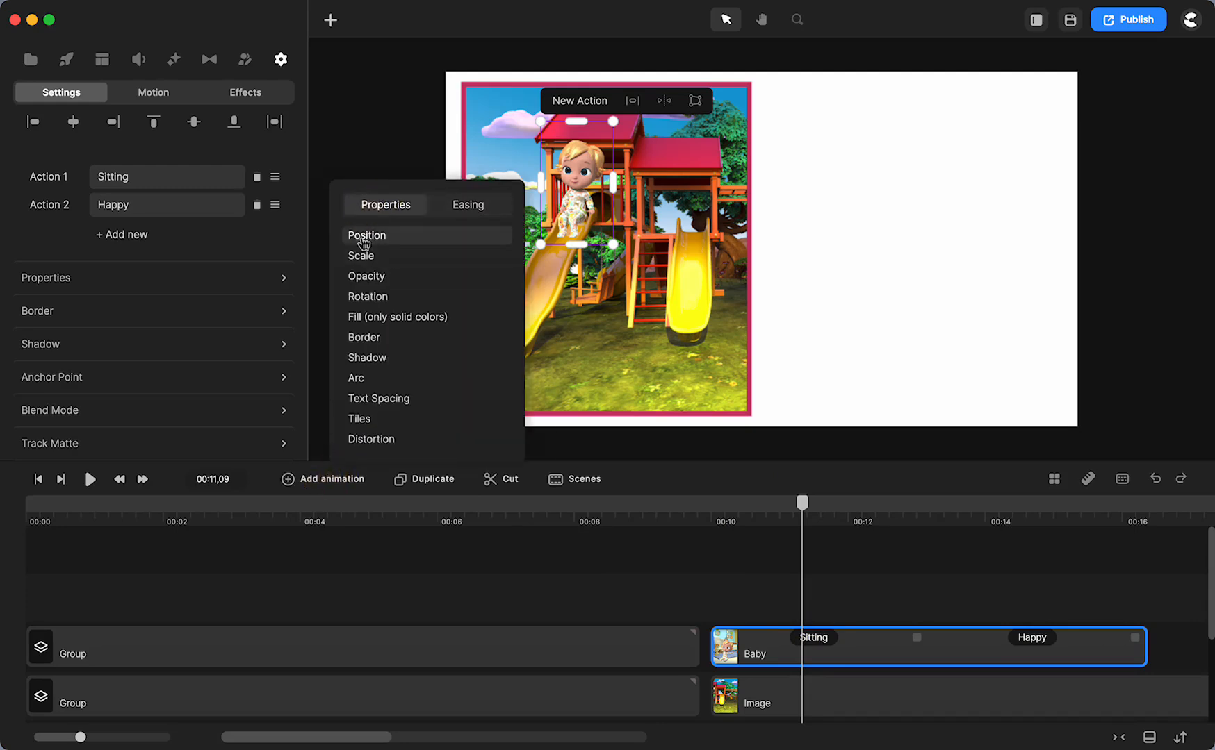
left_click(366, 235)
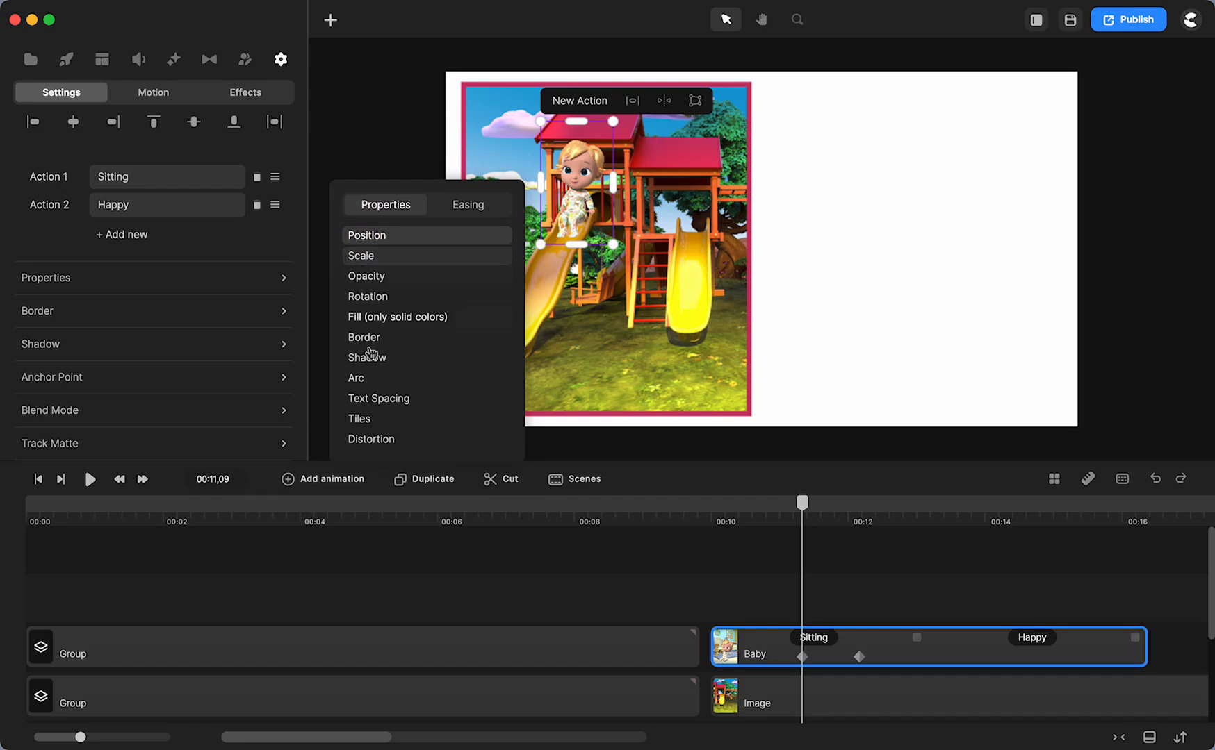
left_click(467, 205)
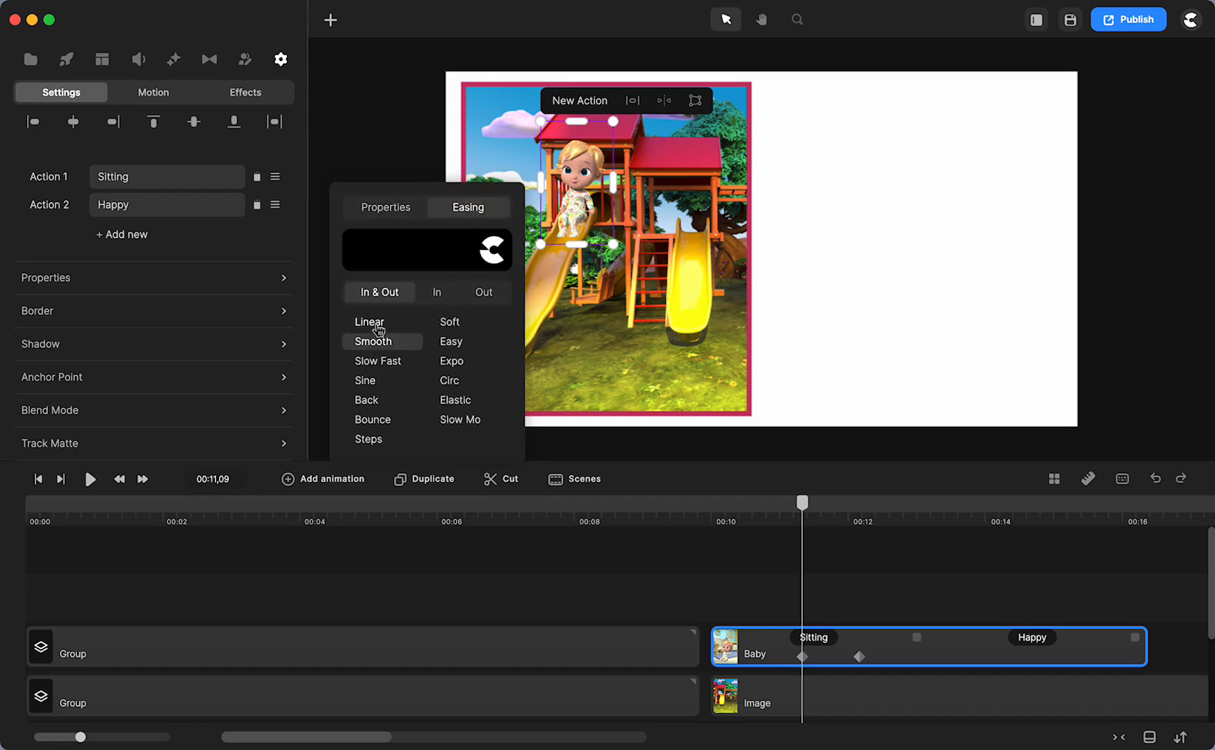
left_click(370, 322)
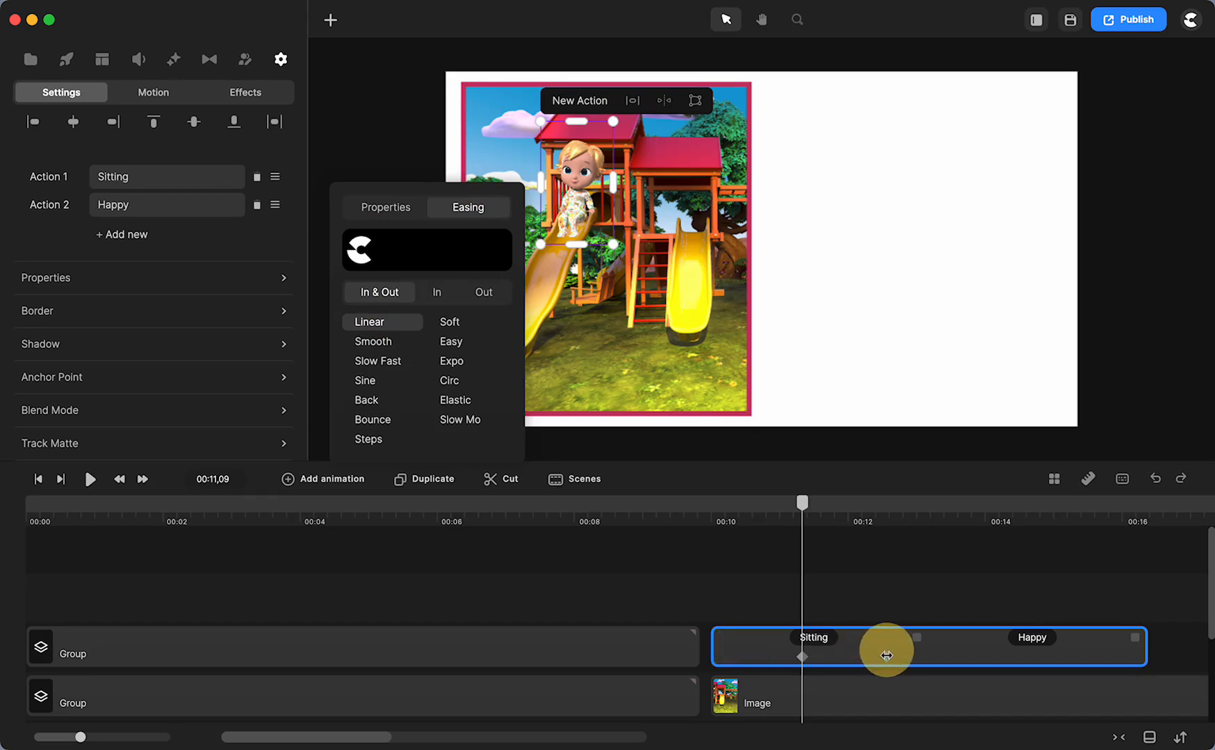
left_click_drag(801, 502, 885, 502)
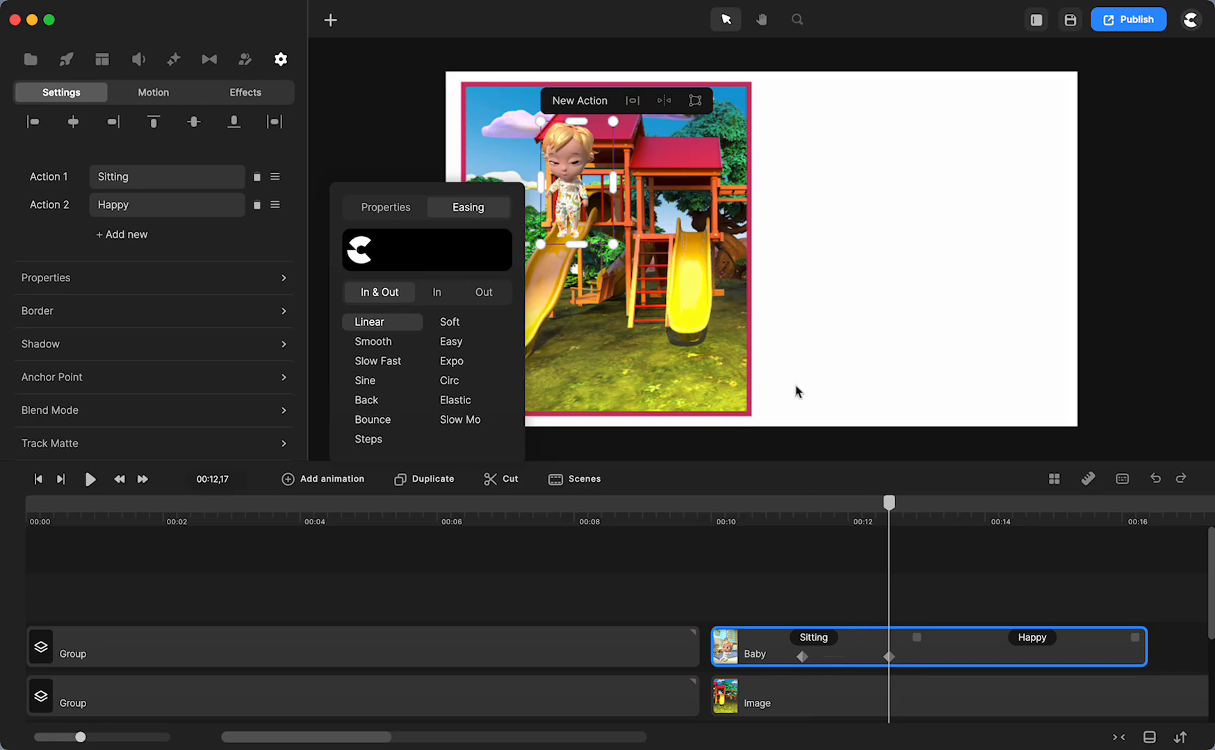
left_click(281, 59)
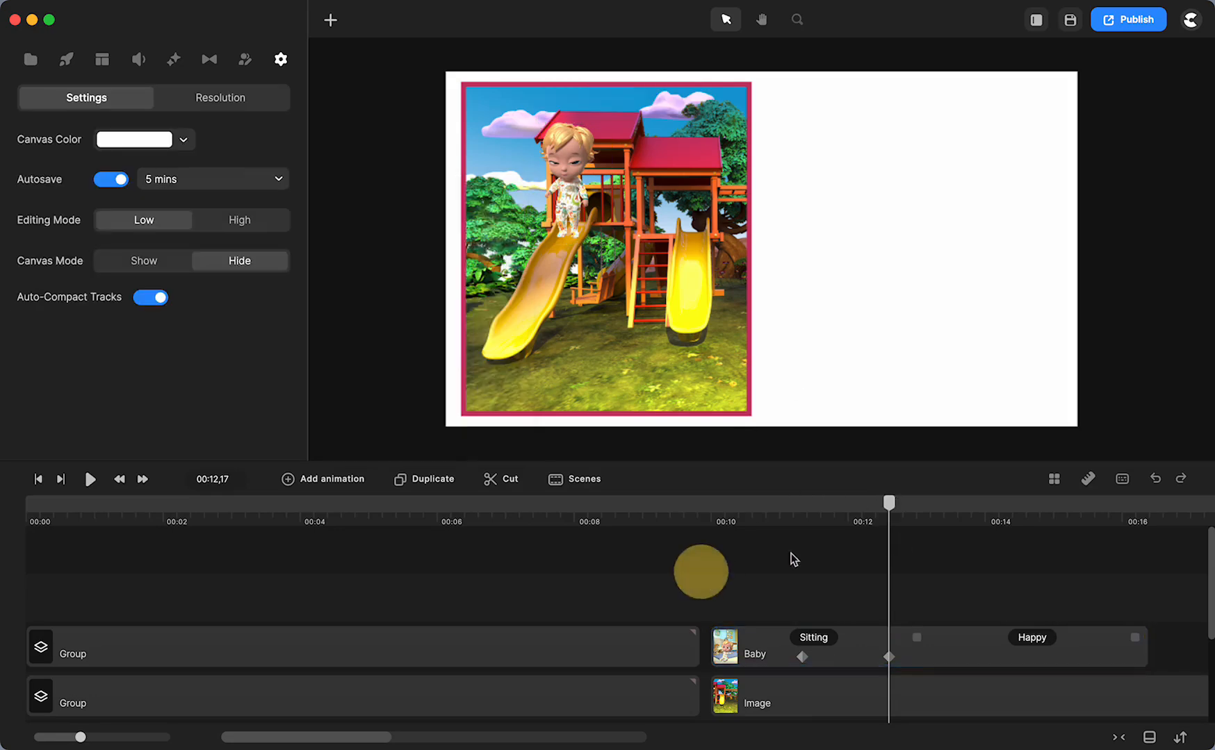
Scrub around 12 seconds and pull the baby's second keyframe earlier so it lands sooner.
left_click_drag(889, 501, 883, 498)
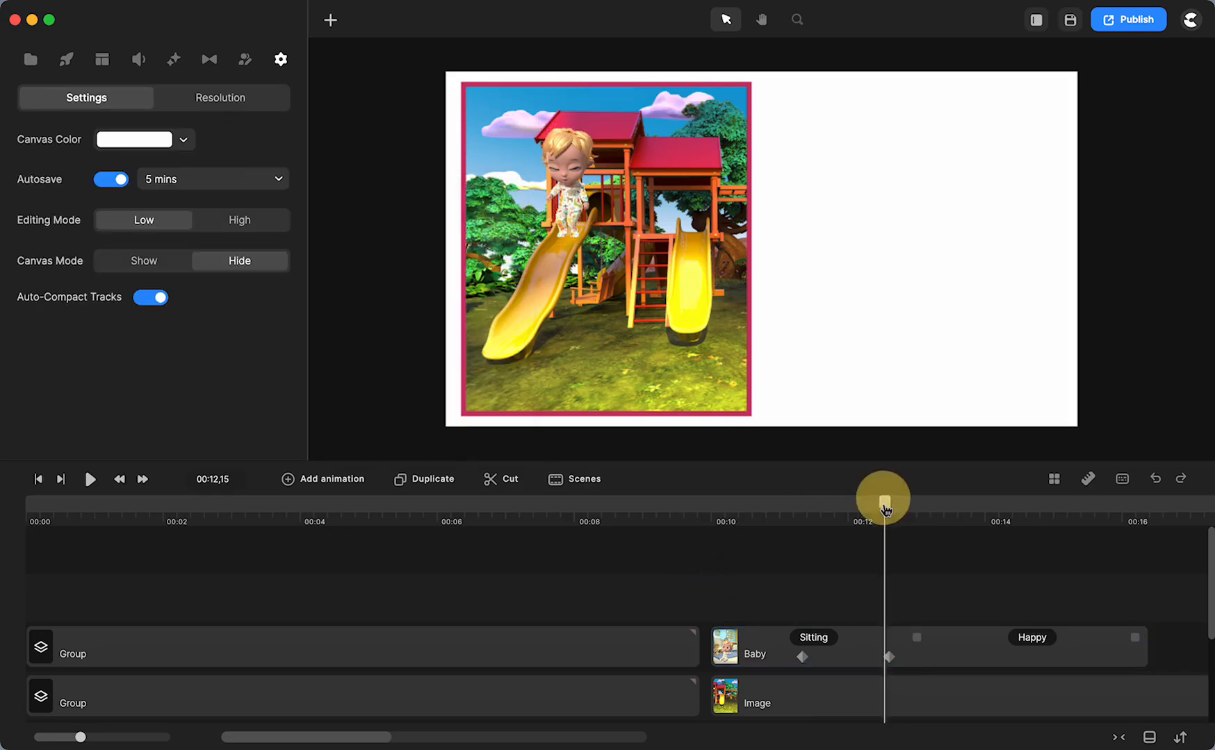
left_click_drag(884, 509, 845, 509)
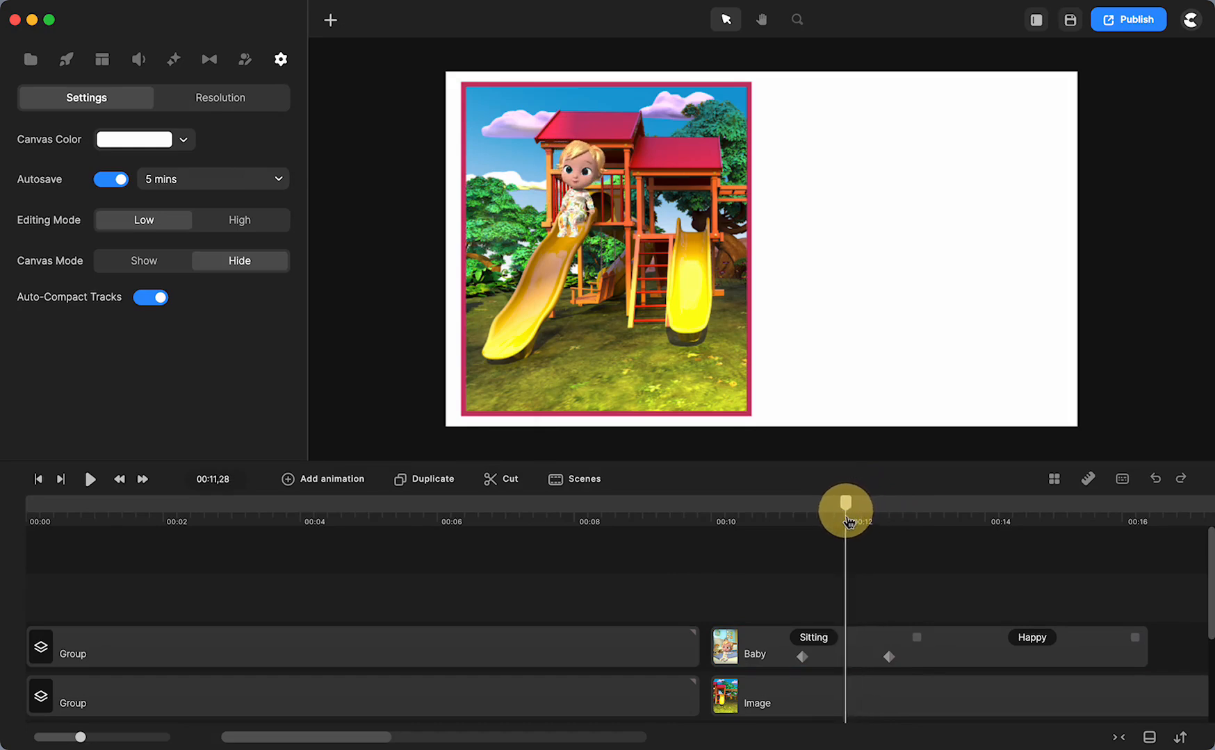
left_click_drag(844, 509, 857, 510)
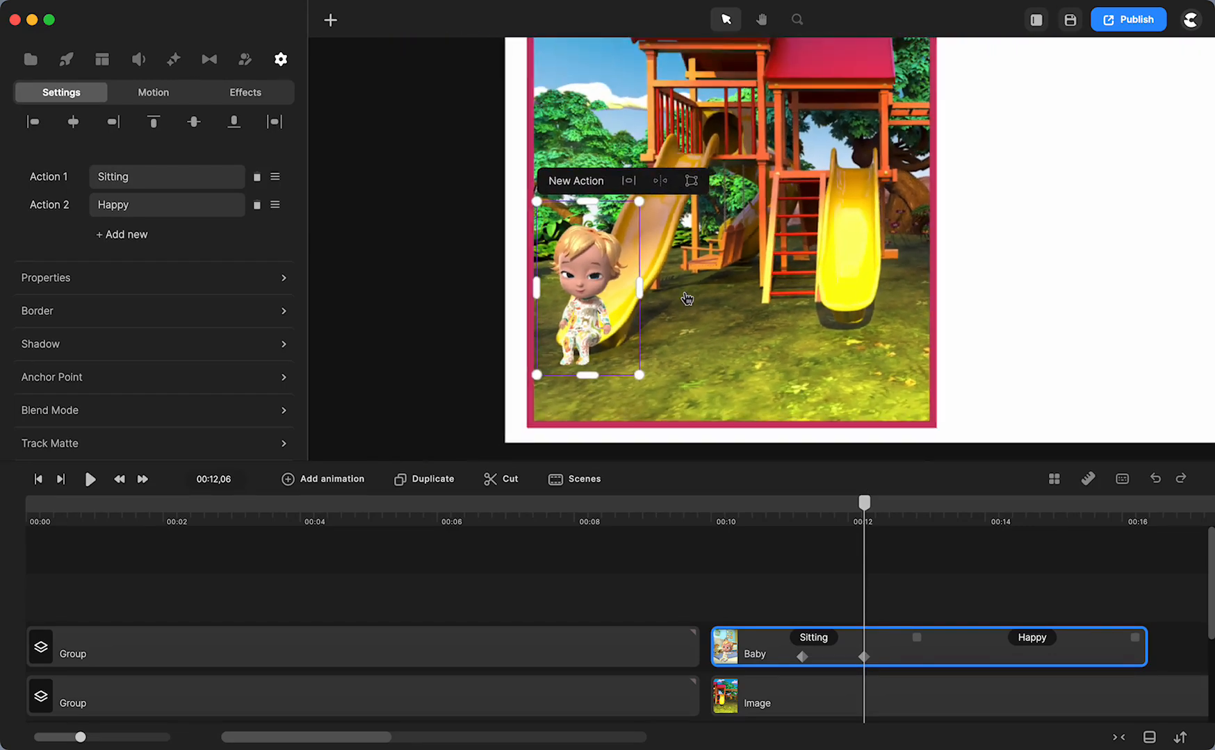
left_click_drag(864, 503, 849, 498)
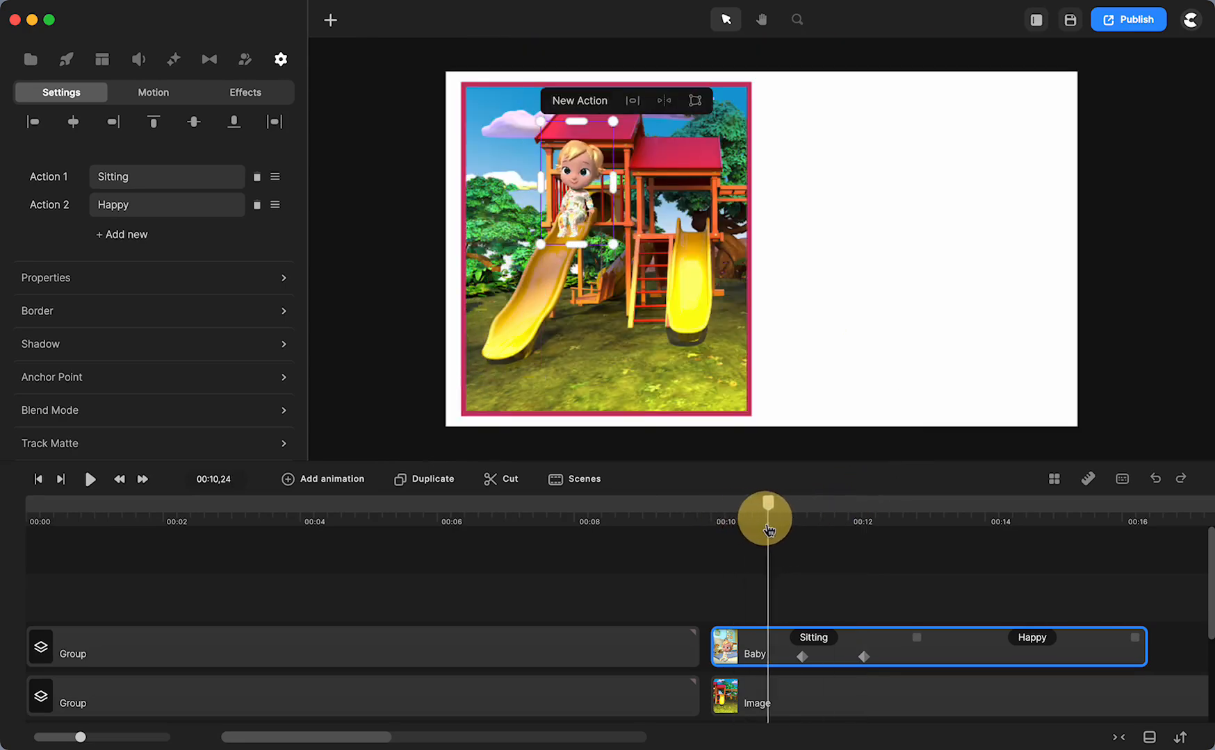
Scrub through the slide to confirm the baby reaches the bottom, then rewind before it starts.
left_click_drag(765, 518, 851, 518)
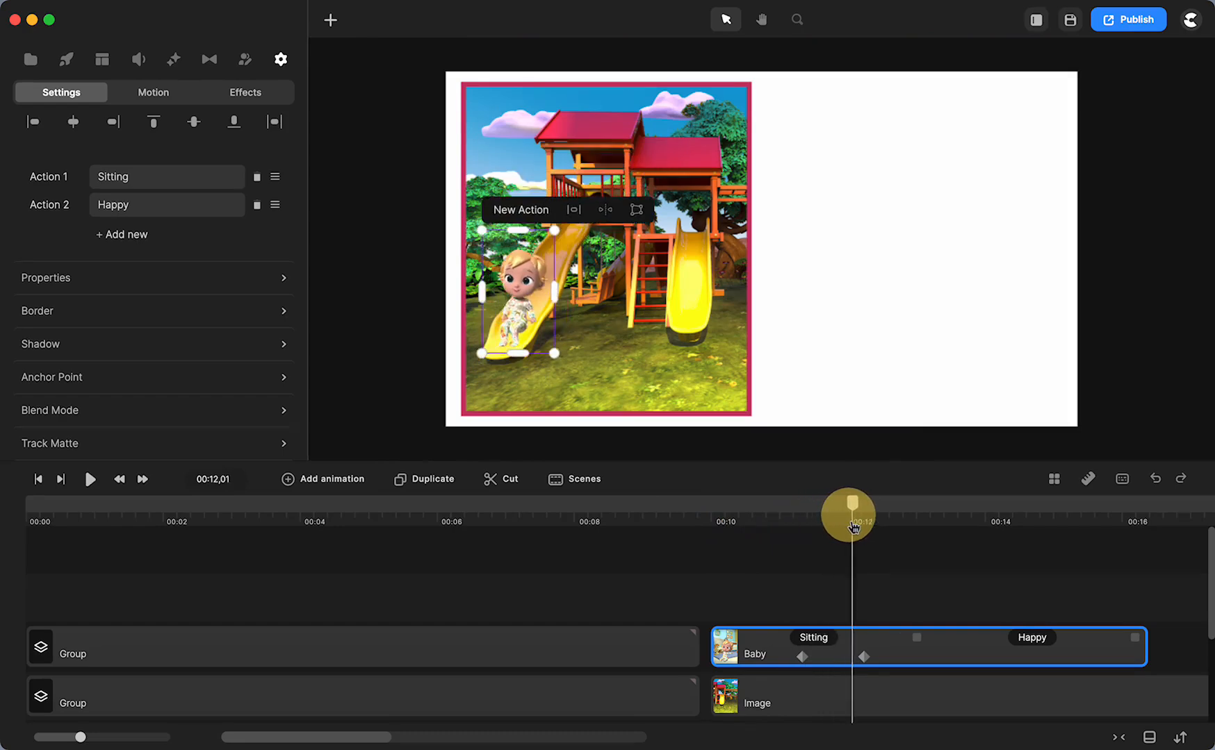
left_click_drag(848, 515, 901, 515)
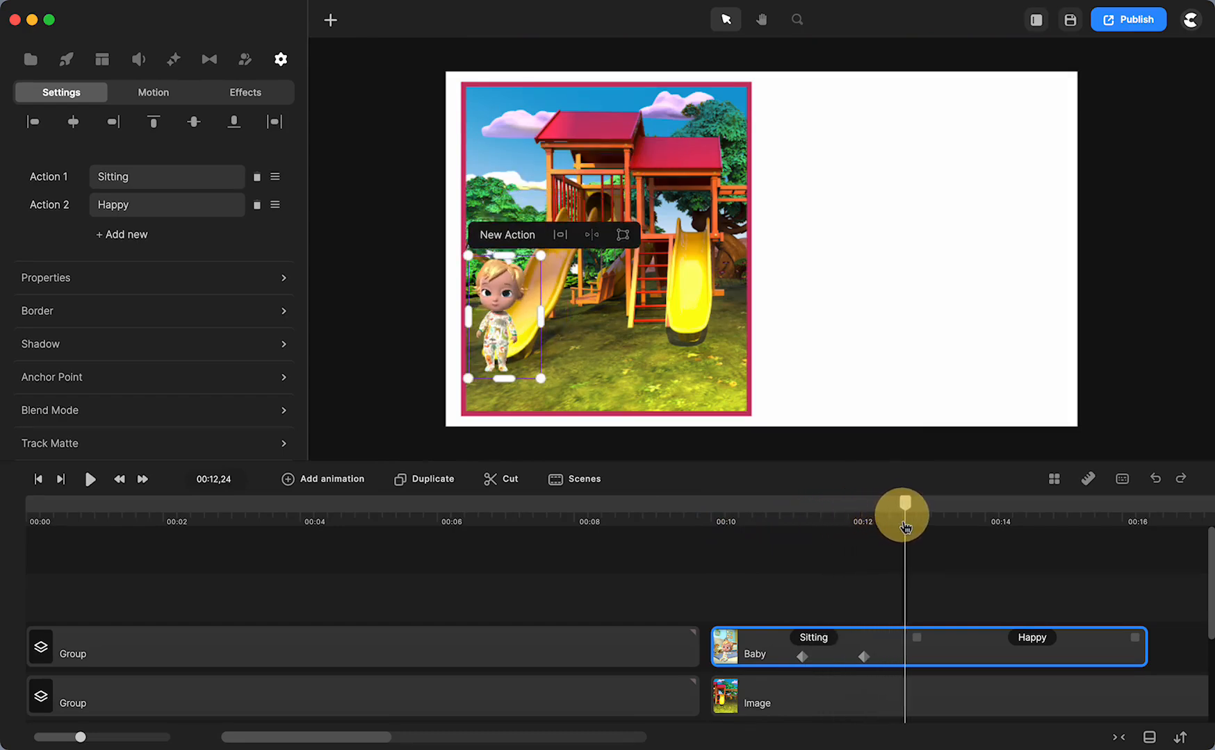
left_click_drag(901, 515, 941, 499)
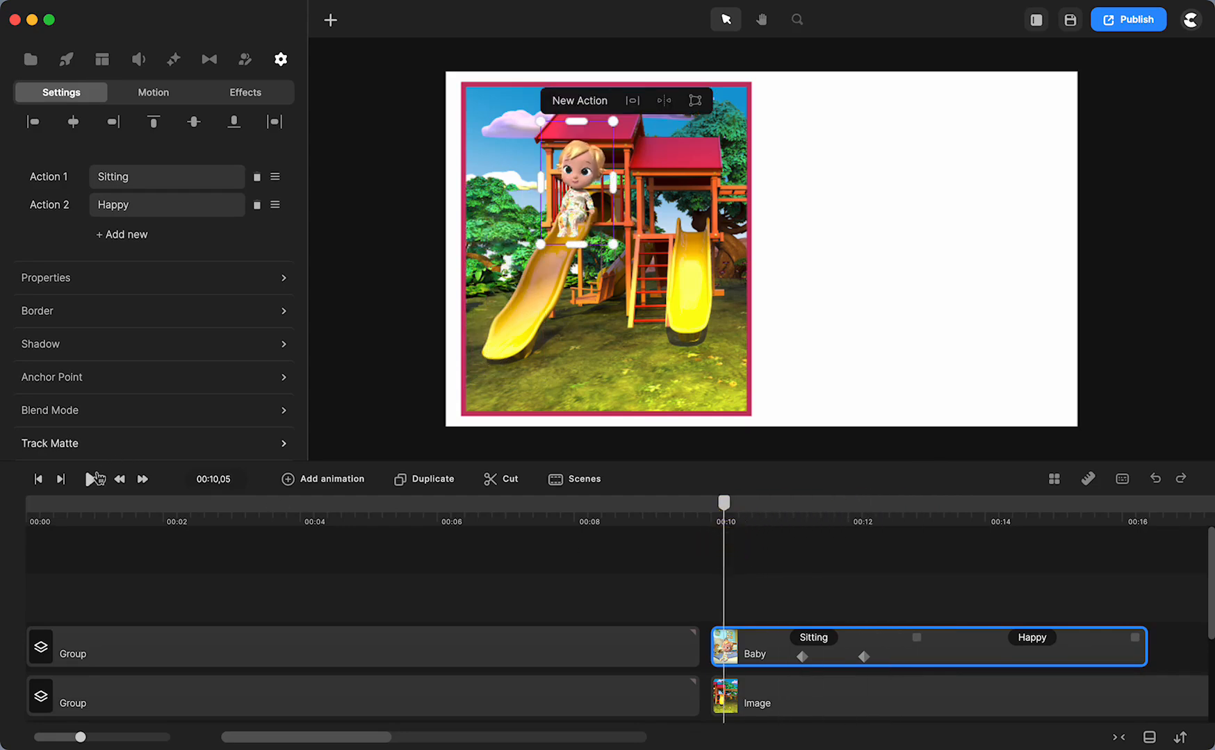
Preview from the start, then move the right-panel Group track to begin after the Baby clip.
left_click(93, 478)
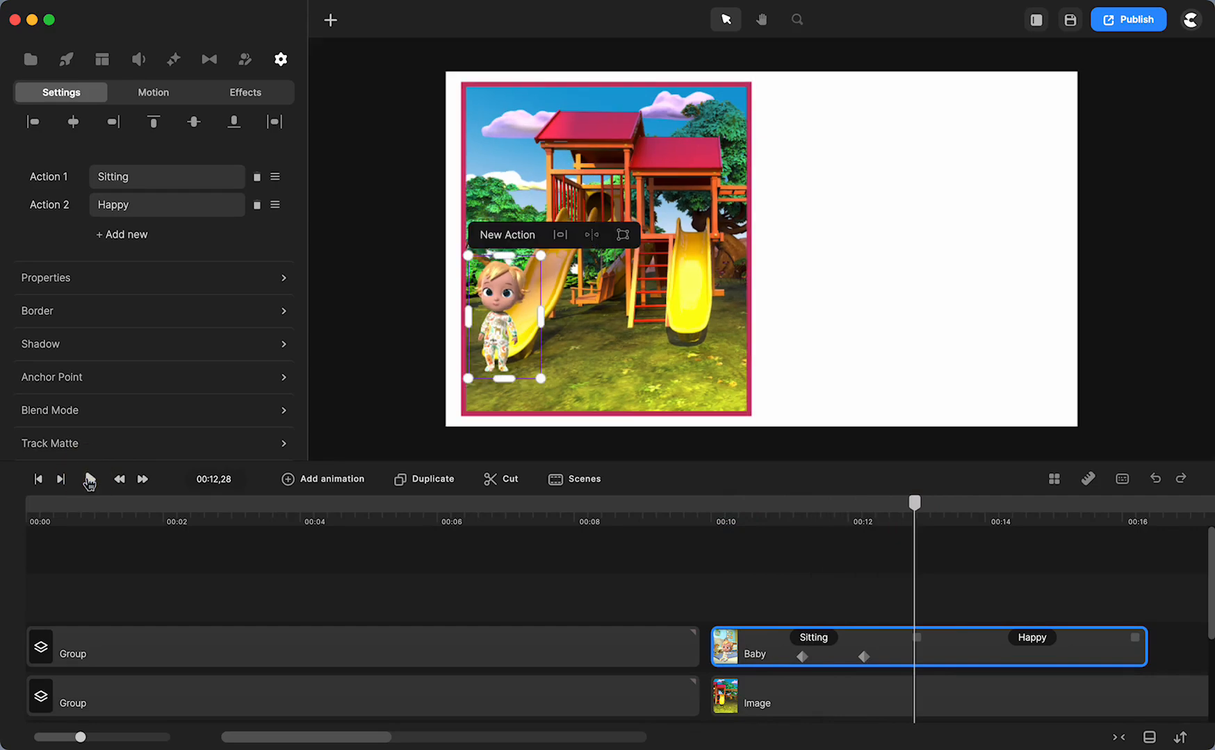
left_click_drag(913, 502, 966, 501)
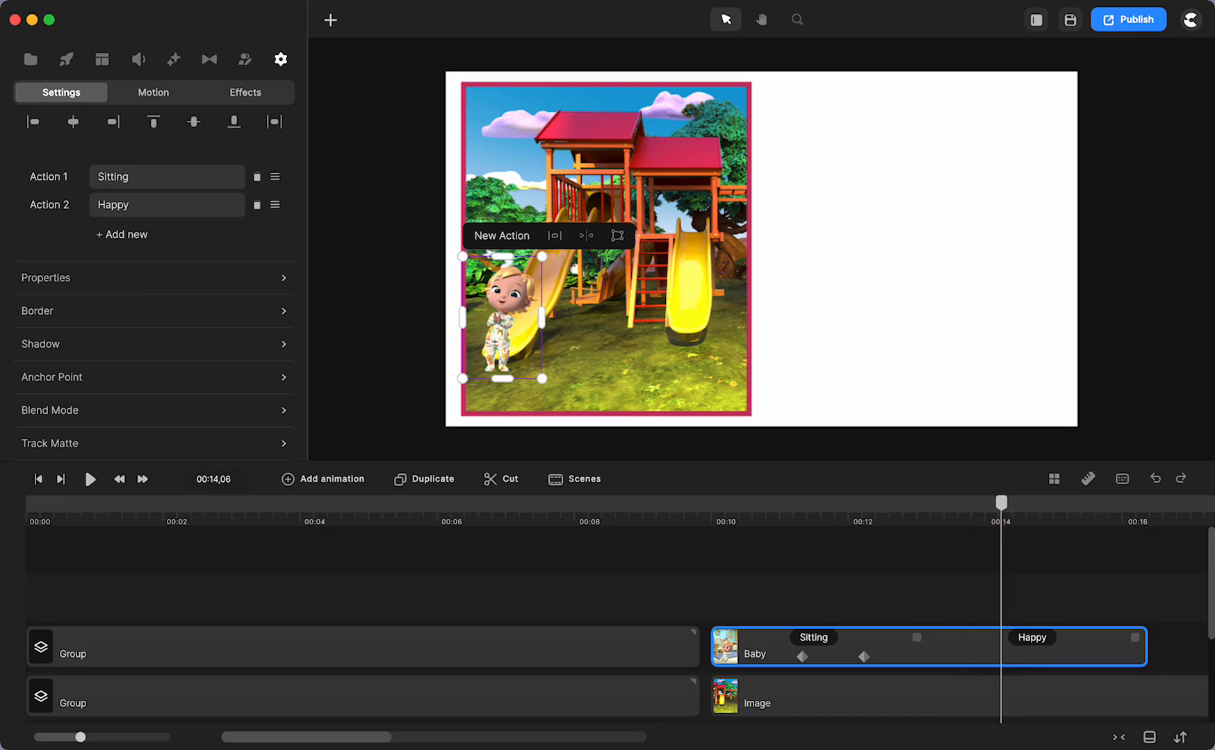
left_click_drag(999, 502, 353, 502)
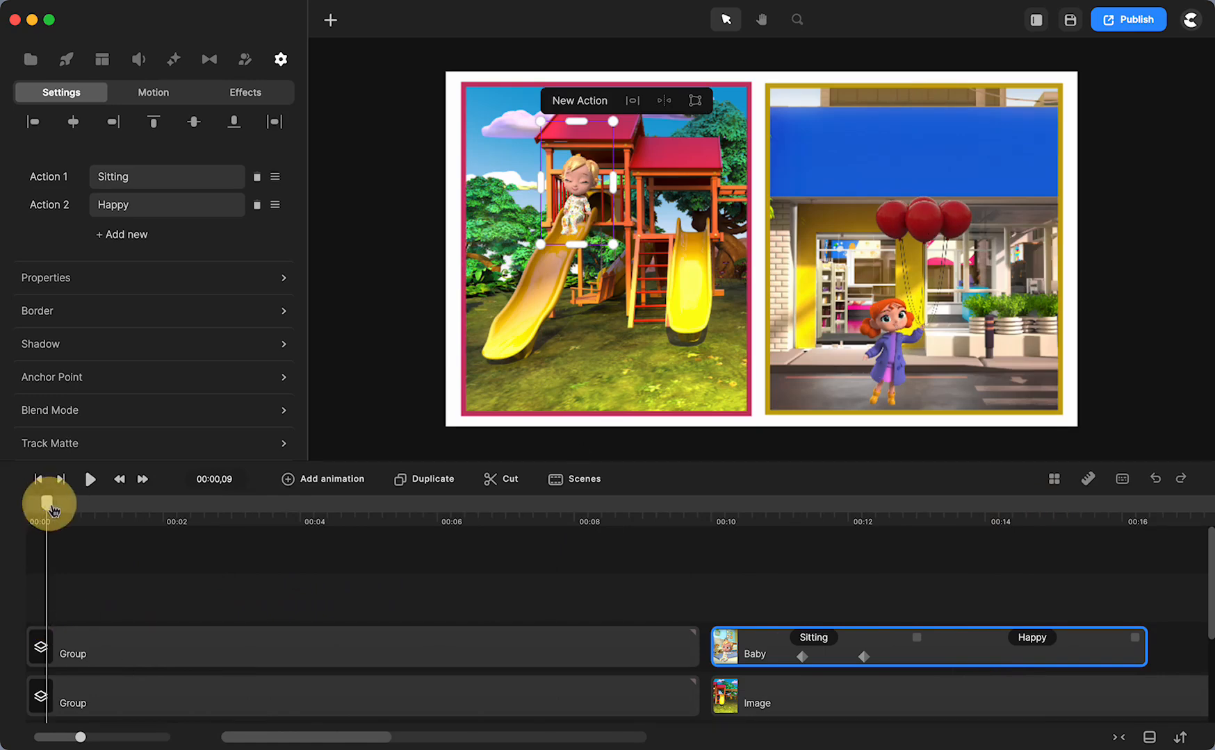
left_click_drag(49, 503, 227, 517)
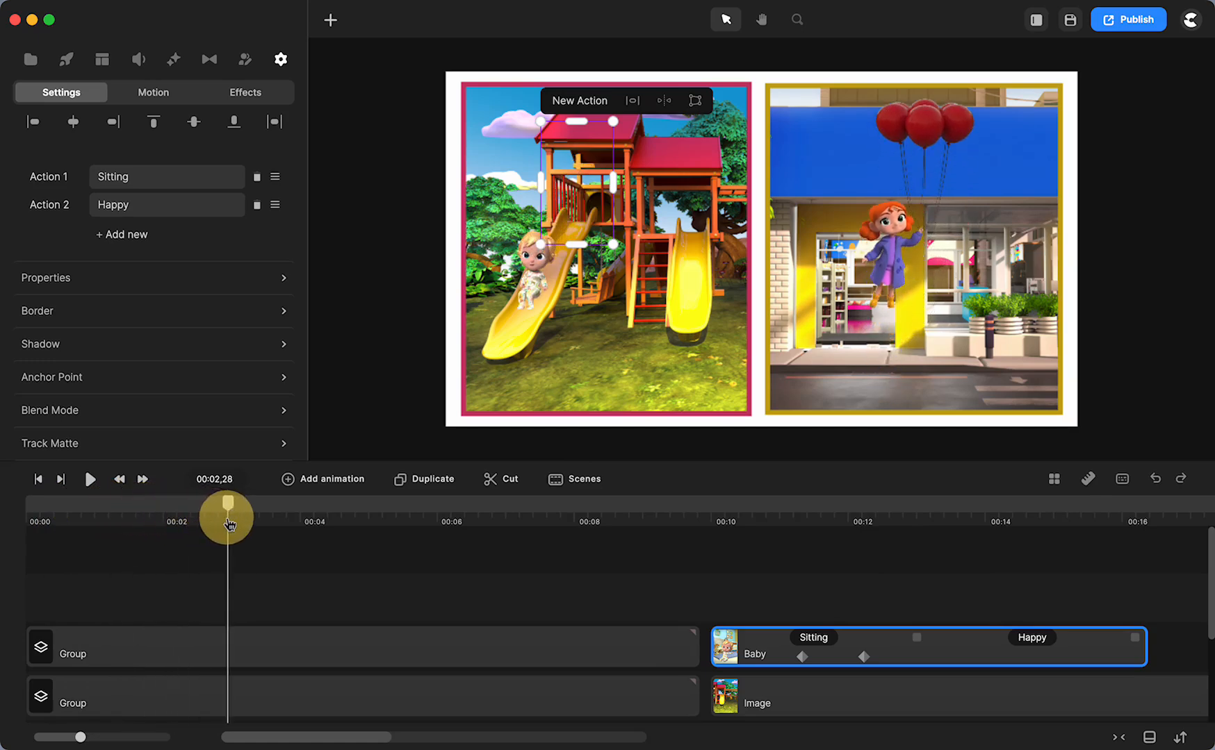
left_click_drag(228, 518, 399, 517)
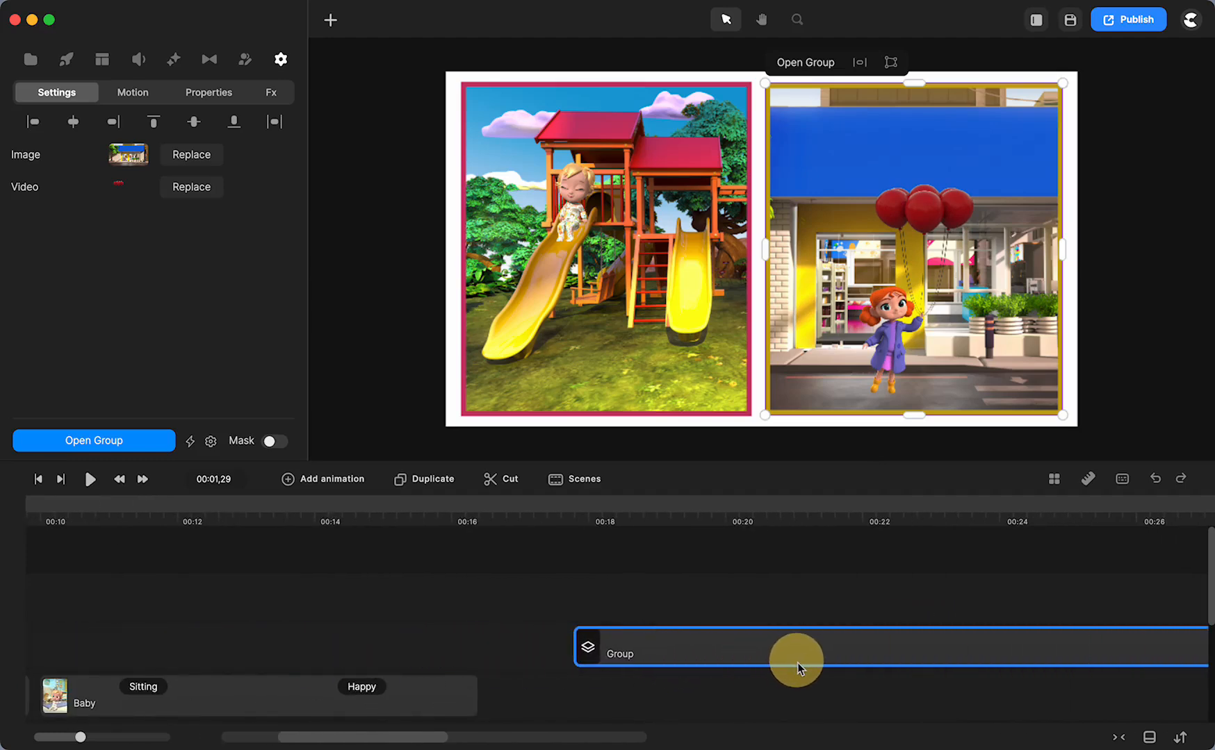
Ungroup the right-panel group into its street image and inner balloon-girl group.
right_click(798, 664)
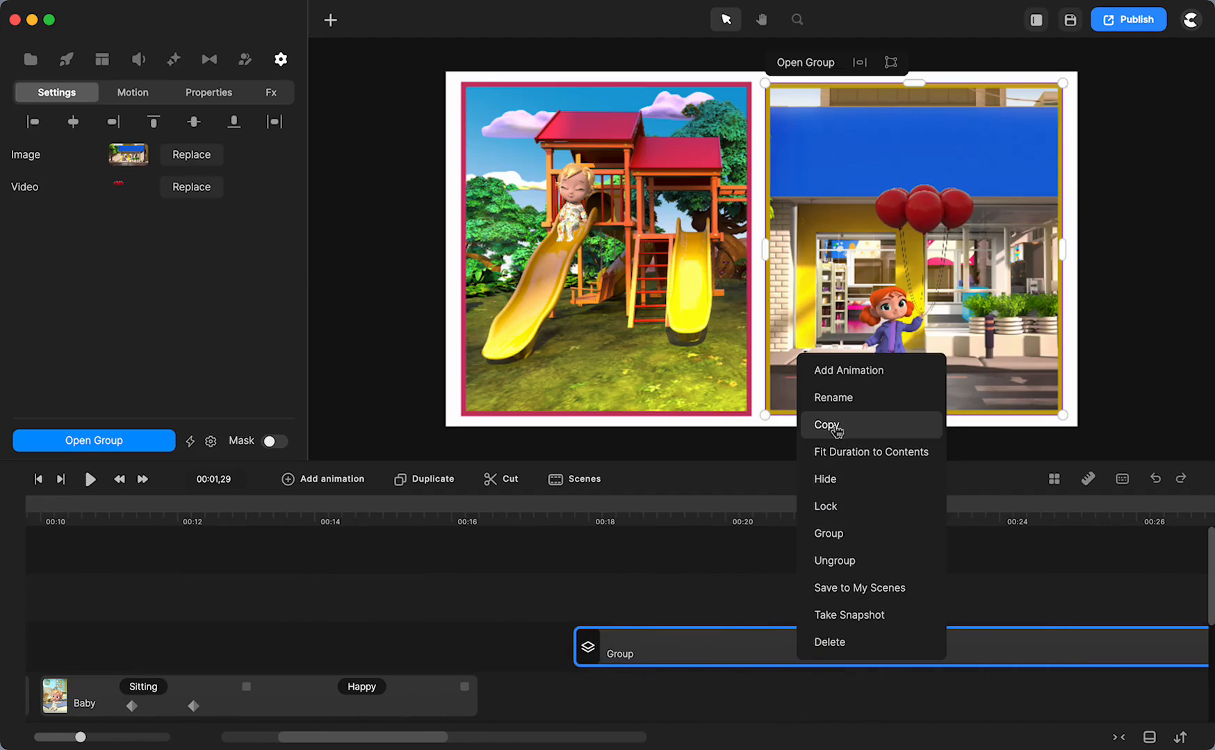
mouse_move(834, 561)
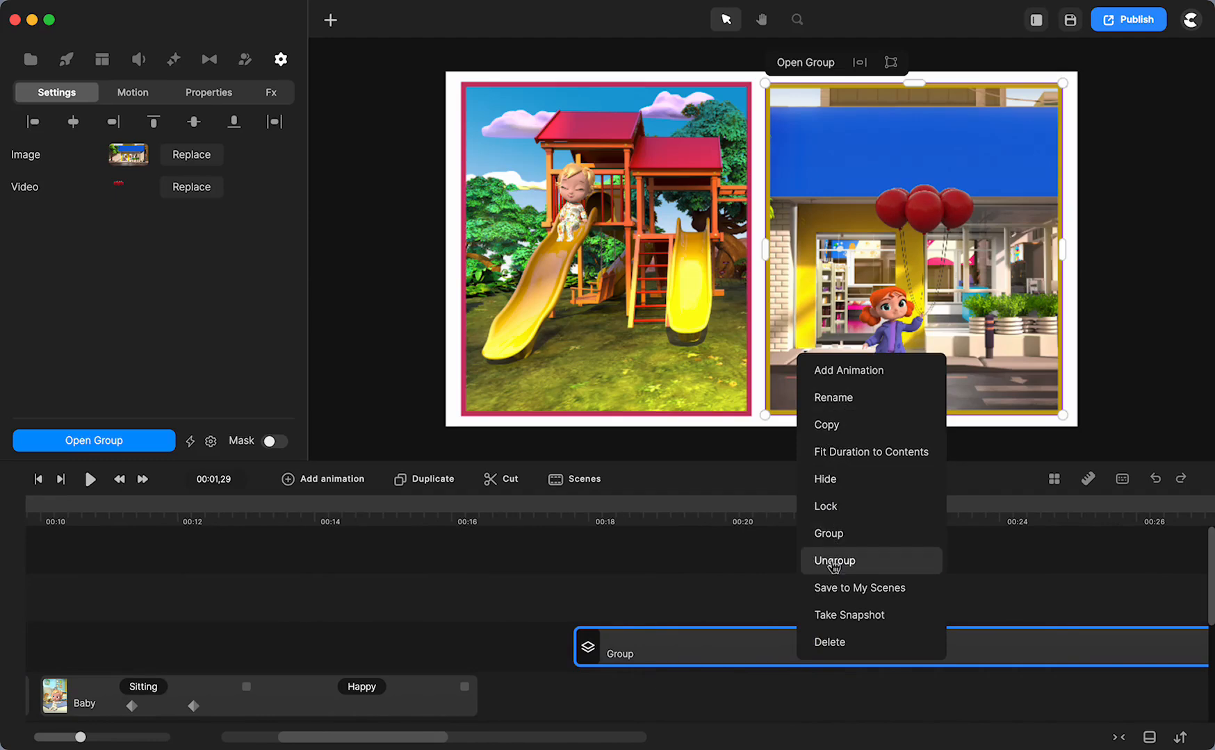
left_click(834, 560)
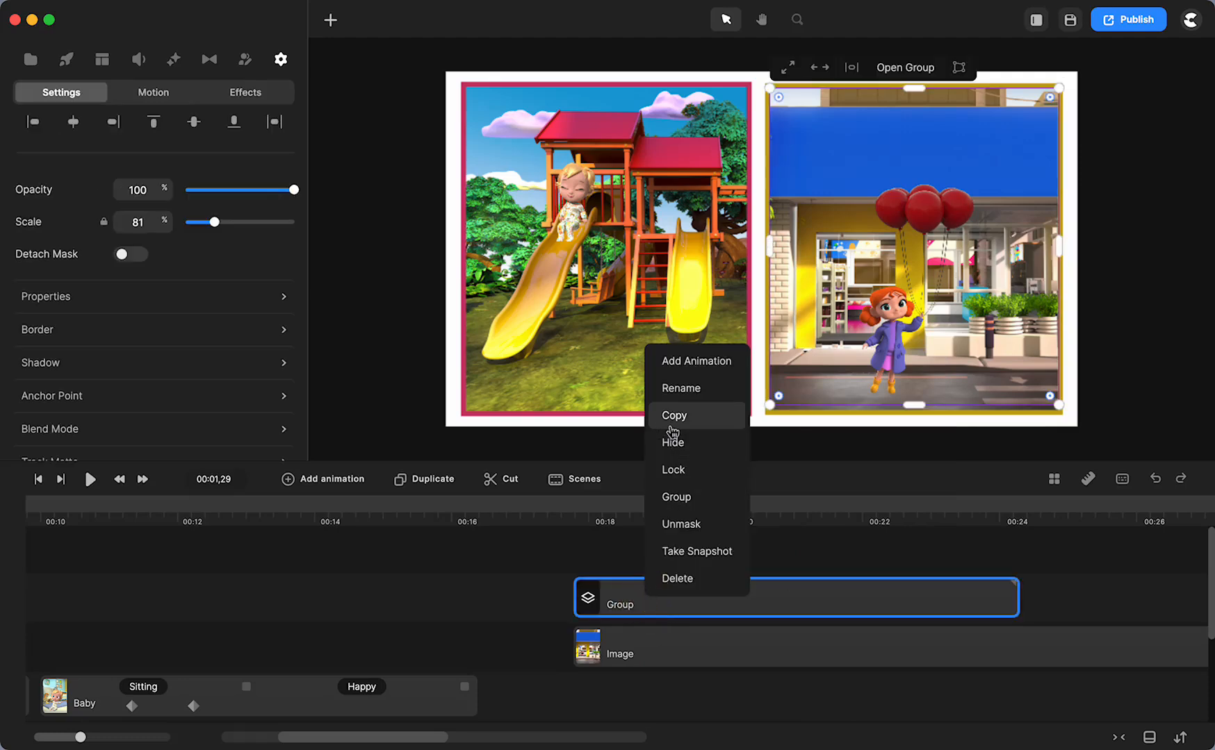
mouse_move(674, 393)
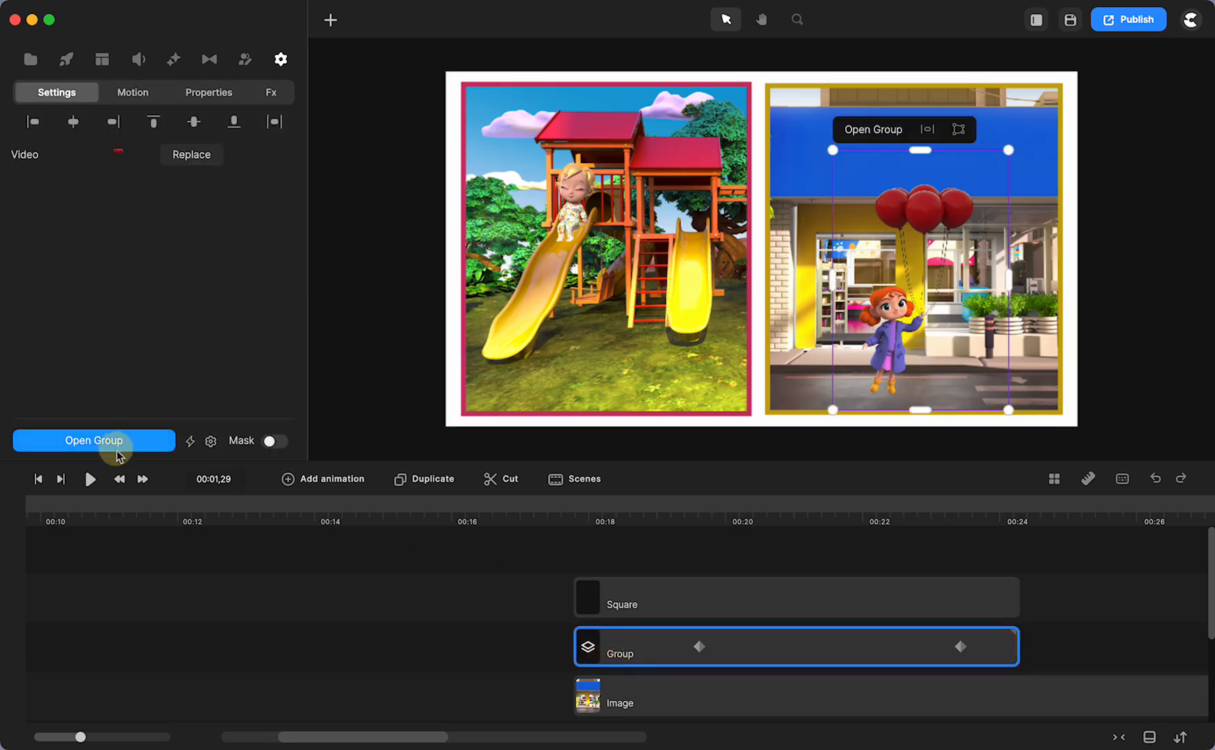
left_click(94, 440)
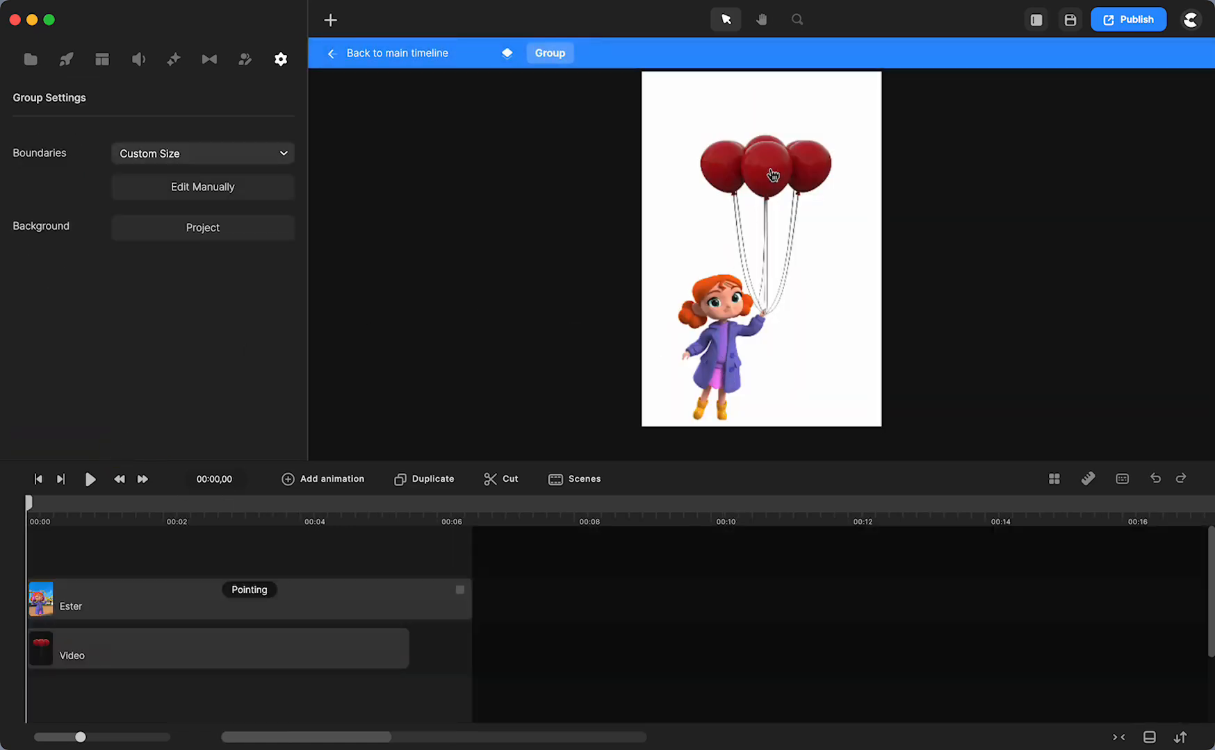
left_click(387, 53)
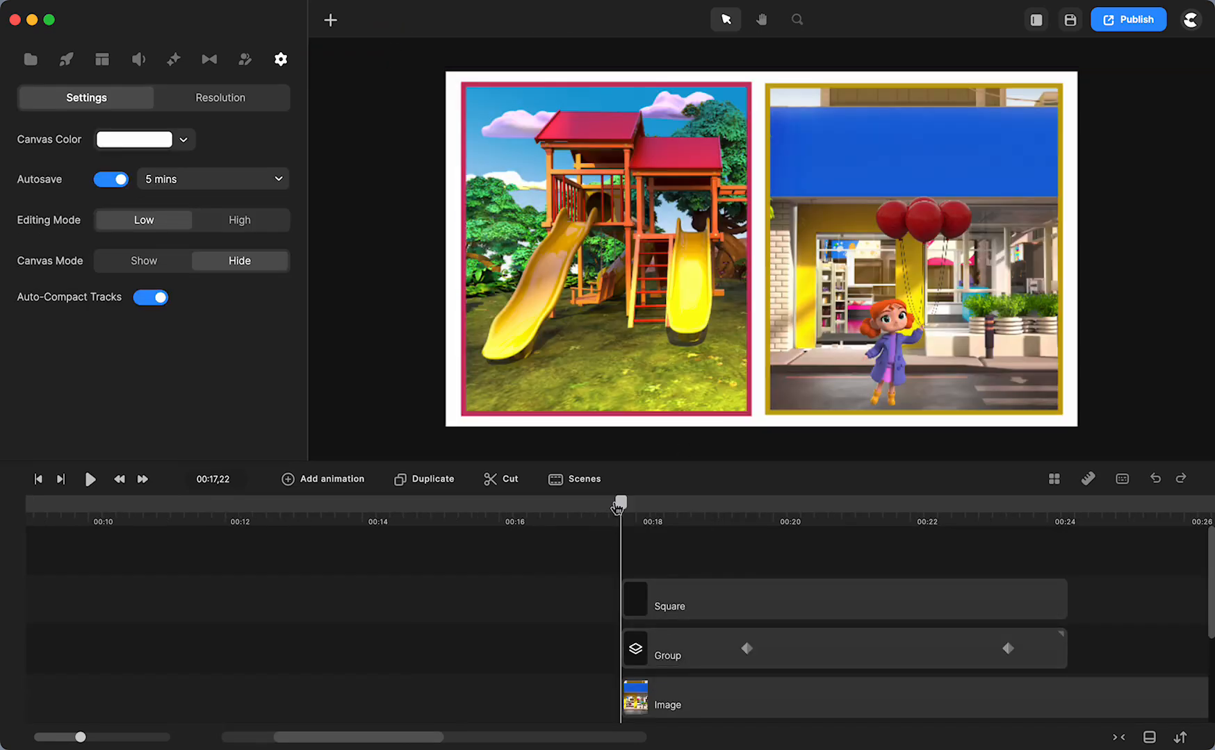
left_click_drag(620, 502, 732, 502)
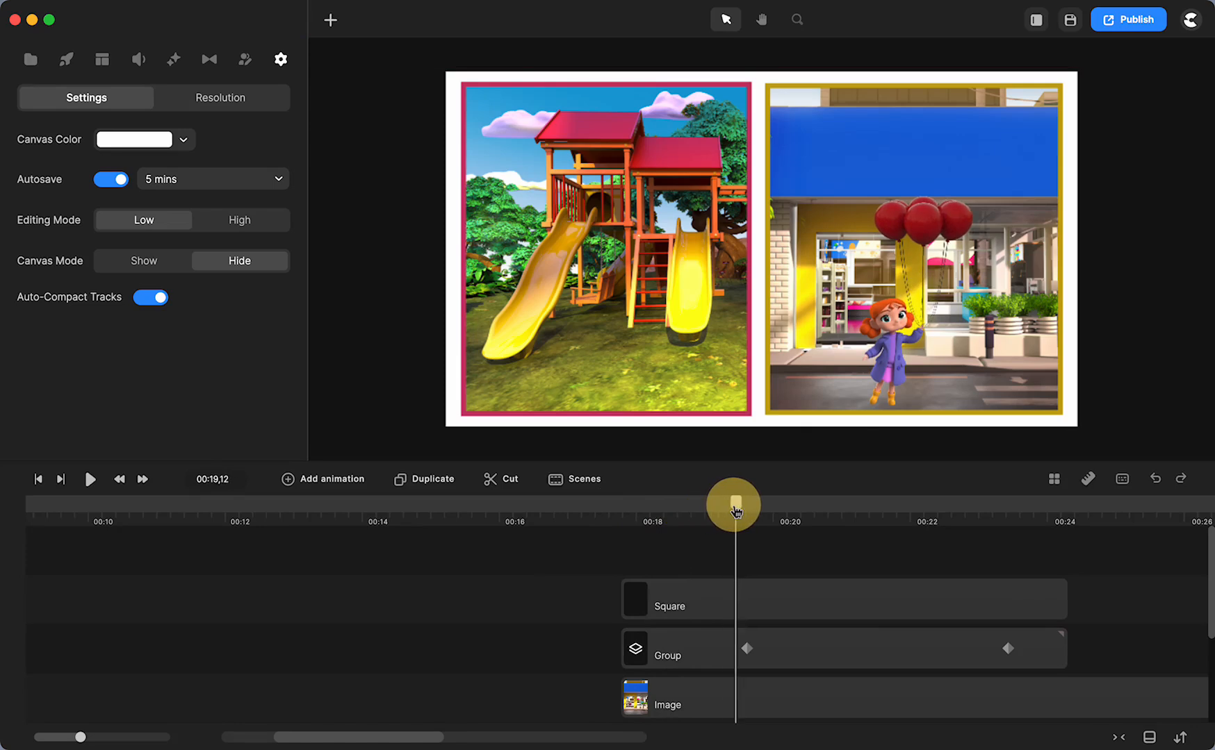
left_click_drag(732, 503, 767, 503)
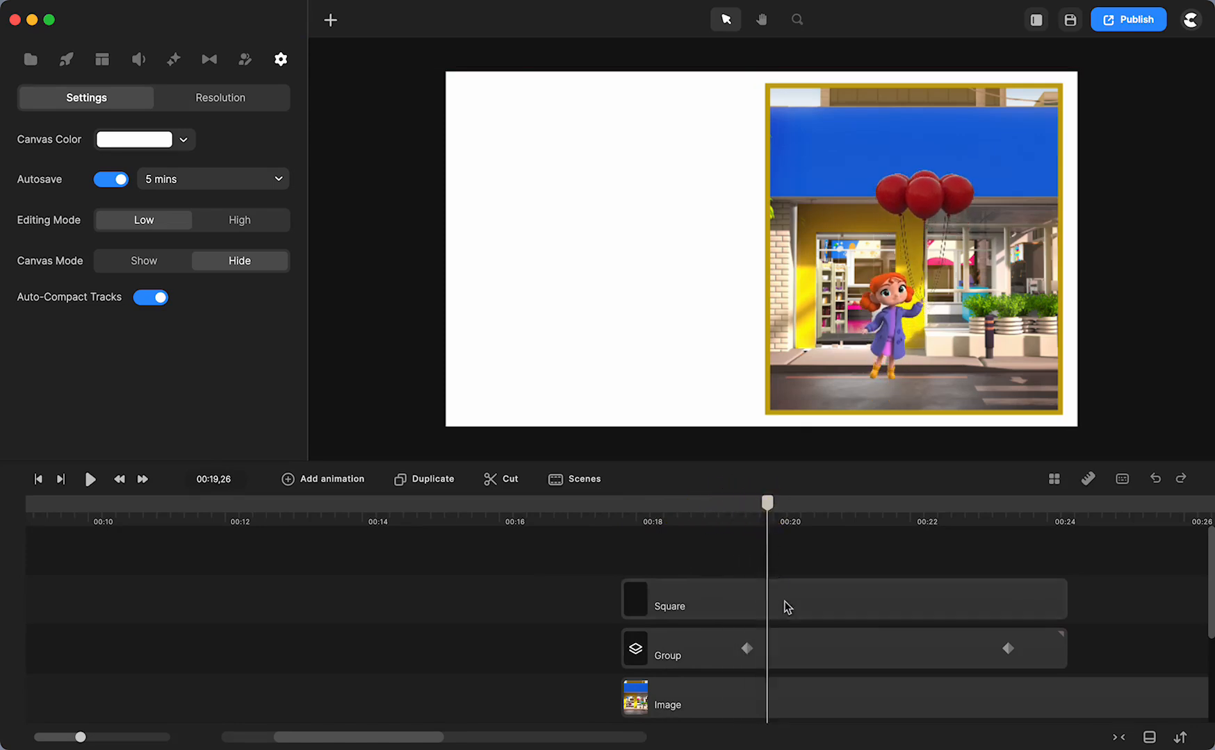
left_click(745, 648)
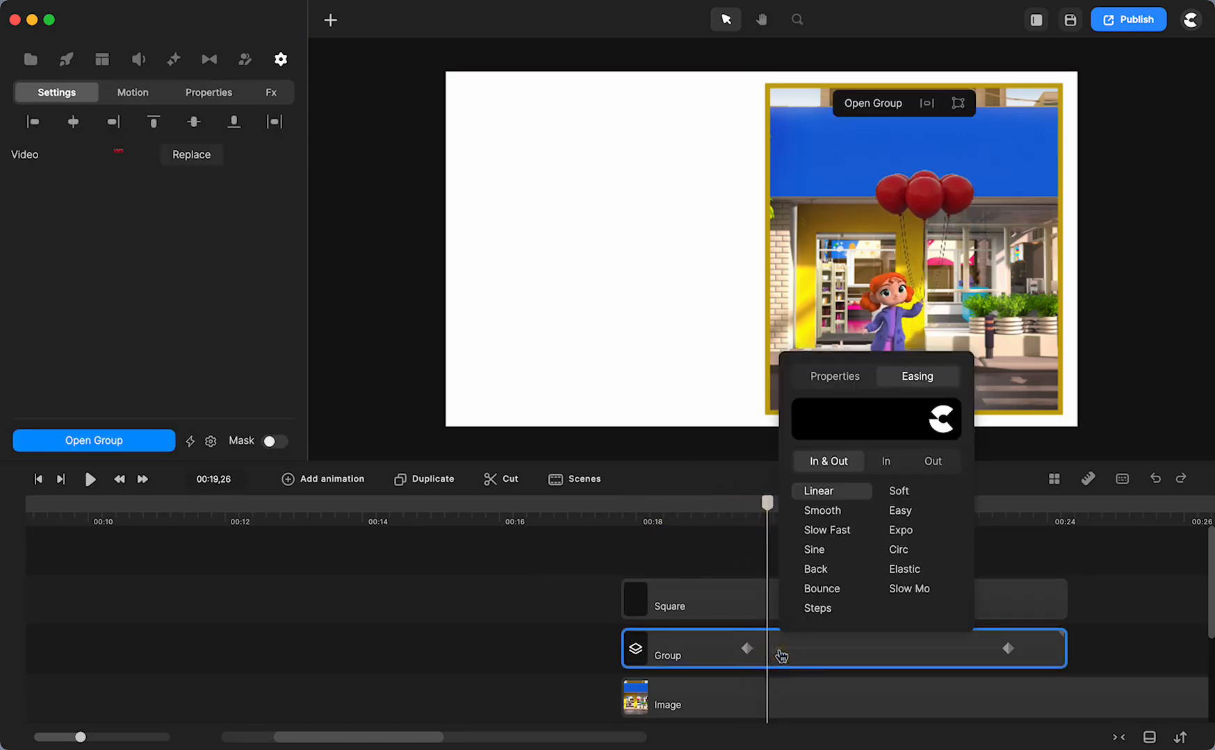
left_click(834, 376)
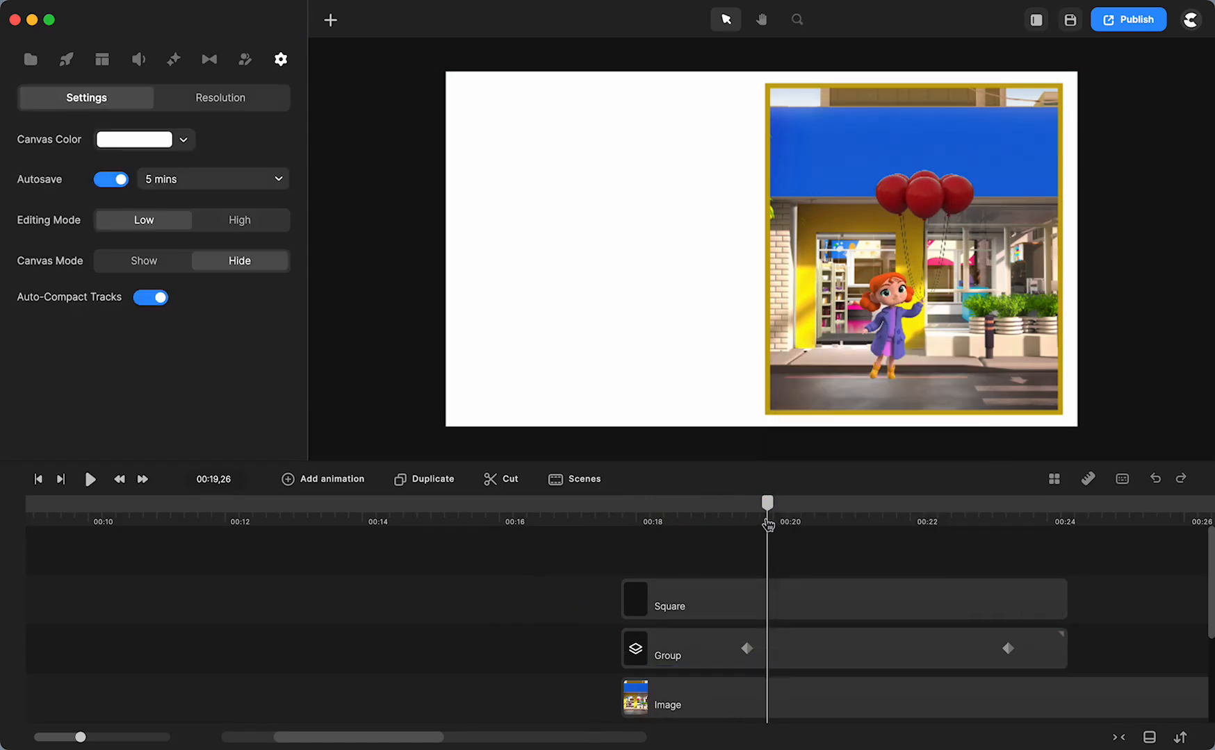
left_click_drag(769, 504, 872, 500)
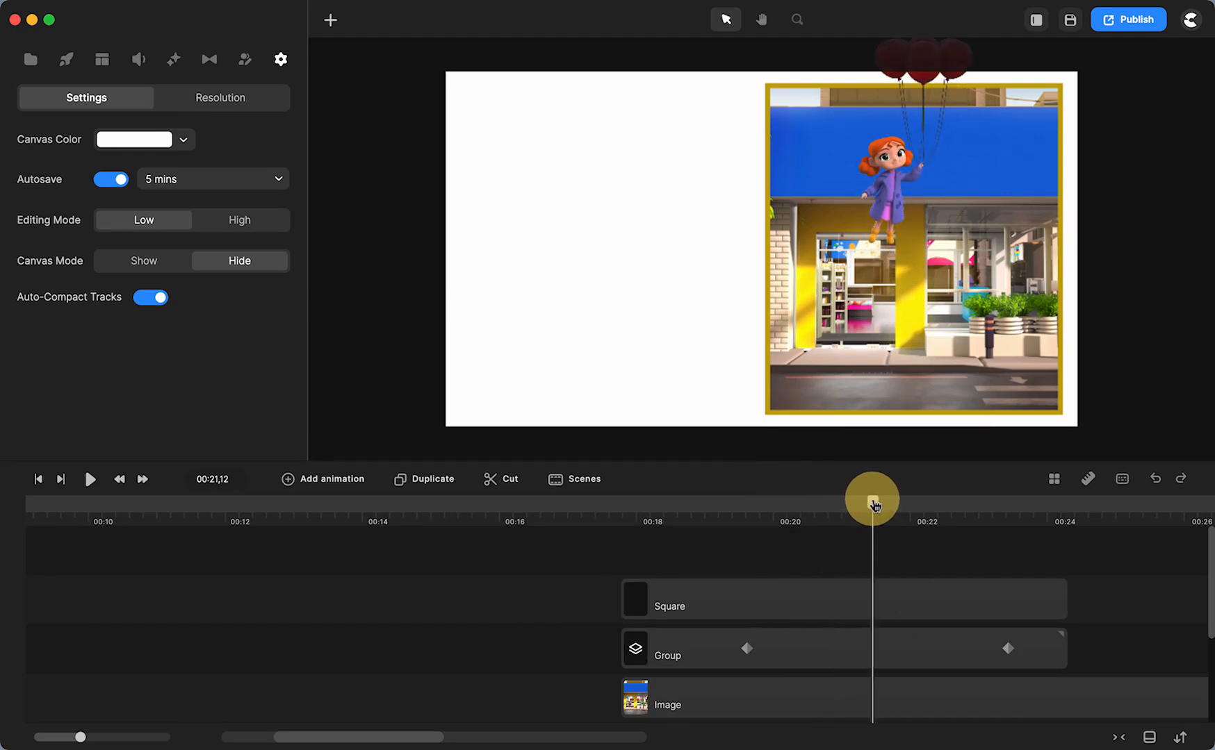
left_click_drag(872, 499, 866, 508)
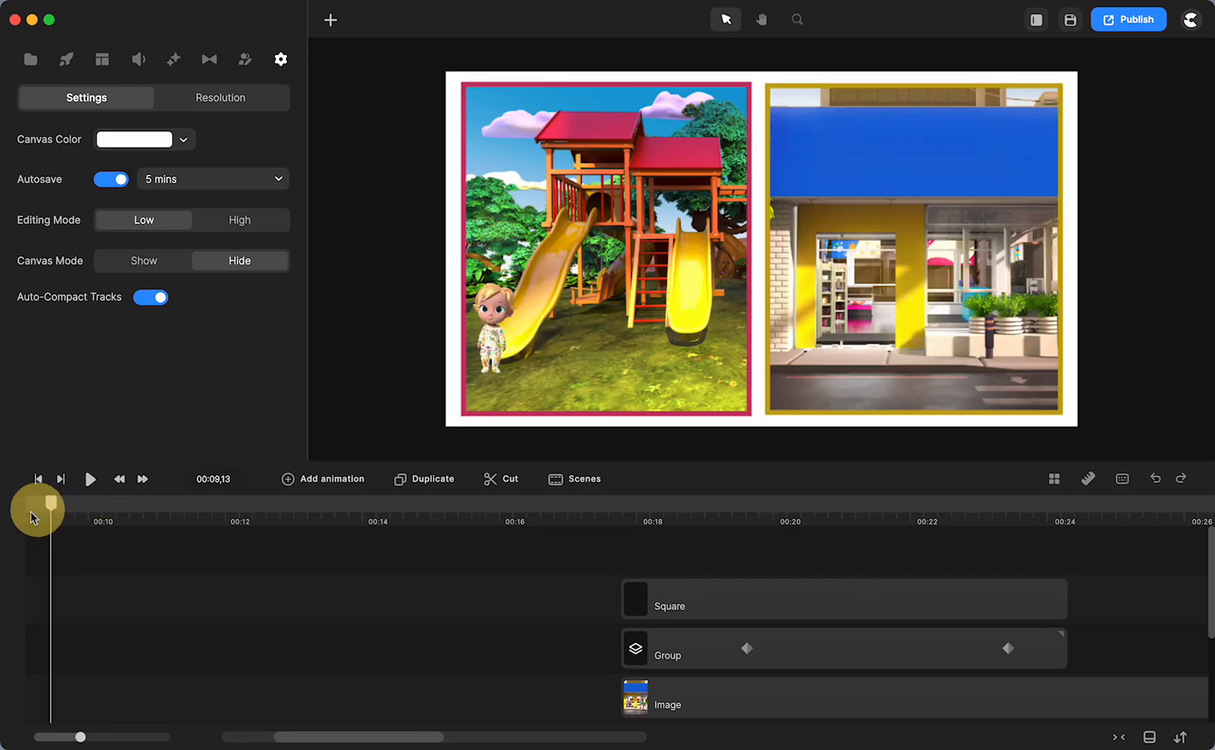
left_click_drag(37, 507, 155, 507)
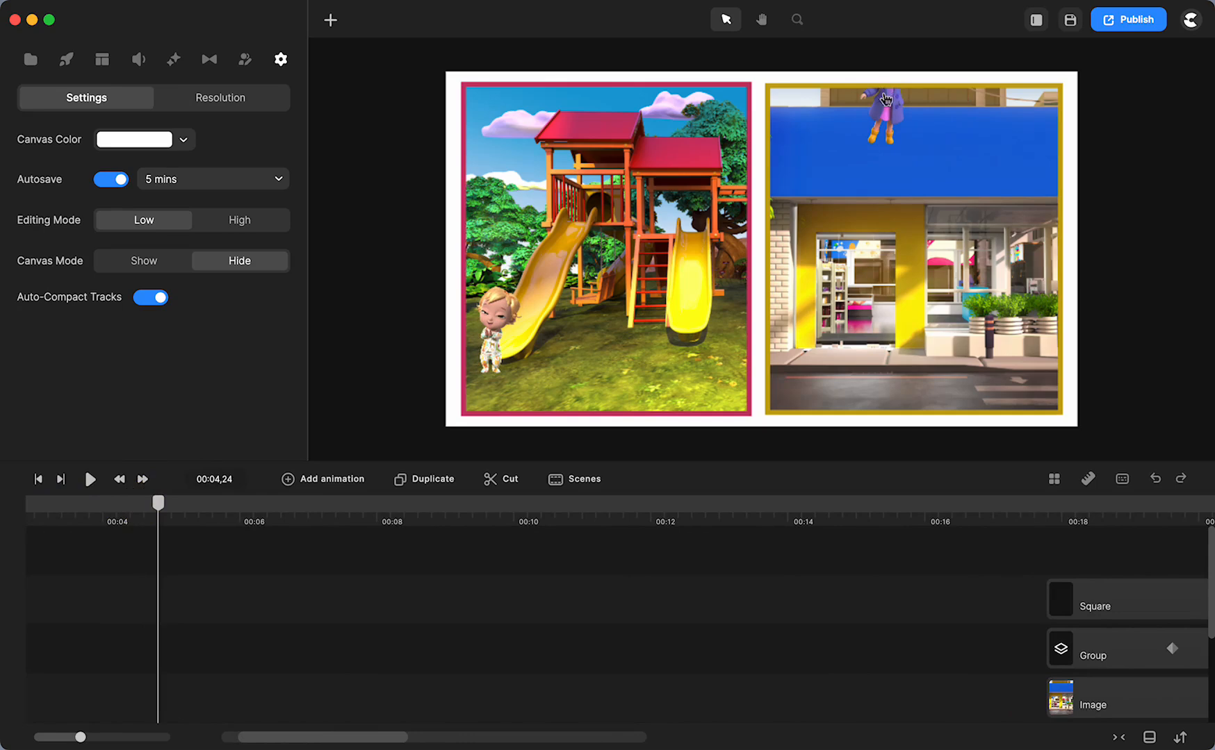
mouse_move(1147, 463)
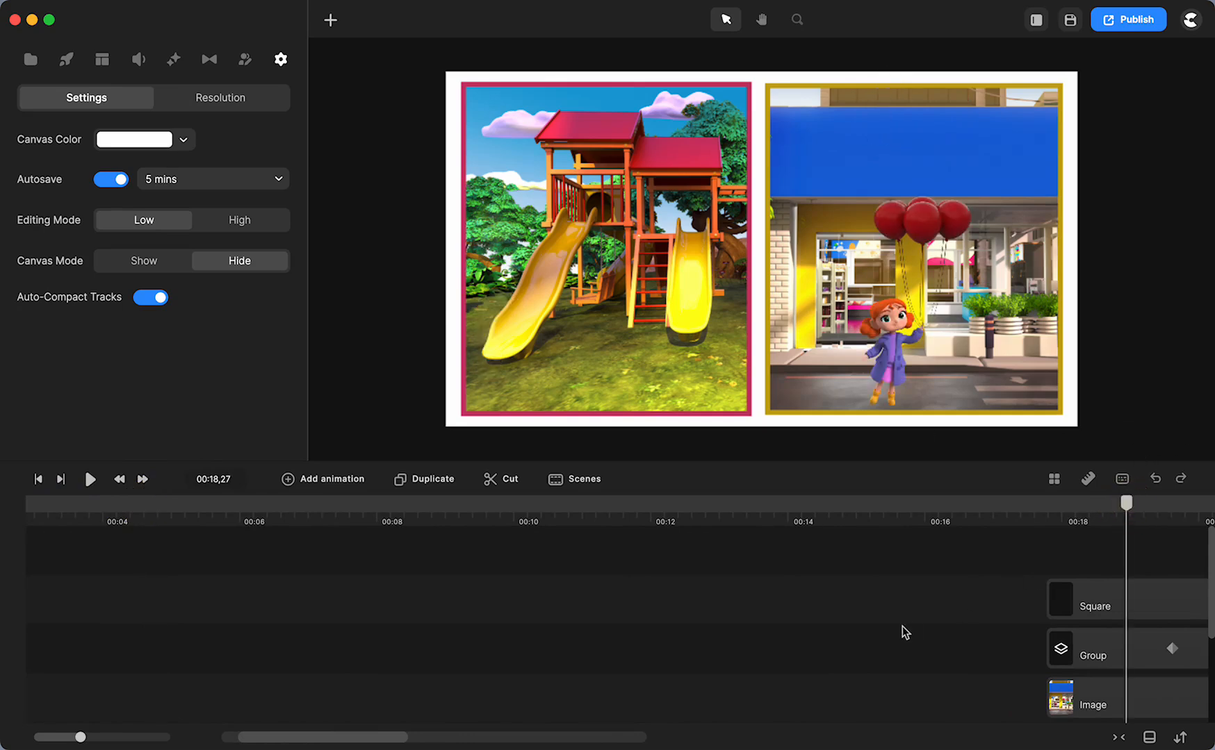
Rename the existing right-panel square to 'mask' and move to the start of the panel clips.
left_click(627, 599)
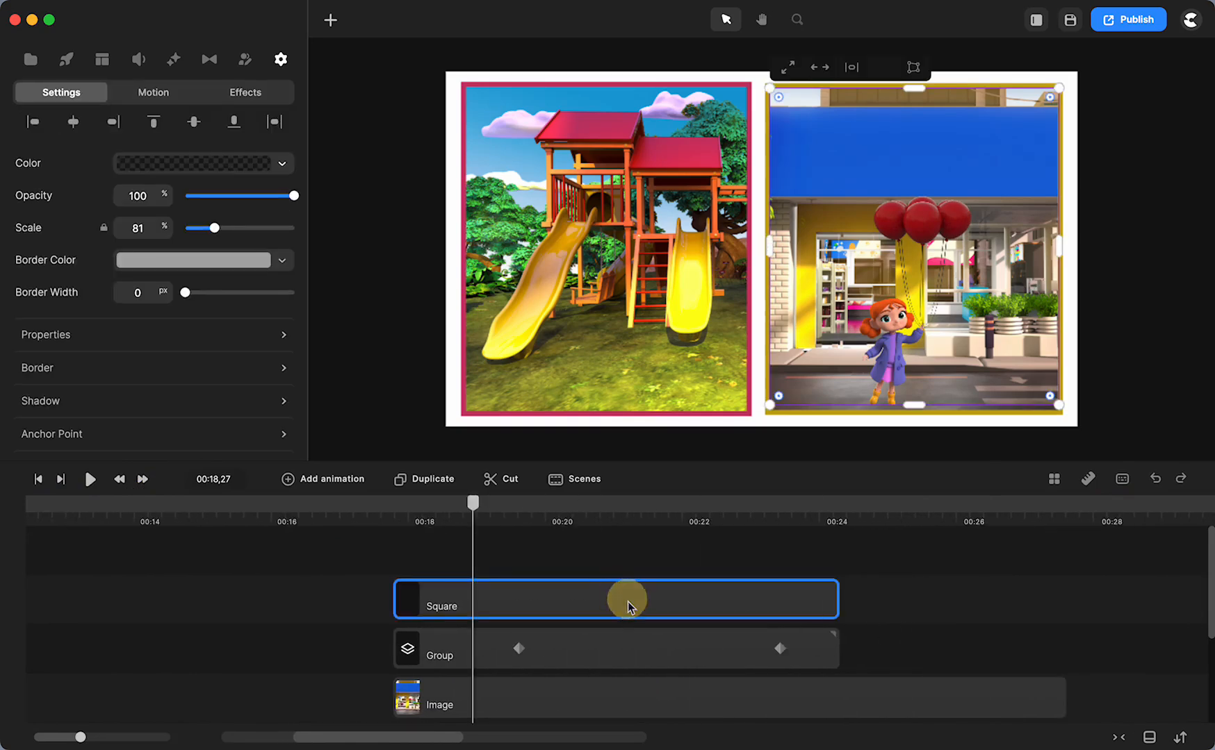
right_click(627, 604)
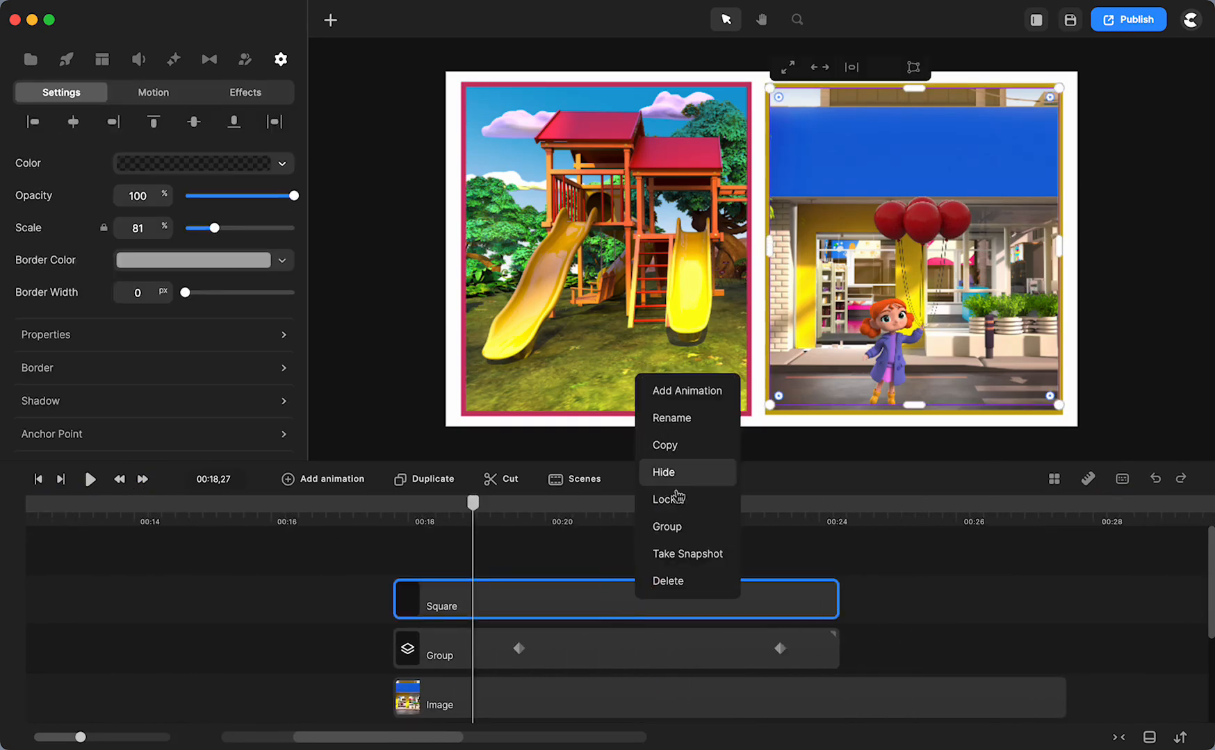
left_click(670, 417)
type("mask")
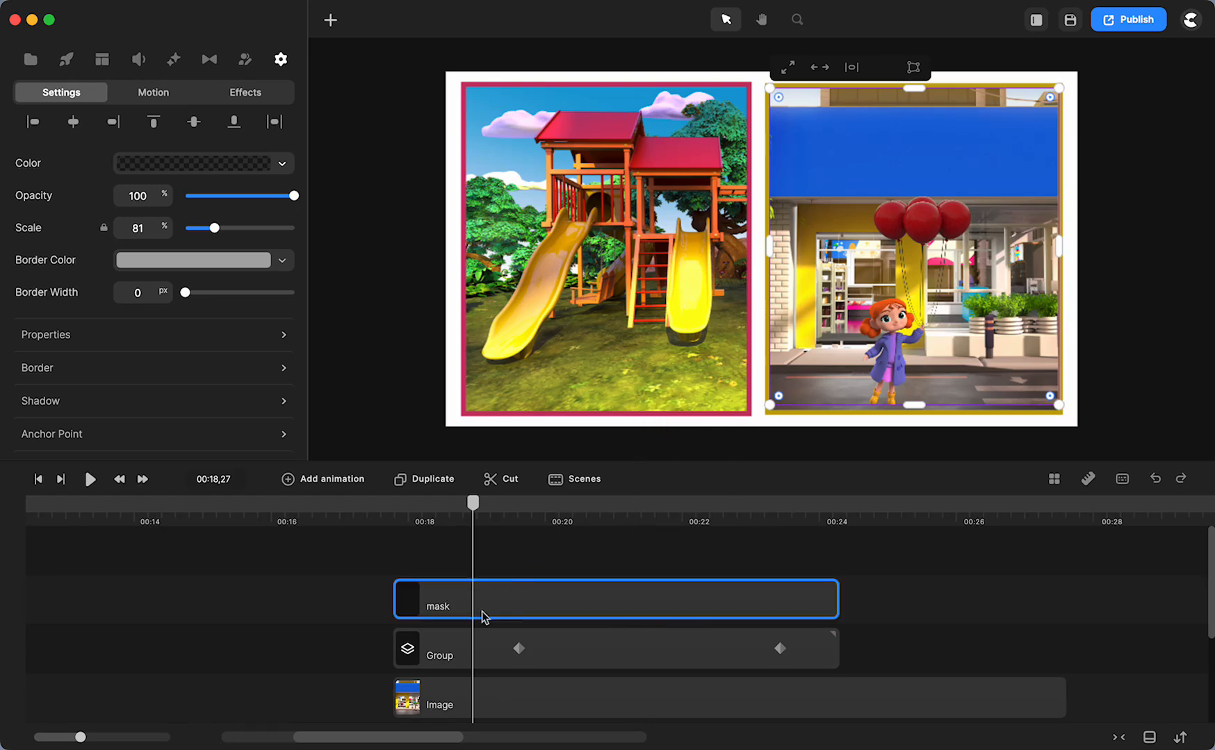
left_click_drag(473, 501, 412, 502)
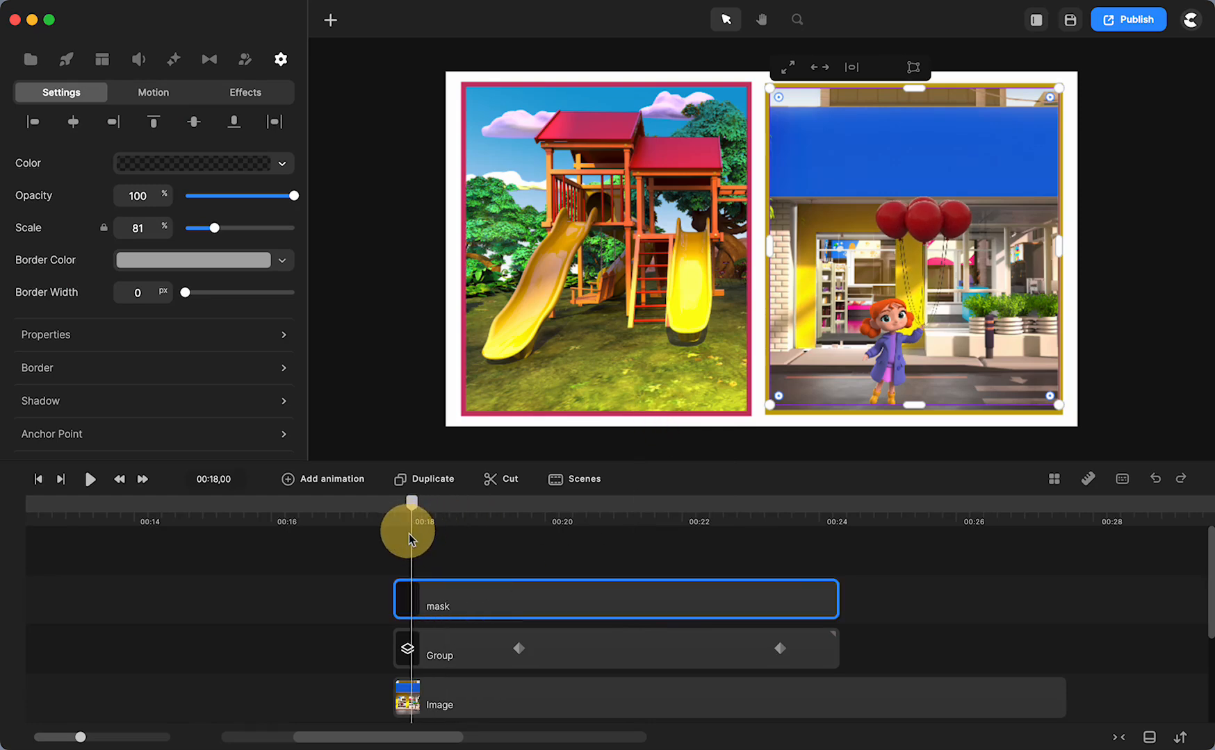
Add a new Square shape and stretch it to cover the whole right panel.
left_click(329, 19)
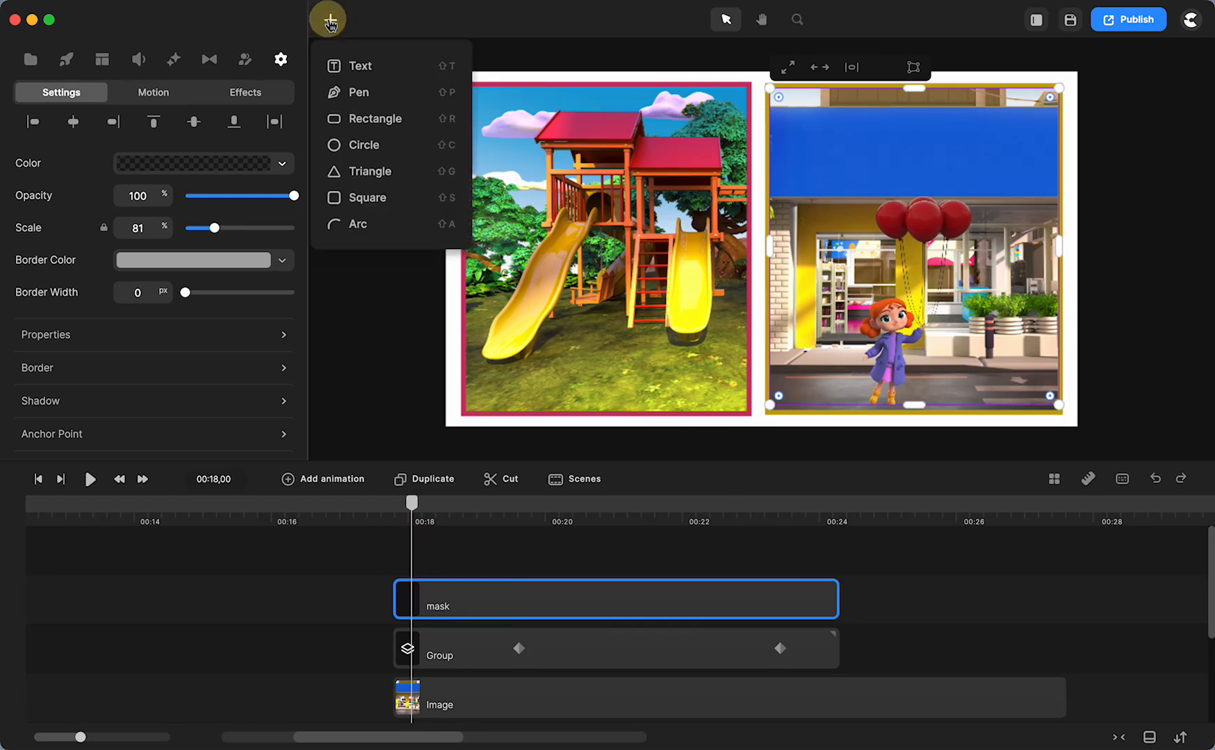
mouse_move(368, 188)
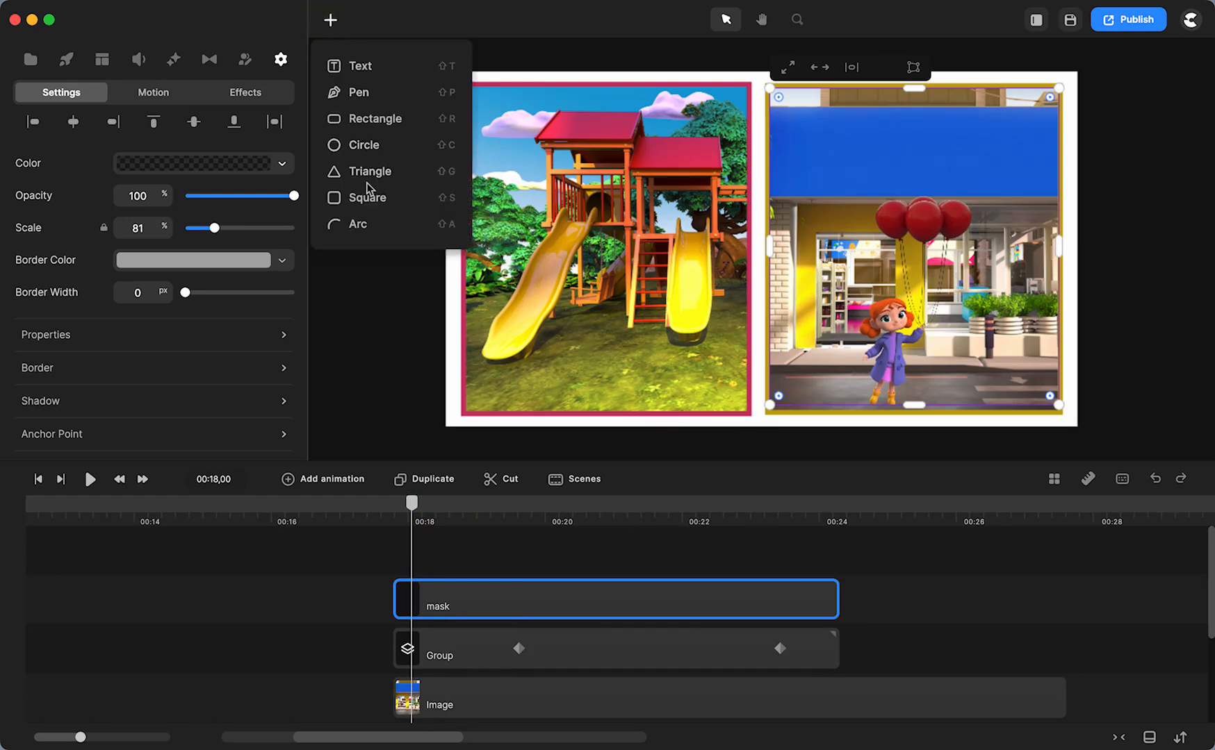
left_click(367, 197)
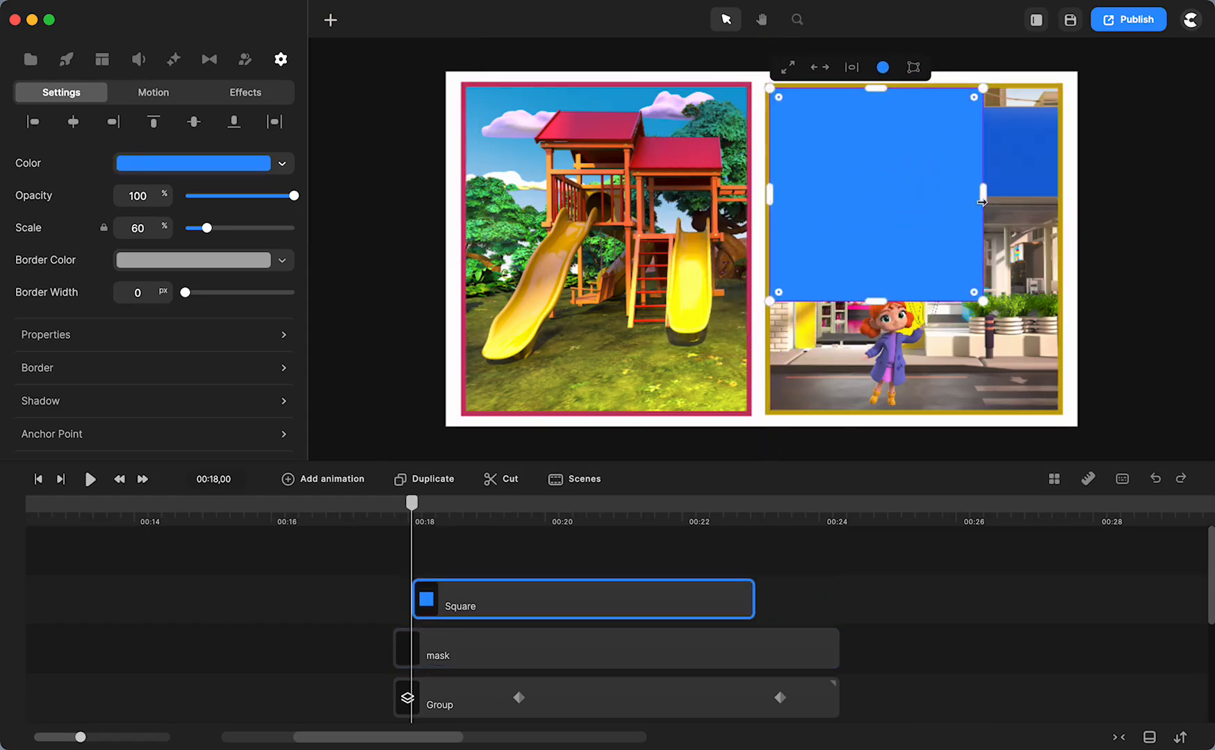
left_click_drag(979, 203, 1077, 170)
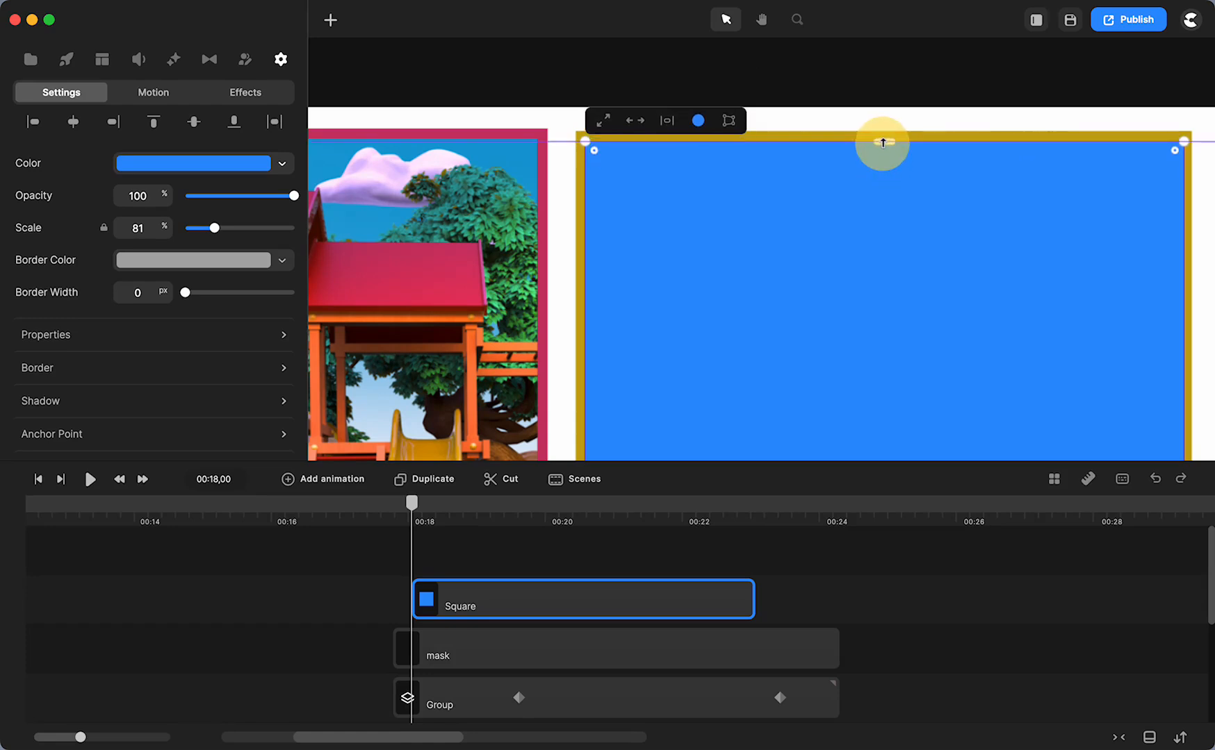
left_click_drag(882, 142, 881, 186)
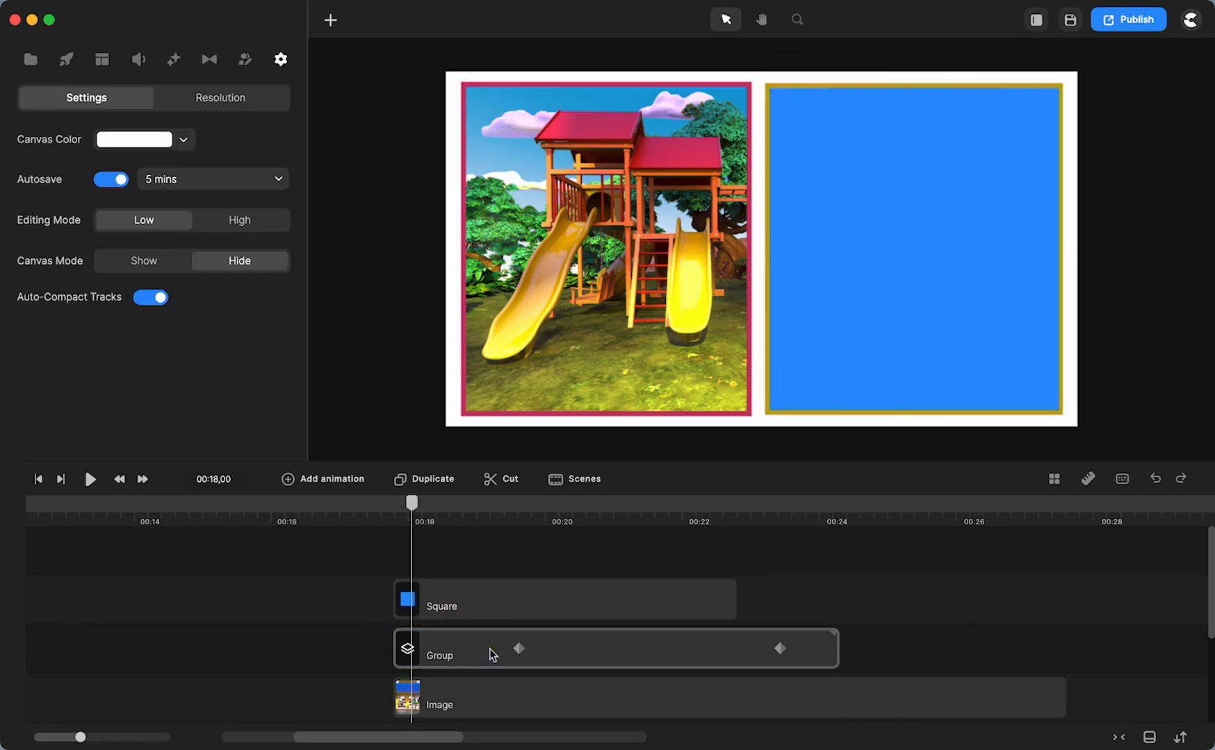
mouse_move(408, 657)
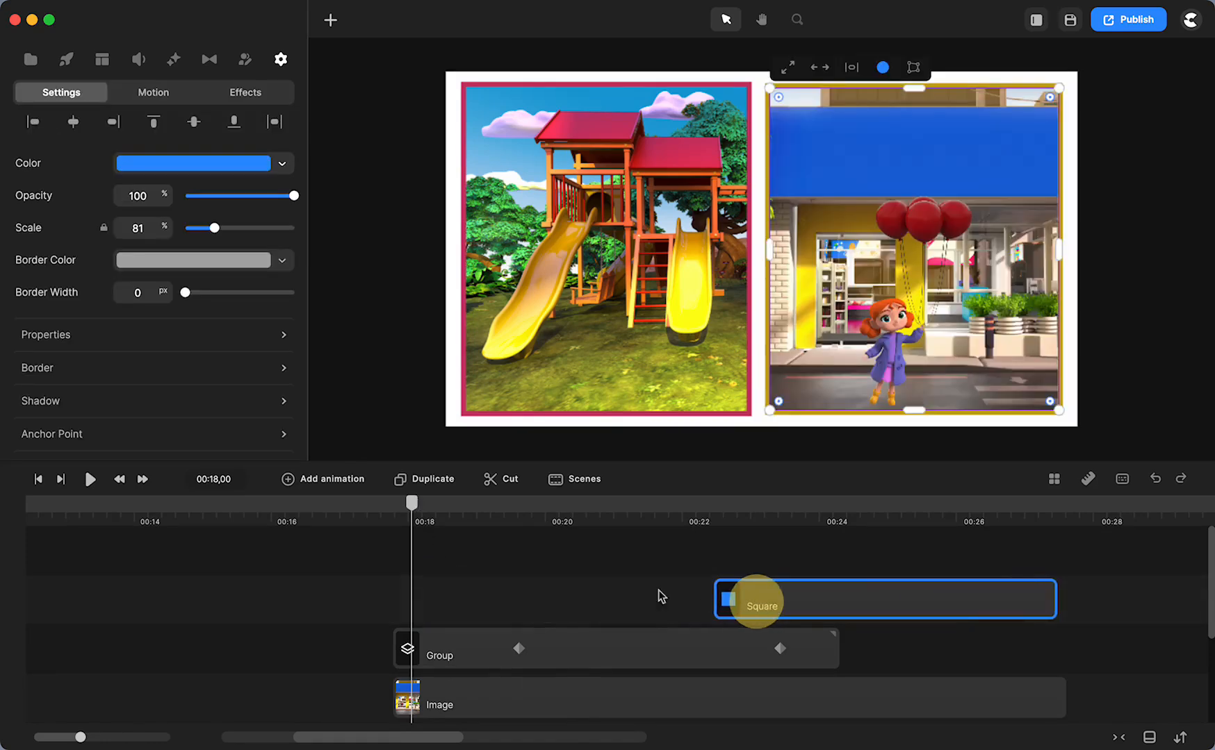
Shift the square's clip to about 19 seconds, select it with the girl group and create a masked group.
left_click_drag(411, 503, 540, 514)
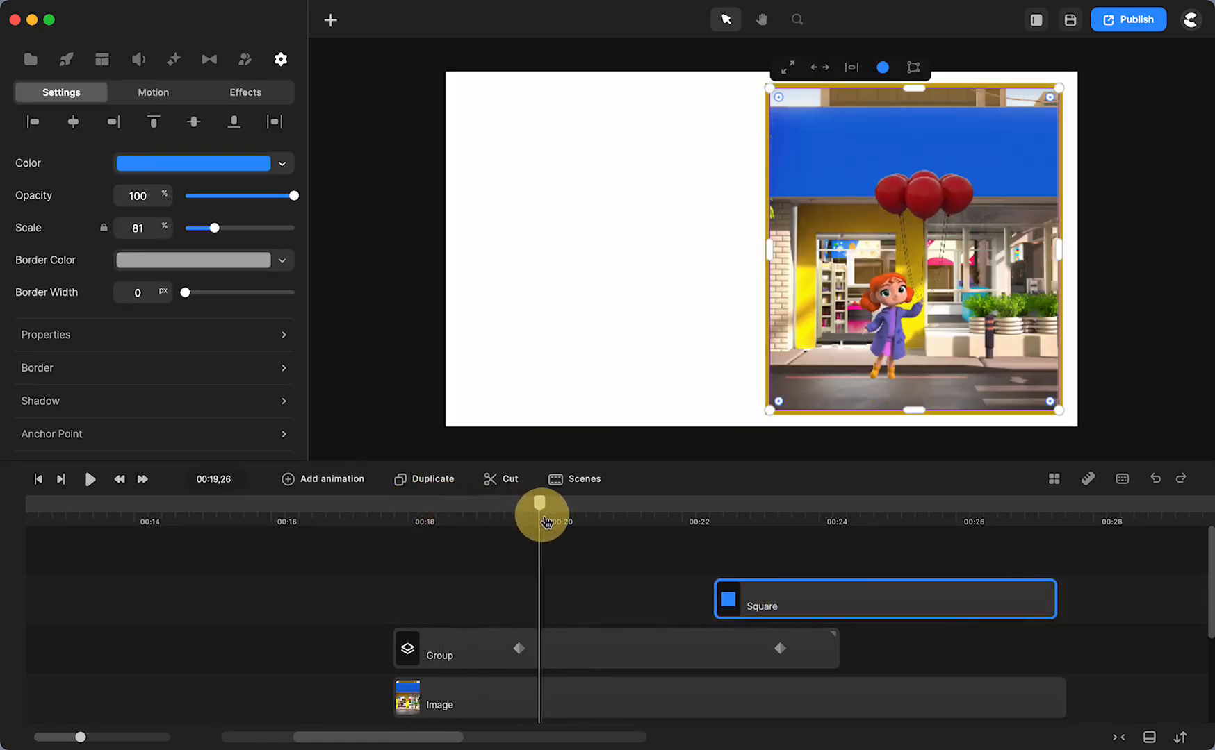
left_click_drag(541, 513, 472, 514)
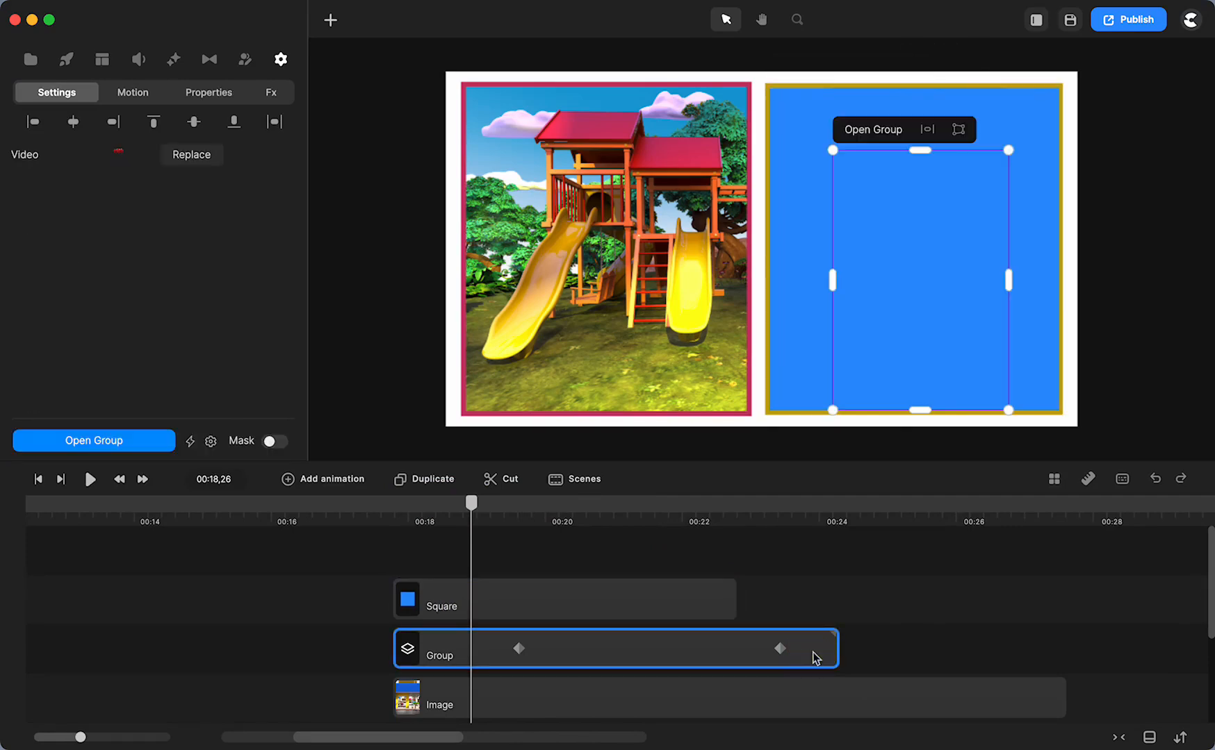
left_click(561, 598)
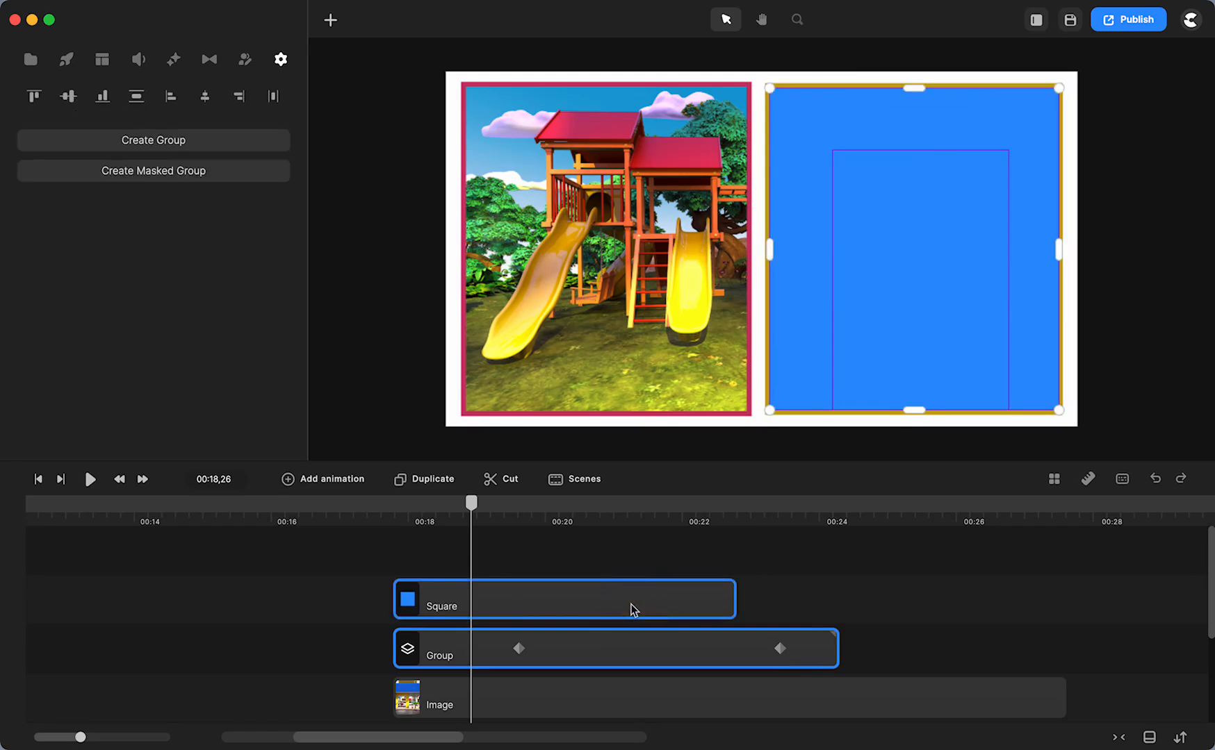
left_click(767, 643)
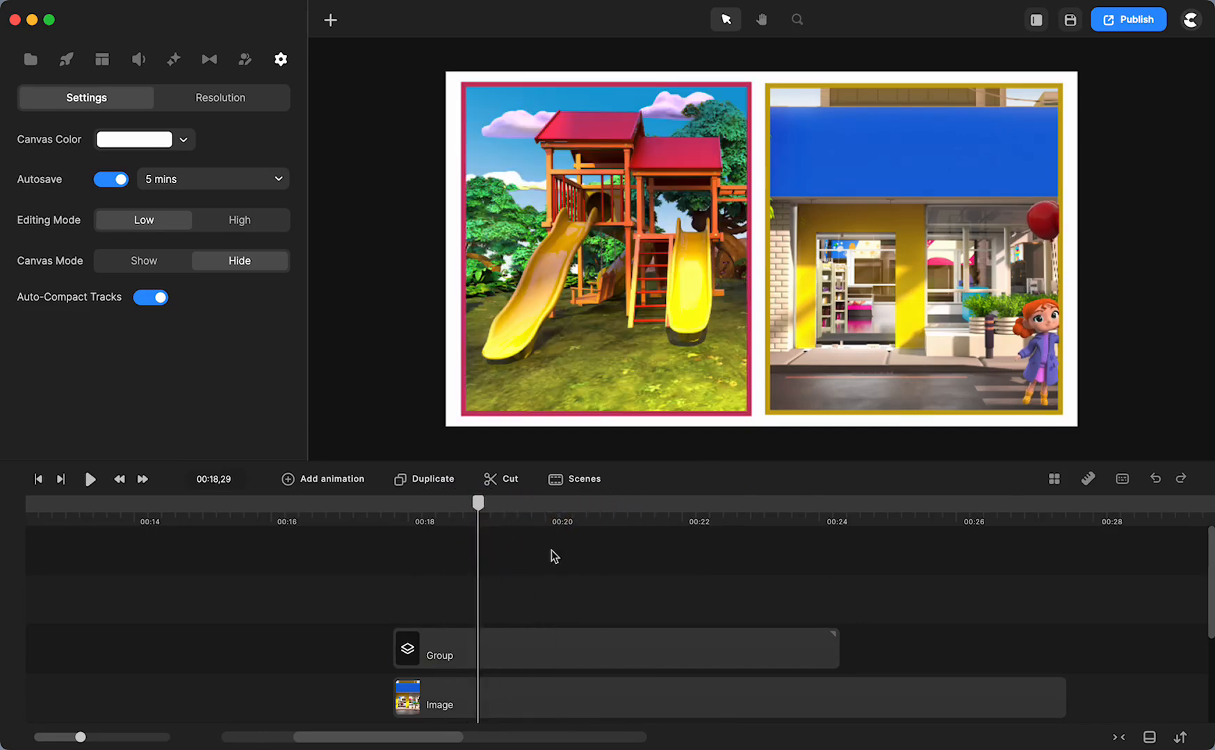
Preview the girl's float, then unmask the Group clip so square and girl separate.
left_click_drag(478, 501, 742, 501)
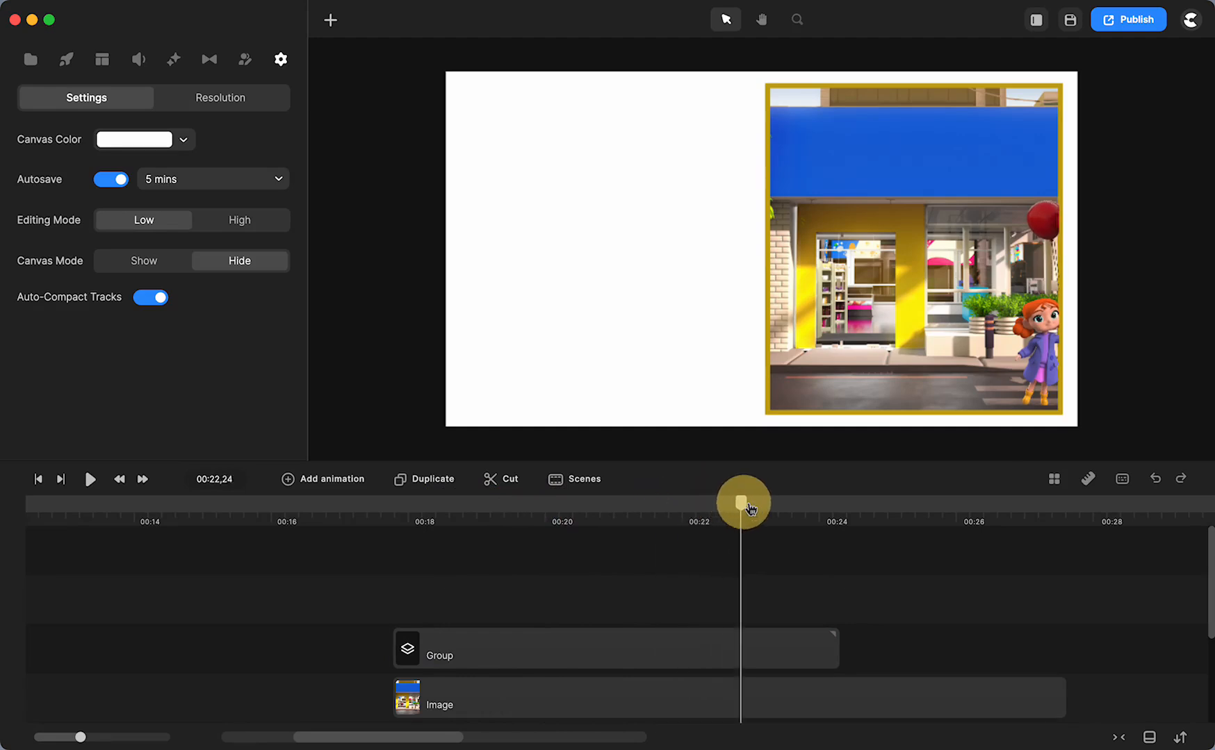
left_click_drag(742, 502, 727, 542)
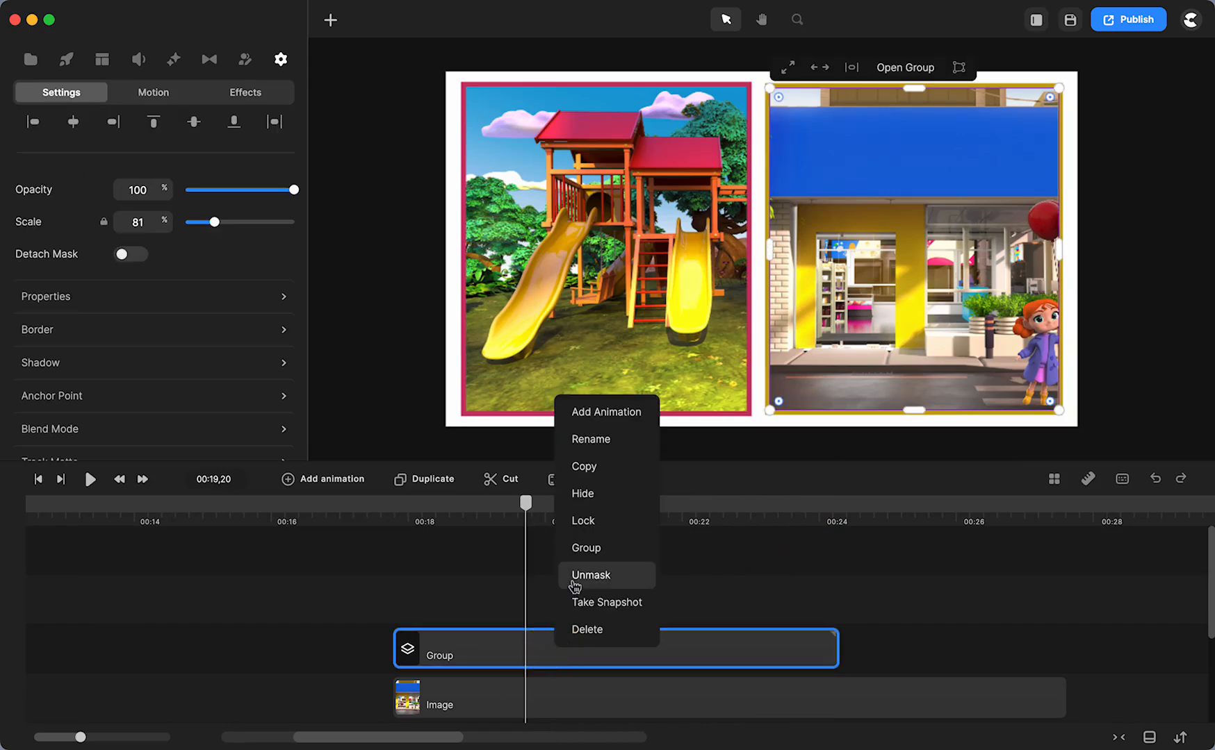
left_click(591, 575)
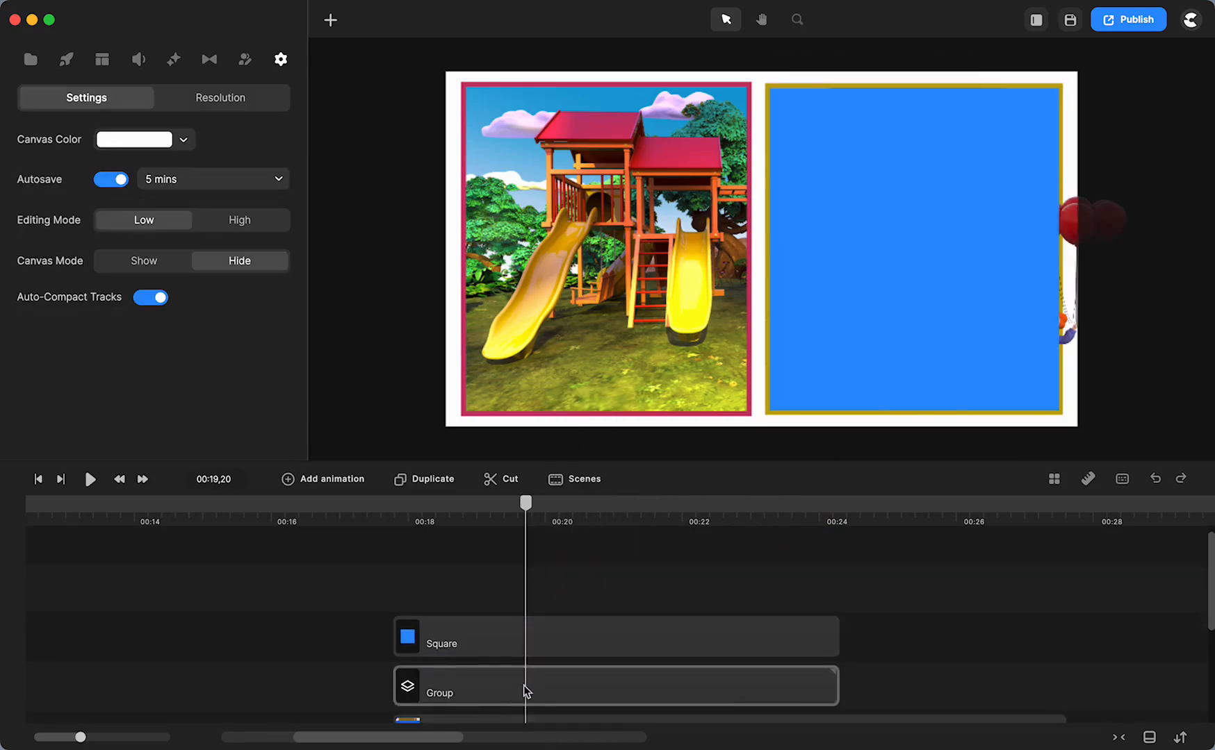
mouse_move(597, 701)
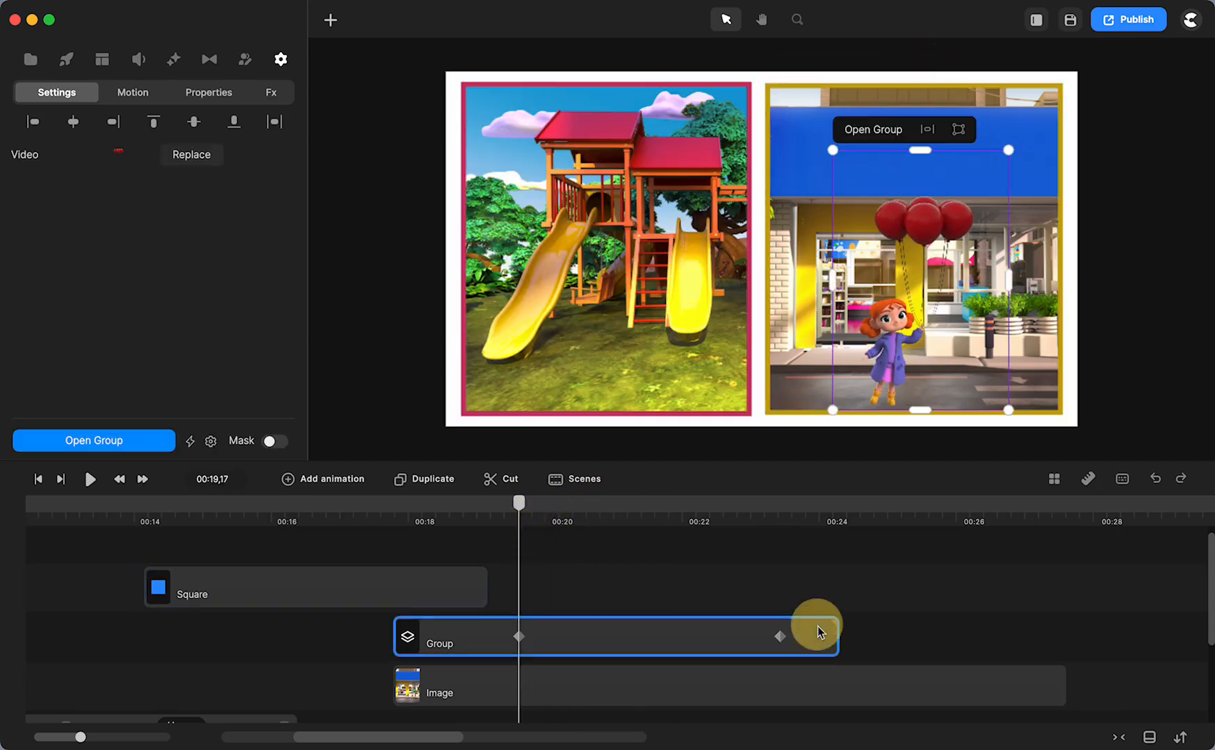
Re-create the masked group from the Square and Group clips and preview the girl rising out of view.
right_click(815, 626)
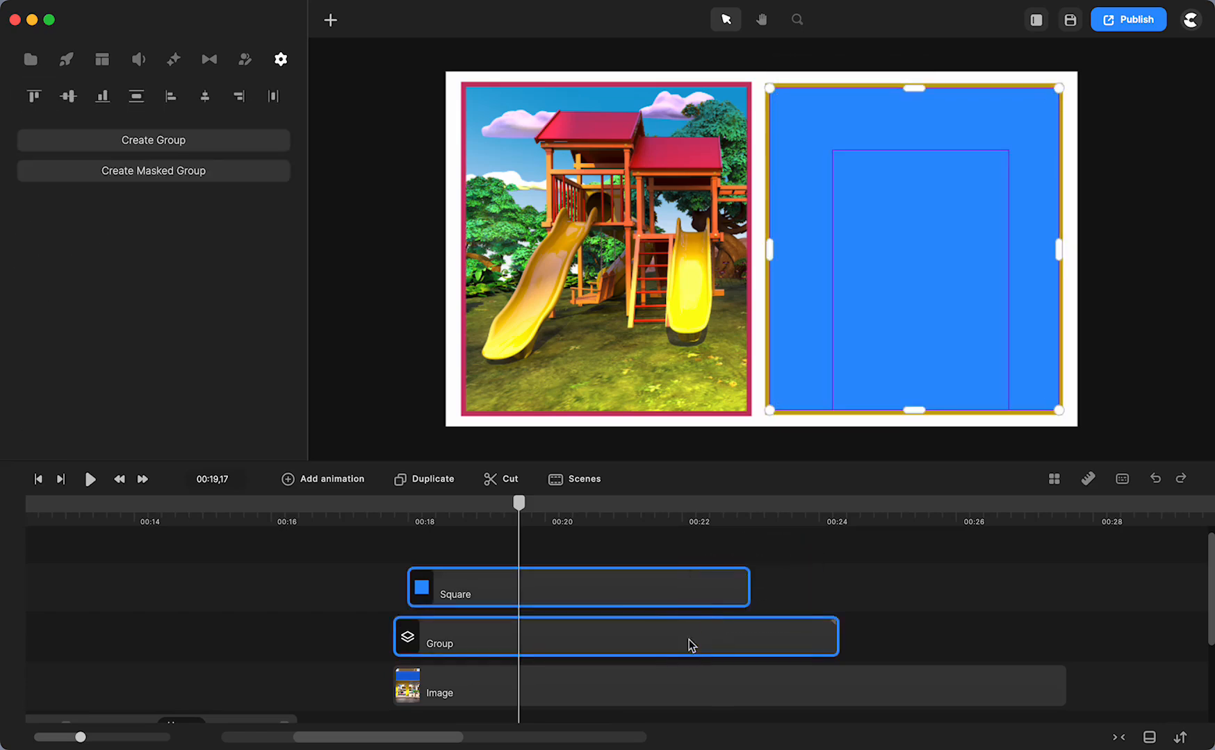
left_click(280, 60)
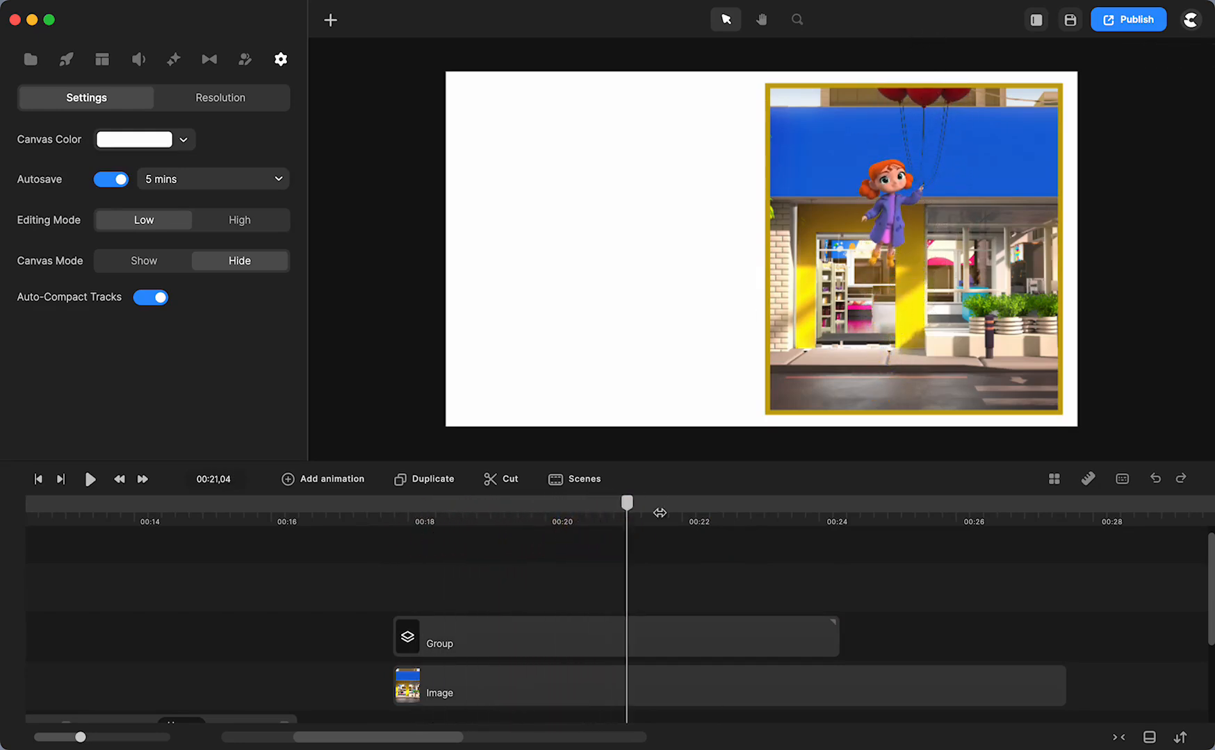
left_click_drag(627, 502, 716, 508)
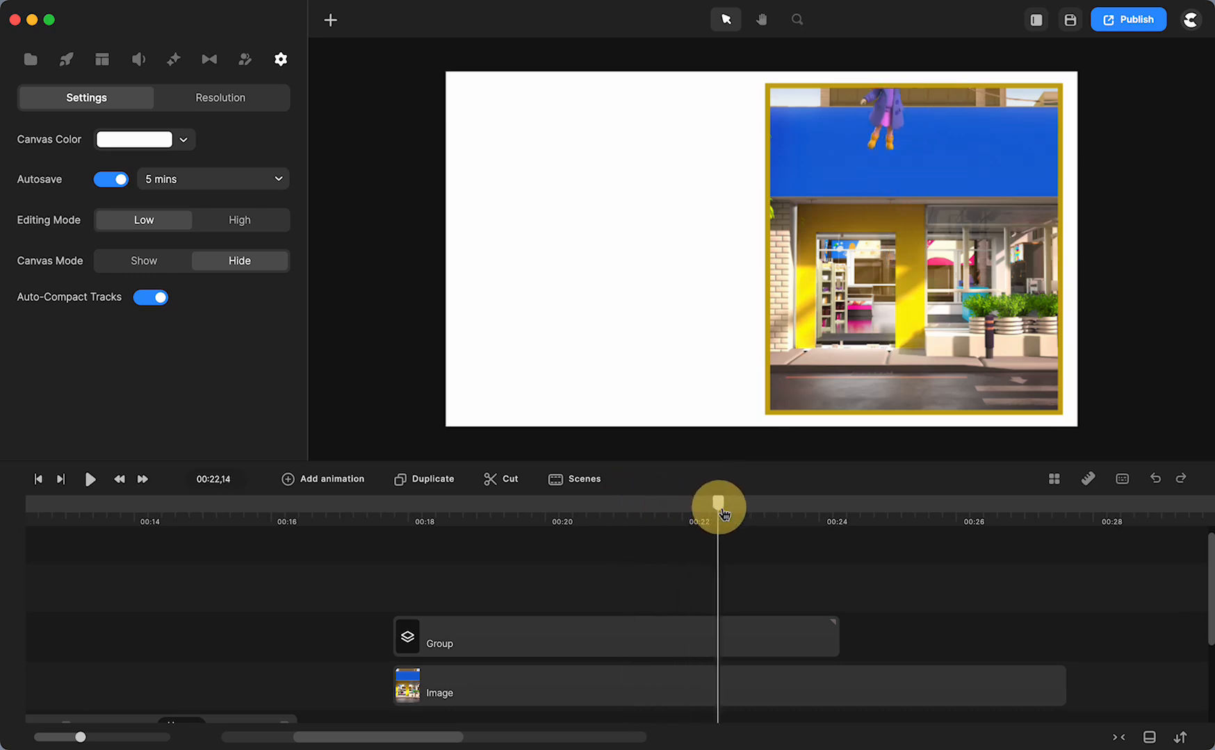
left_click_drag(719, 508, 664, 520)
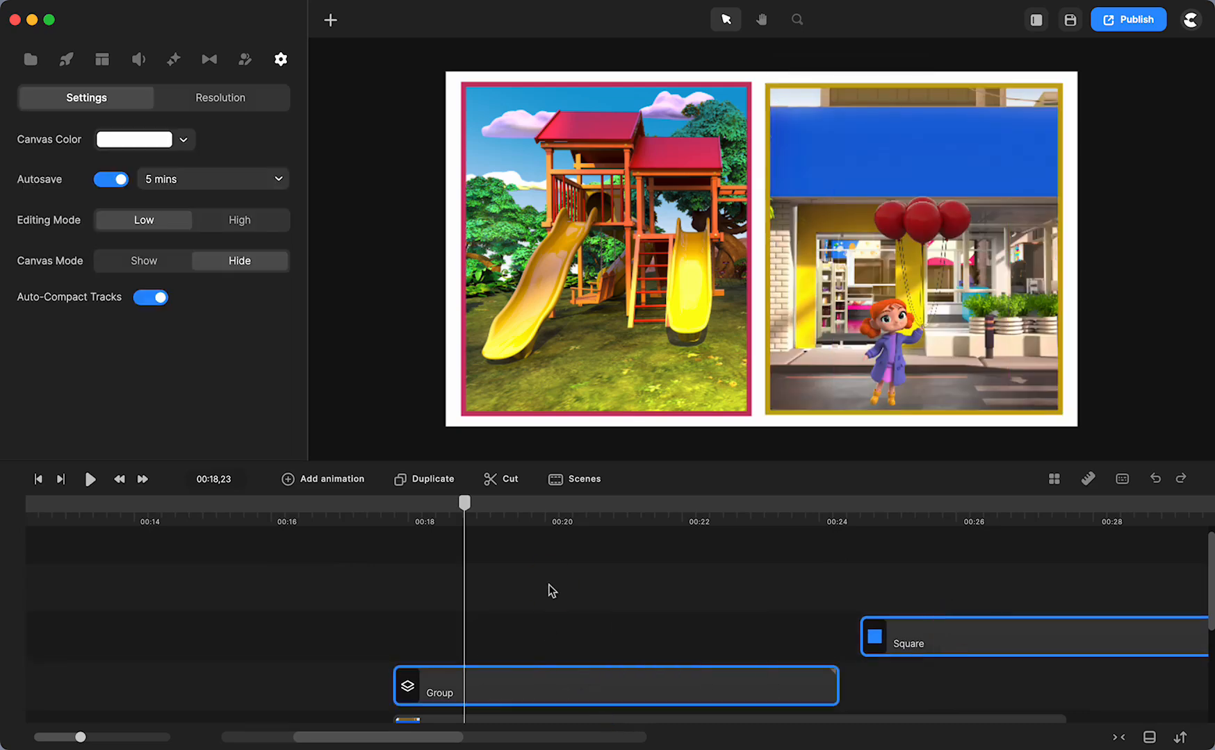
Change the Ester character's action from Waving to Pointing inside the group.
right_click(616, 686)
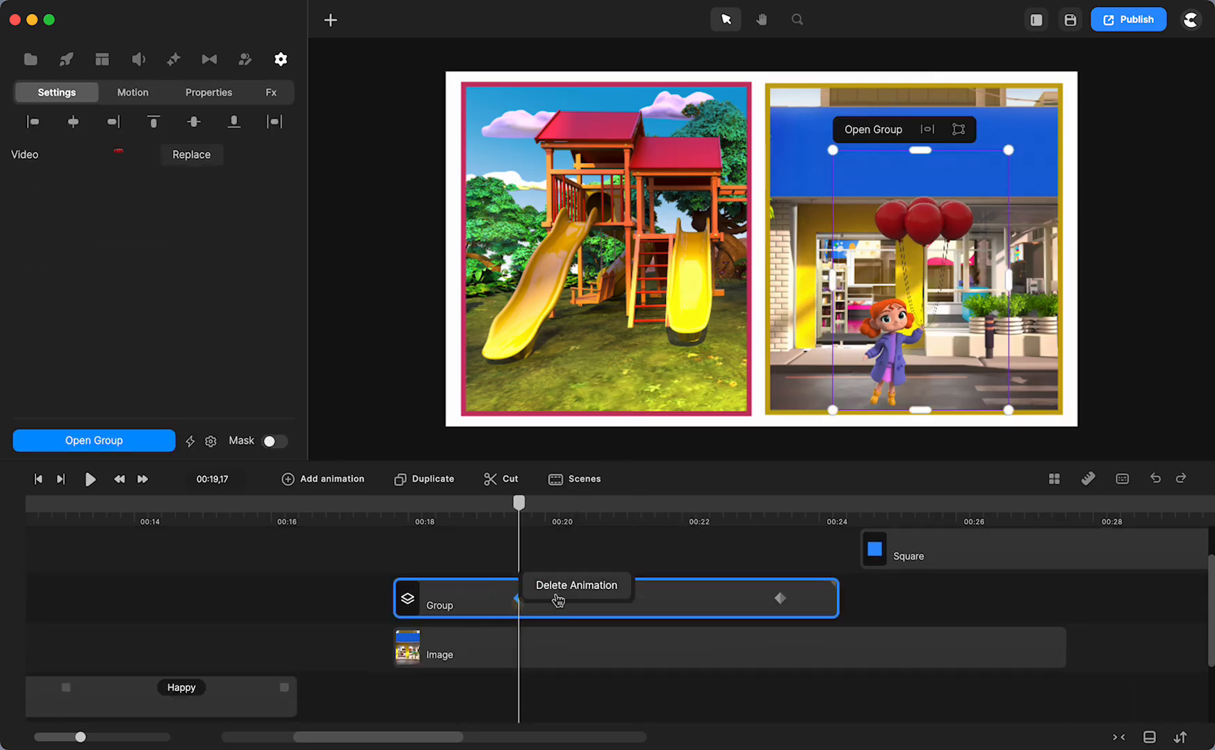
right_click(615, 598)
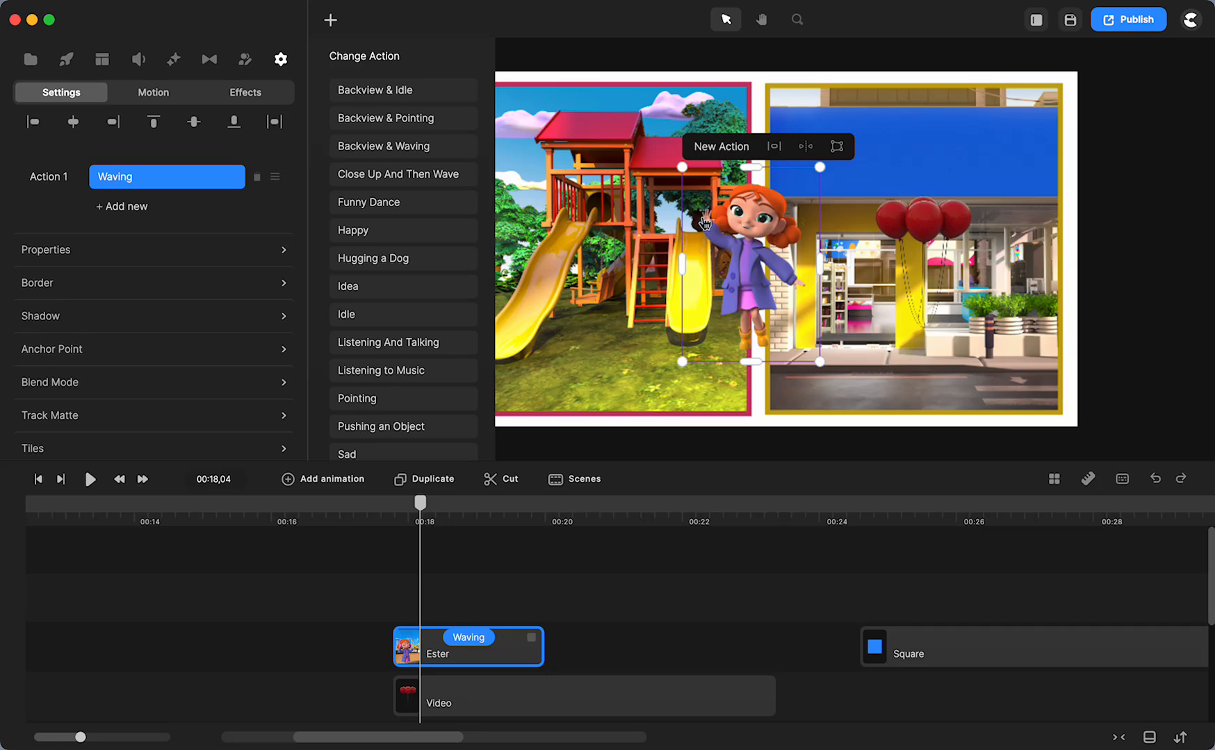
mouse_move(696, 283)
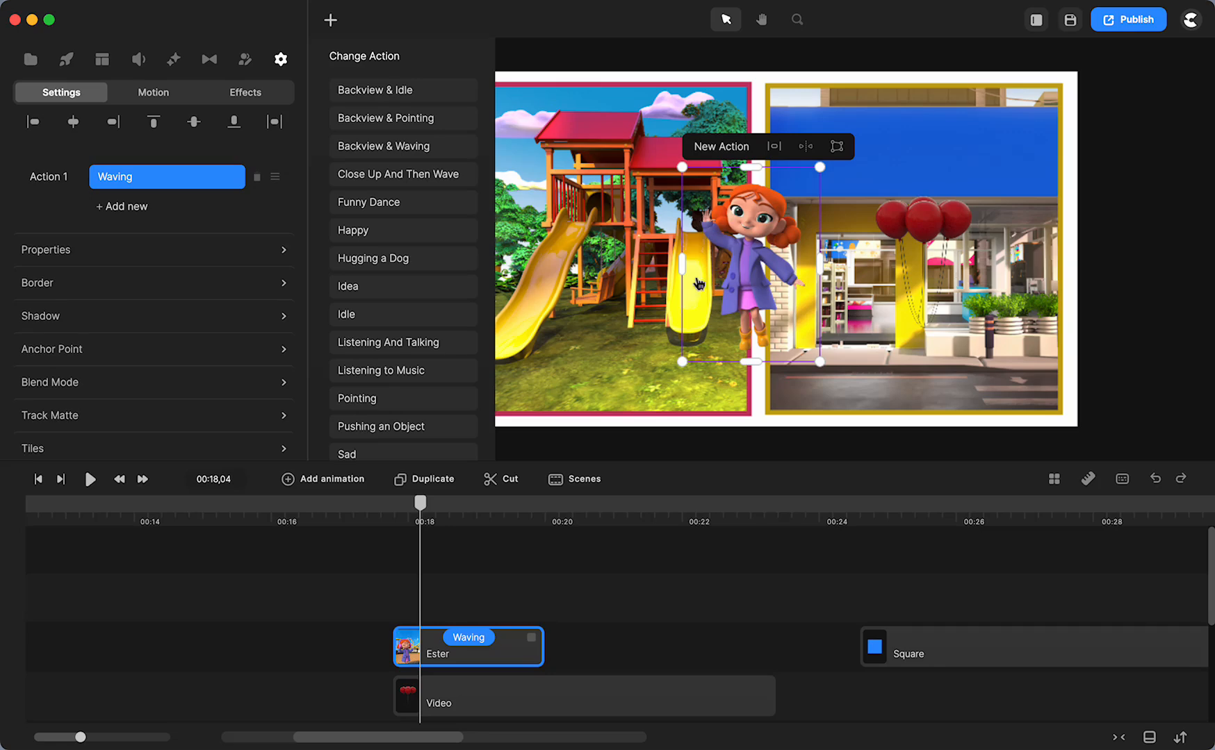
mouse_move(656, 396)
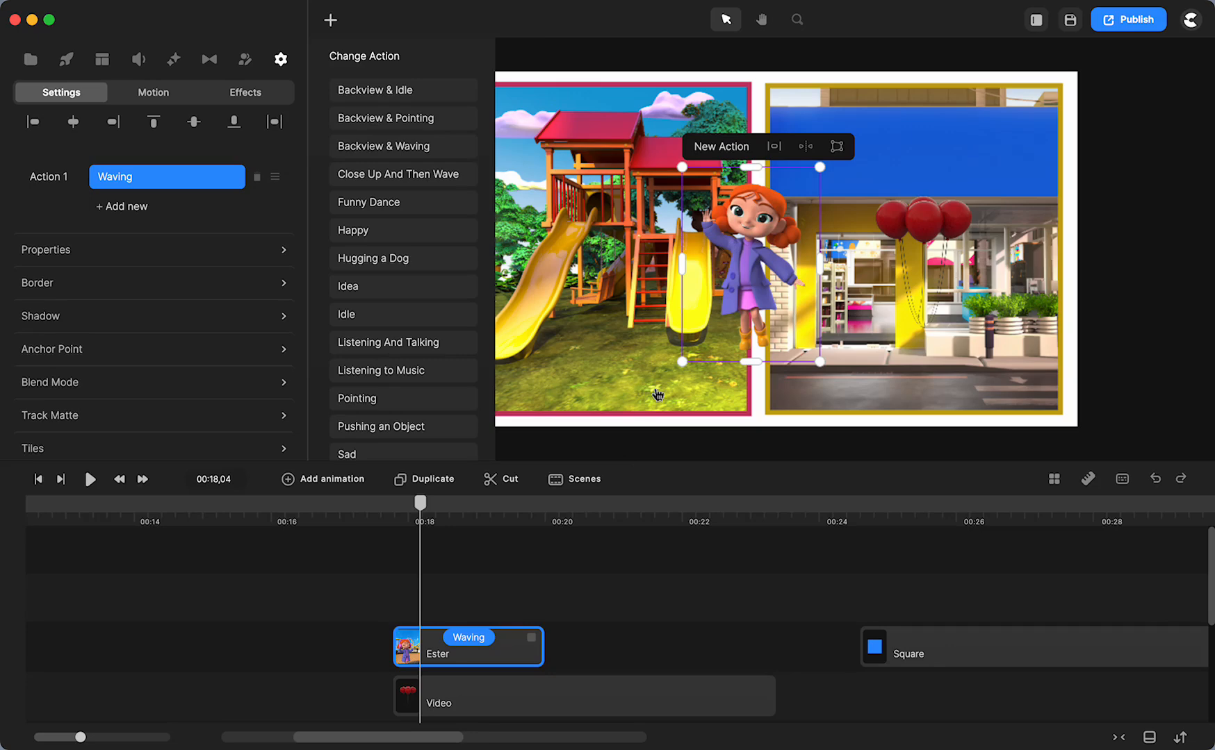
mouse_move(953, 289)
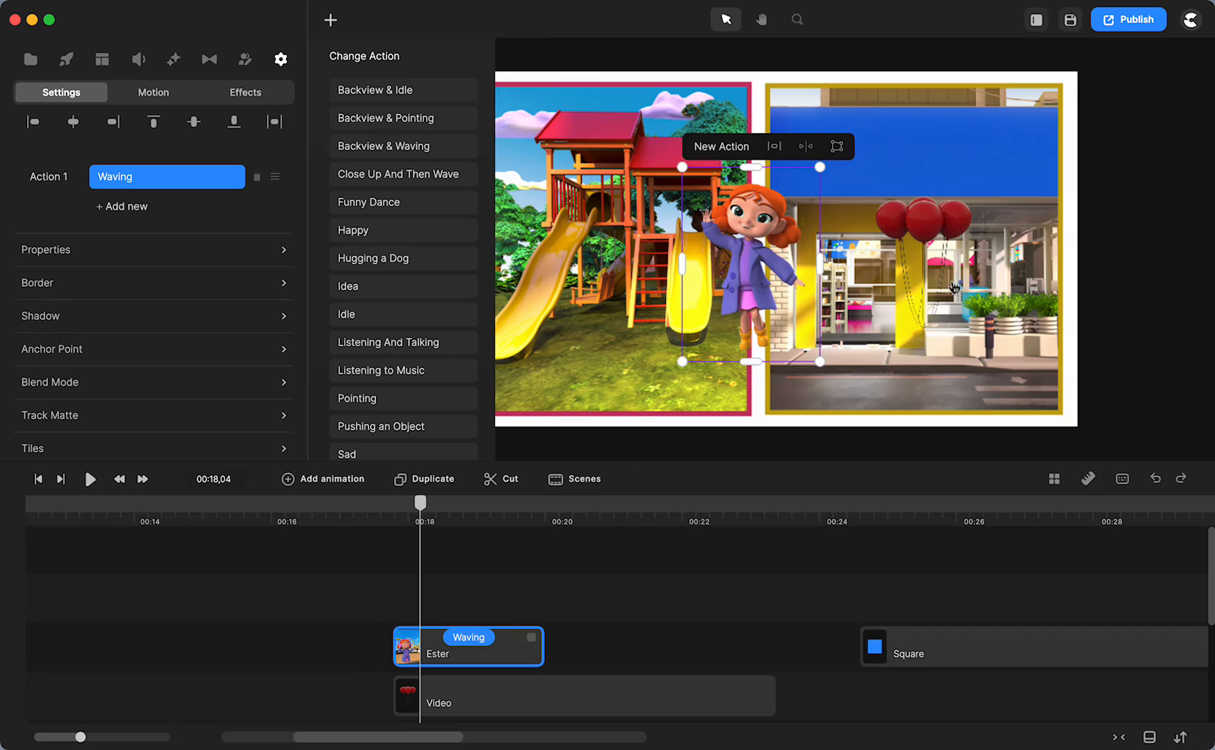
mouse_move(468, 516)
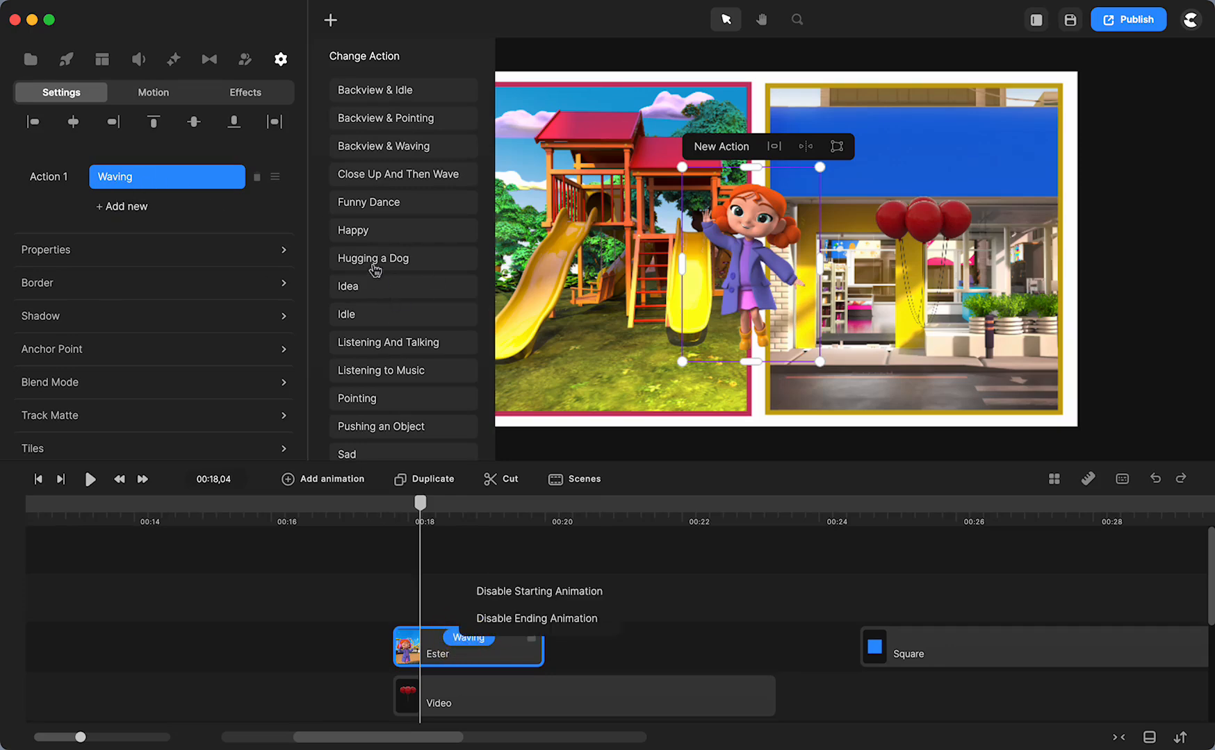
scroll("down", 3)
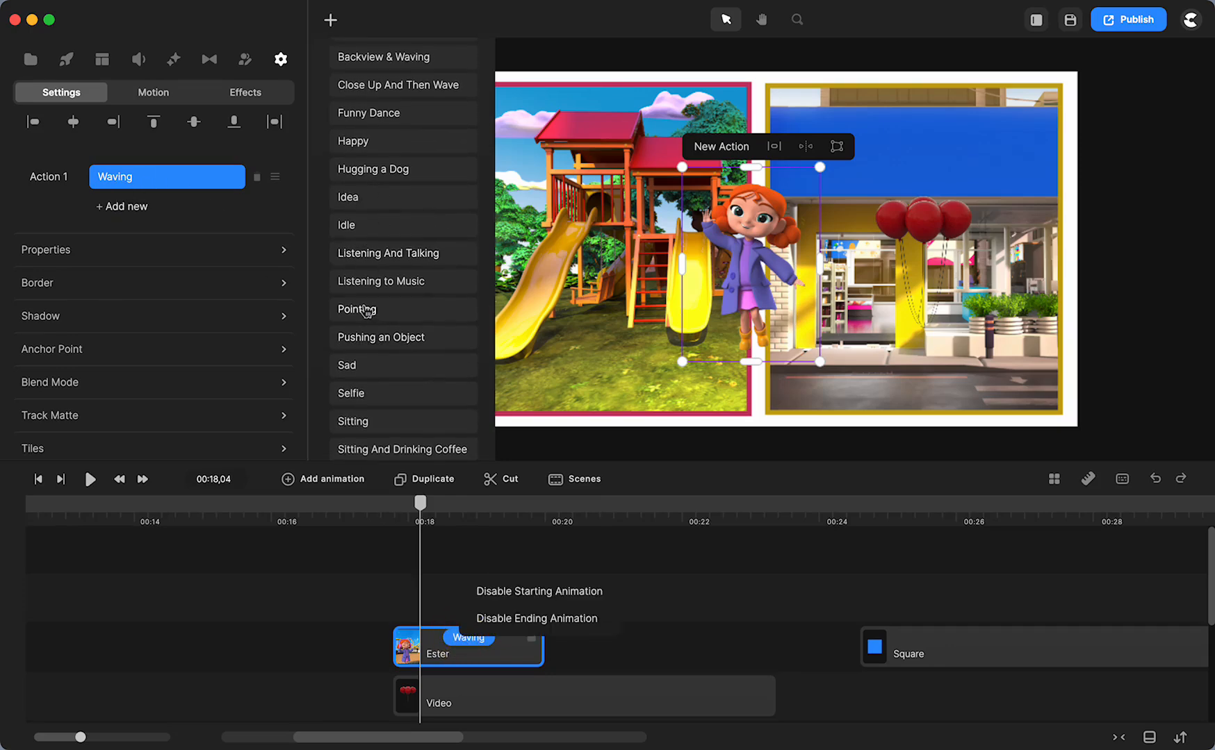
left_click(357, 310)
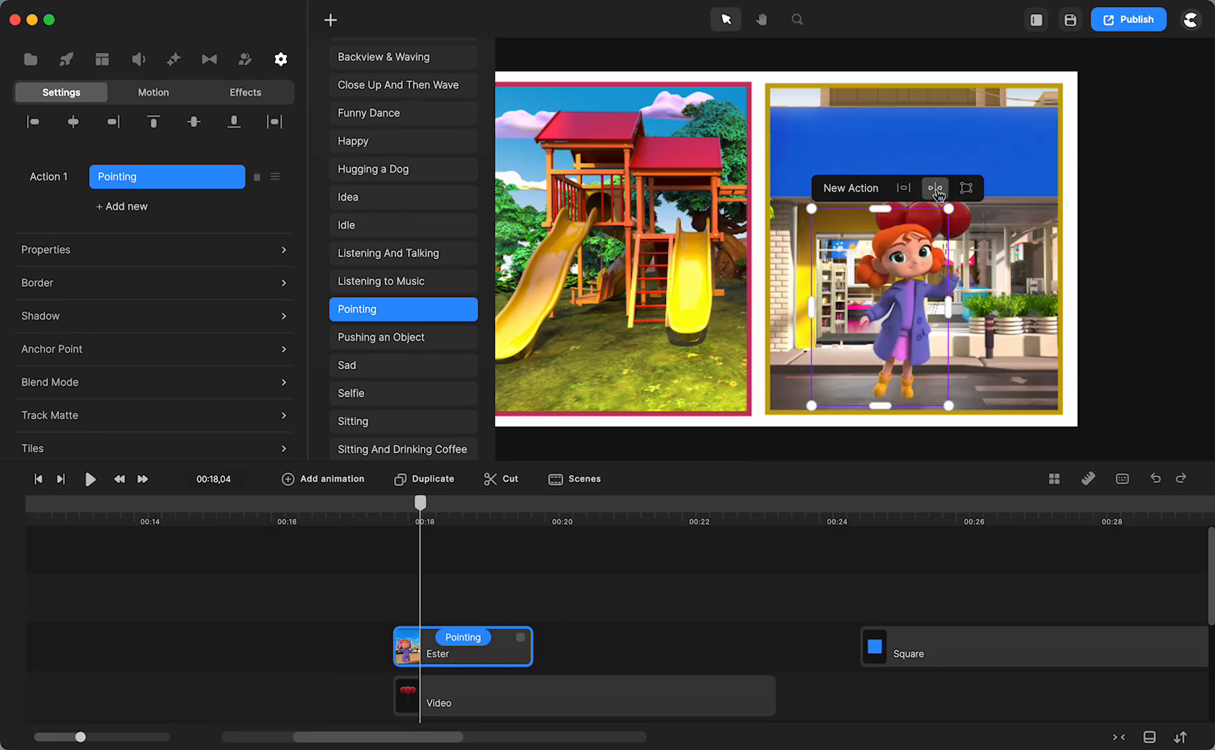
Flip Ester in the transform properties so she ends upright and mirrored to face the other way.
left_click(45, 250)
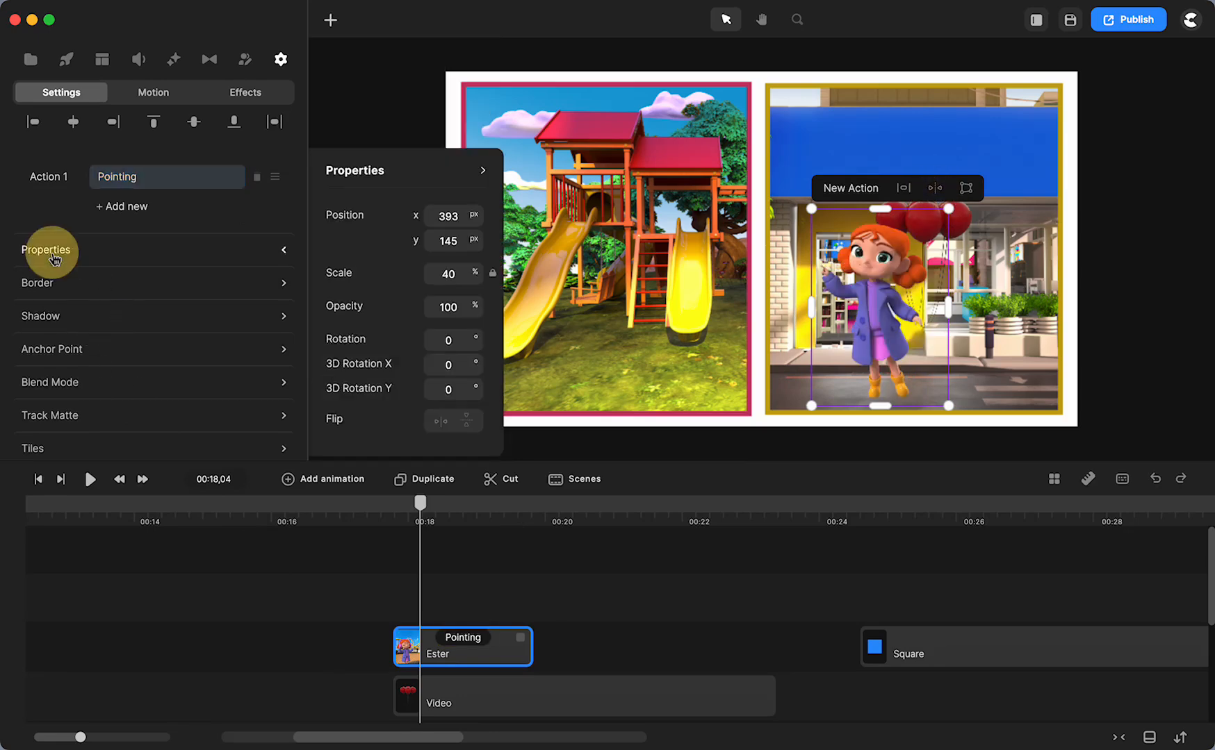
mouse_move(349, 452)
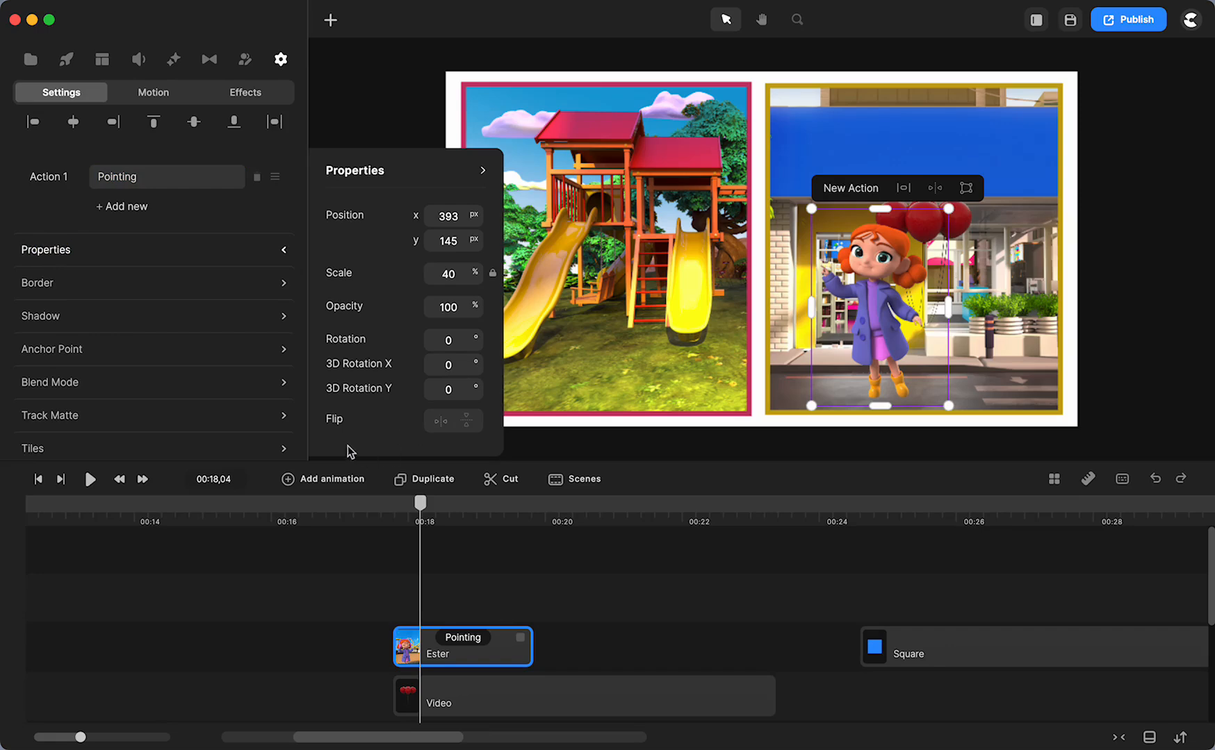
left_click(467, 420)
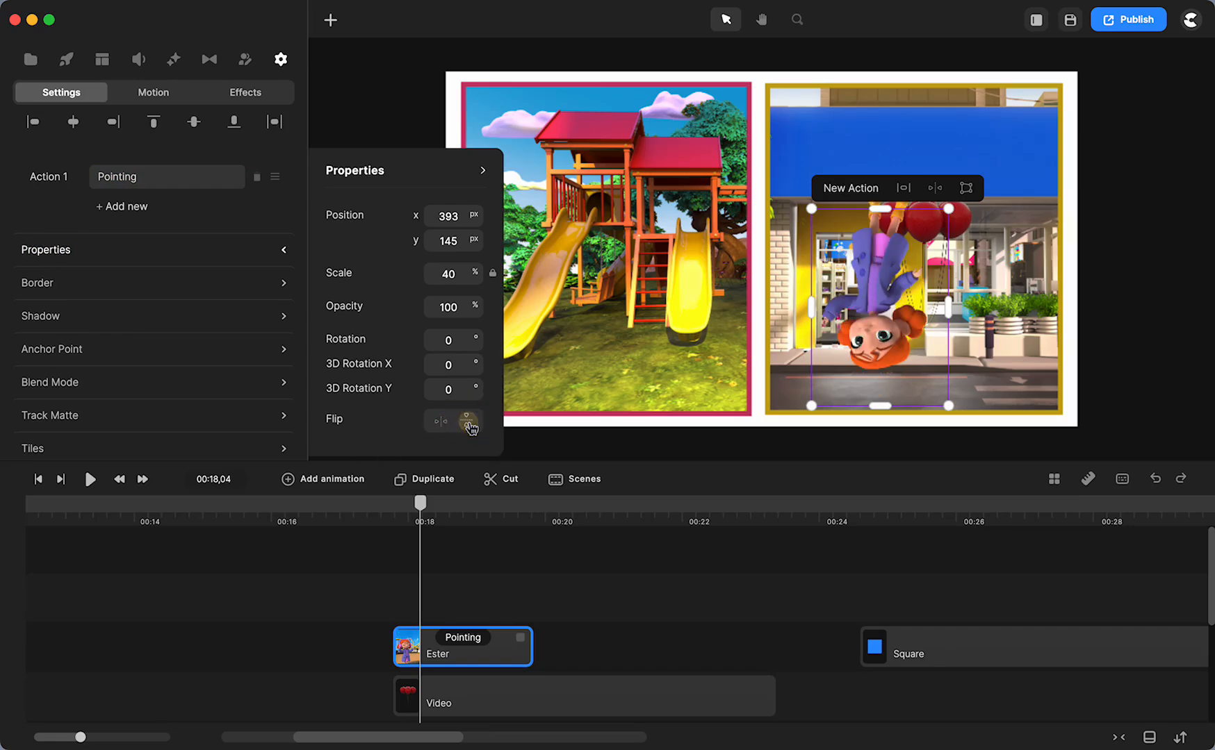
left_click(441, 422)
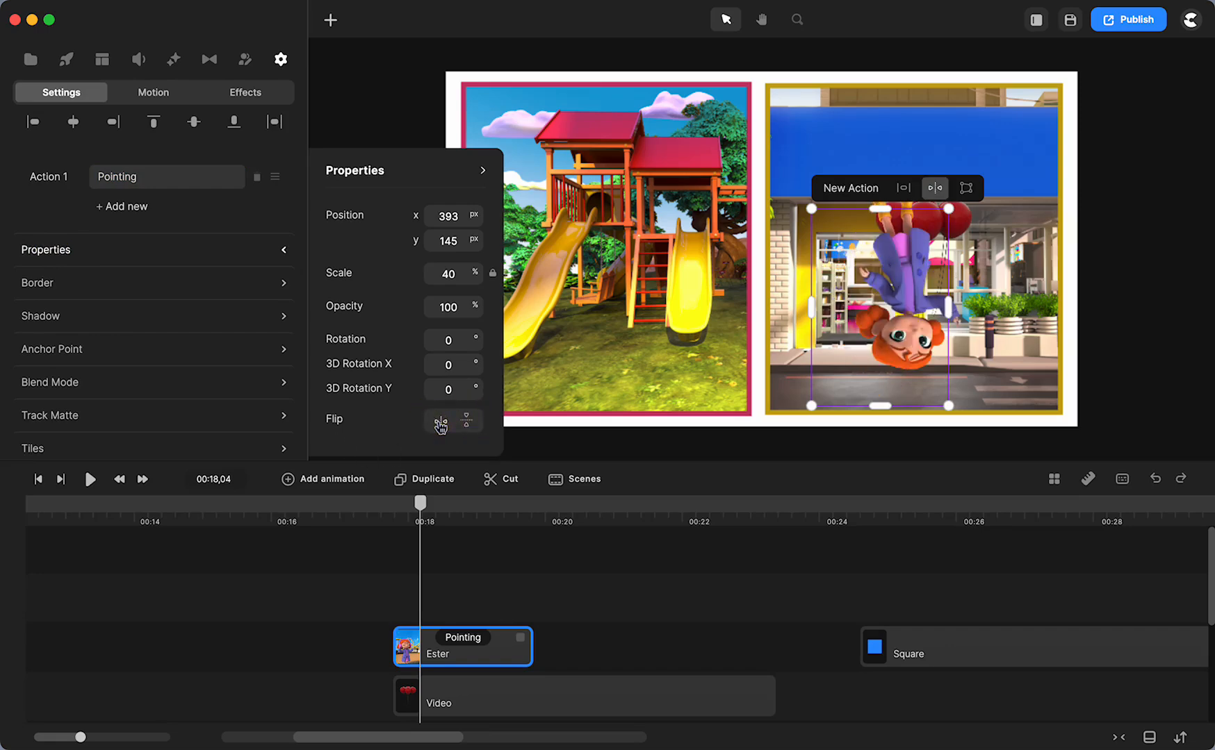
left_click(468, 423)
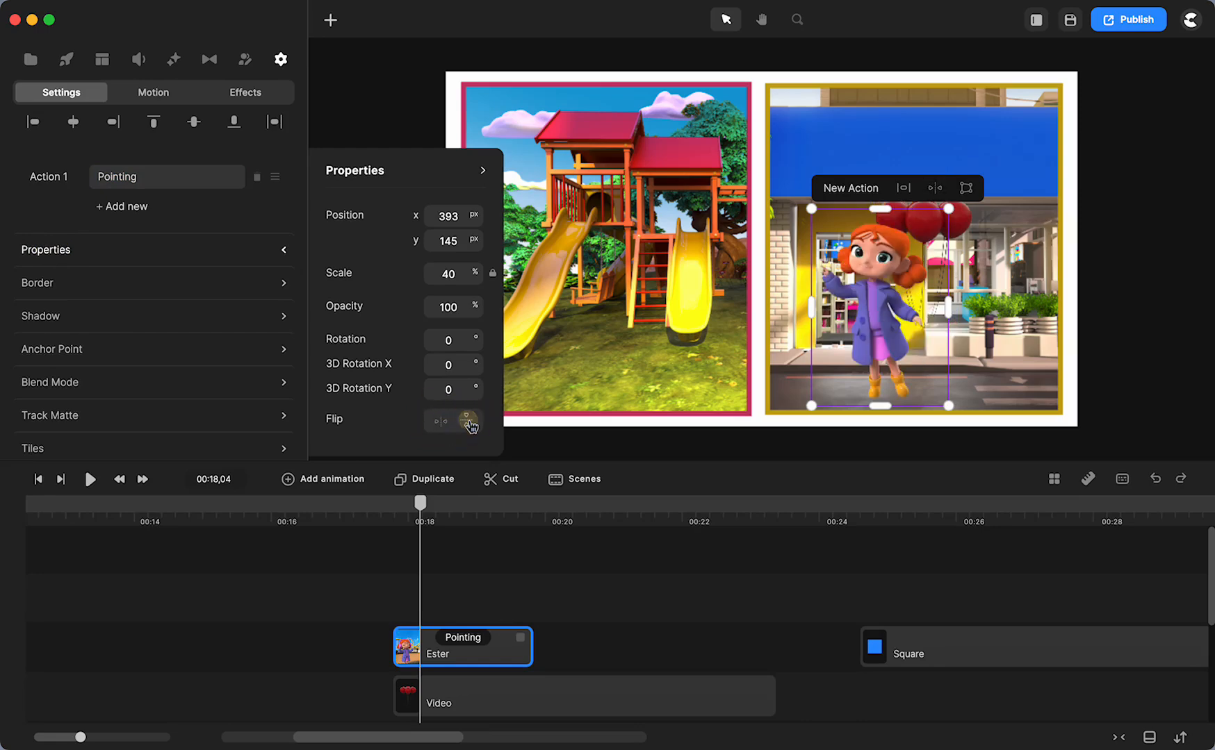
left_click(453, 420)
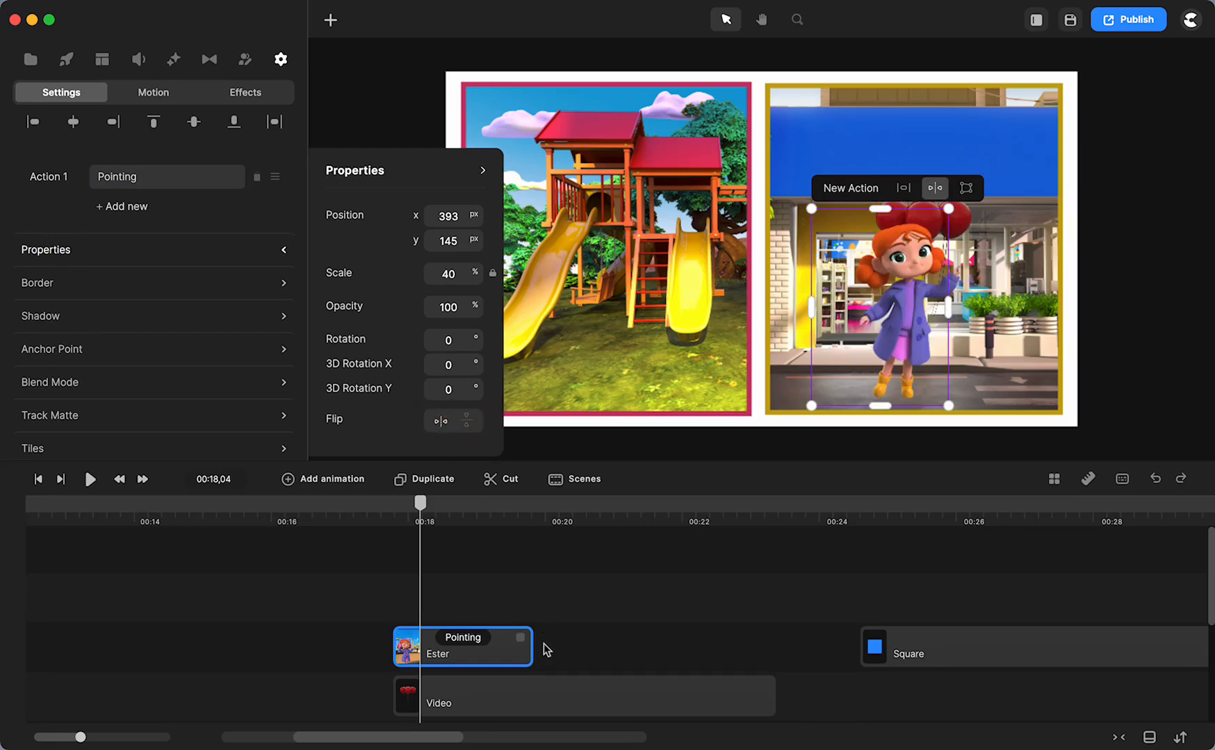
Stretch Ester's Pointing clip to about 22 seconds and select the balloons video clip.
left_click_drag(527, 647, 763, 642)
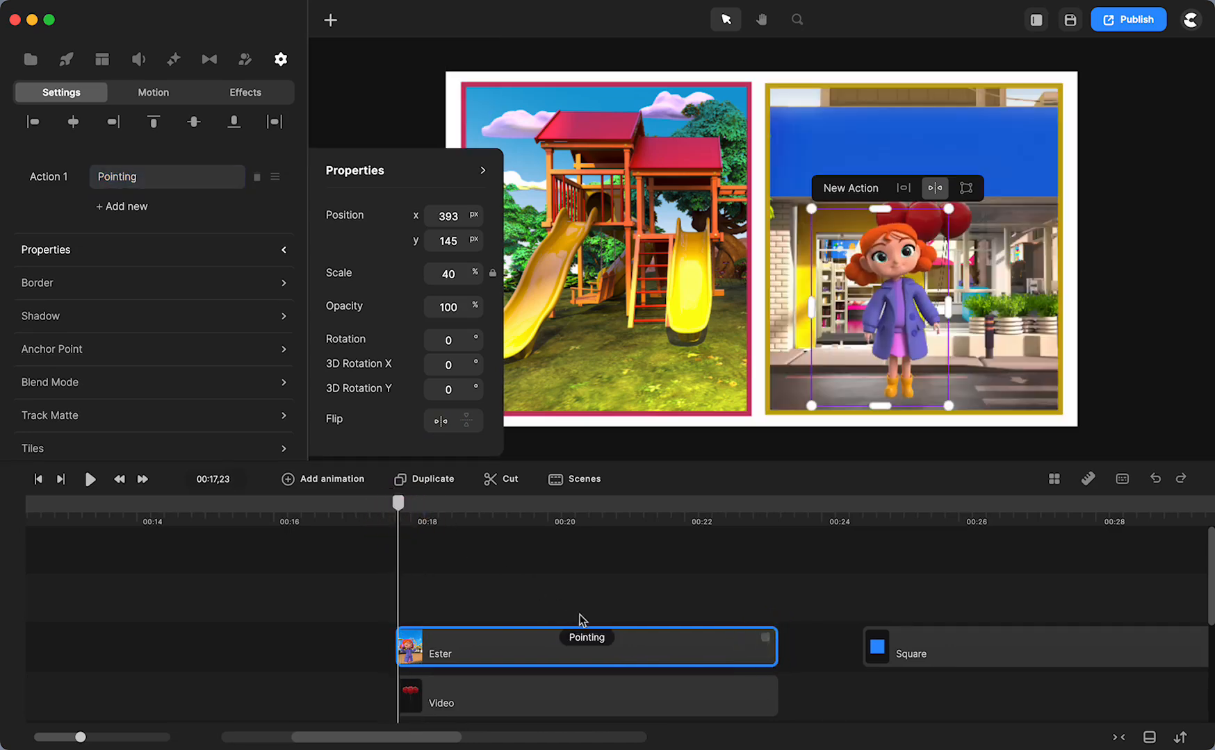
right_click(585, 620)
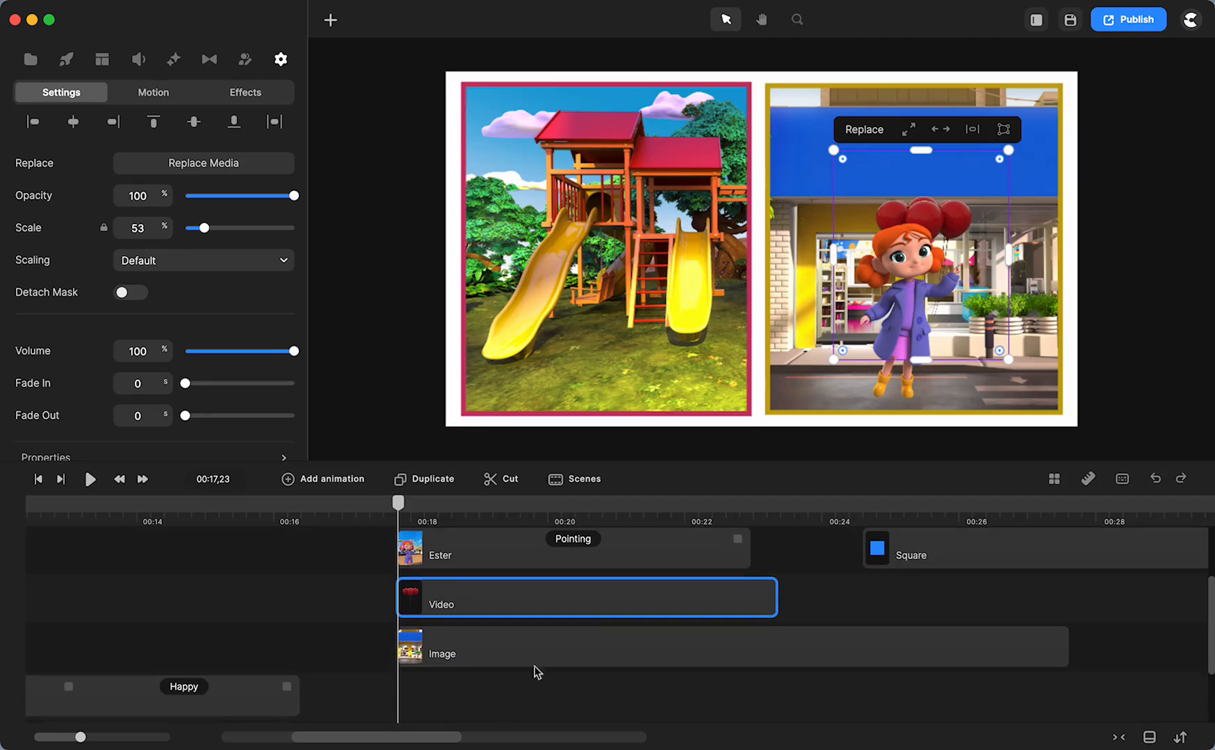
Search the Elements media library for 'balloon'.
left_click(28, 60)
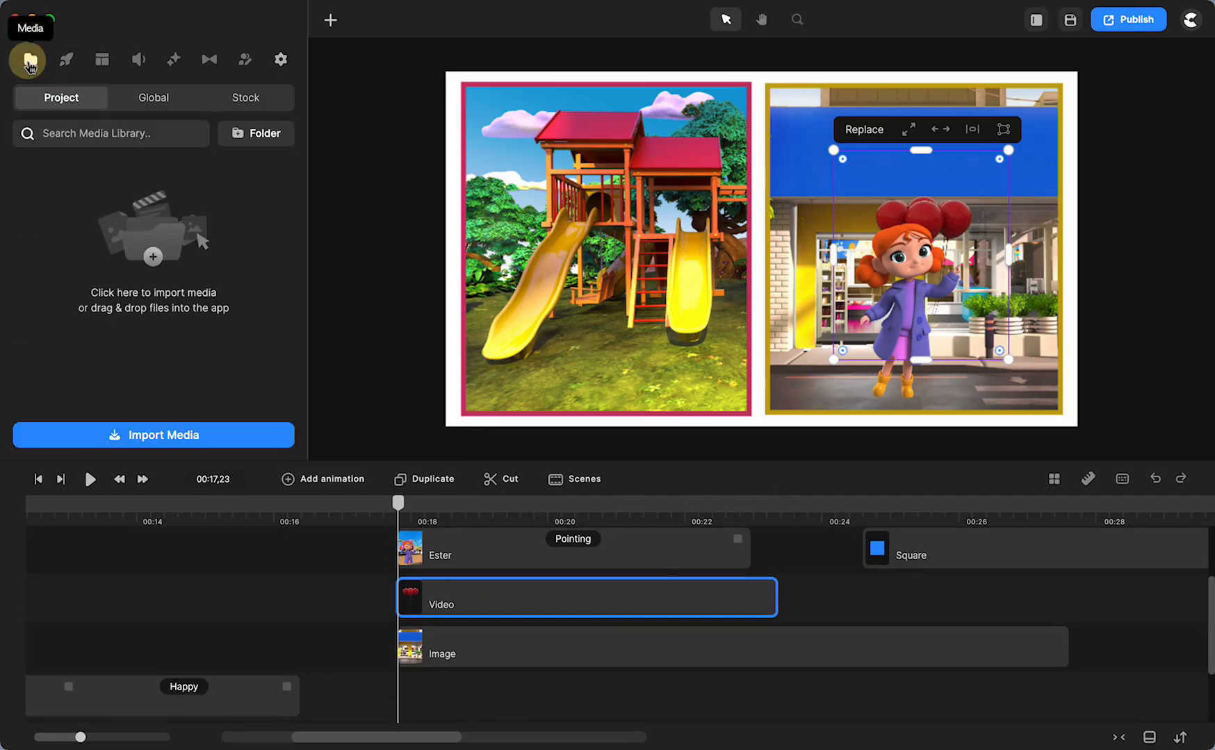
left_click(66, 60)
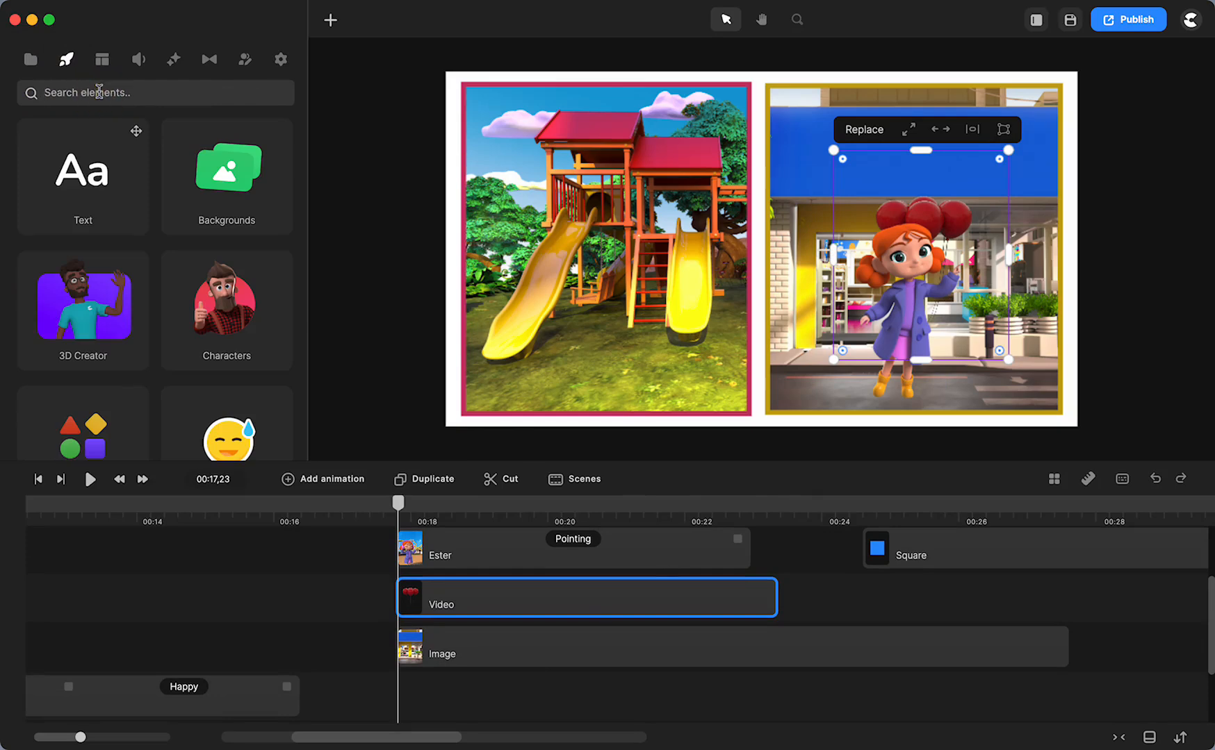
type("balloon")
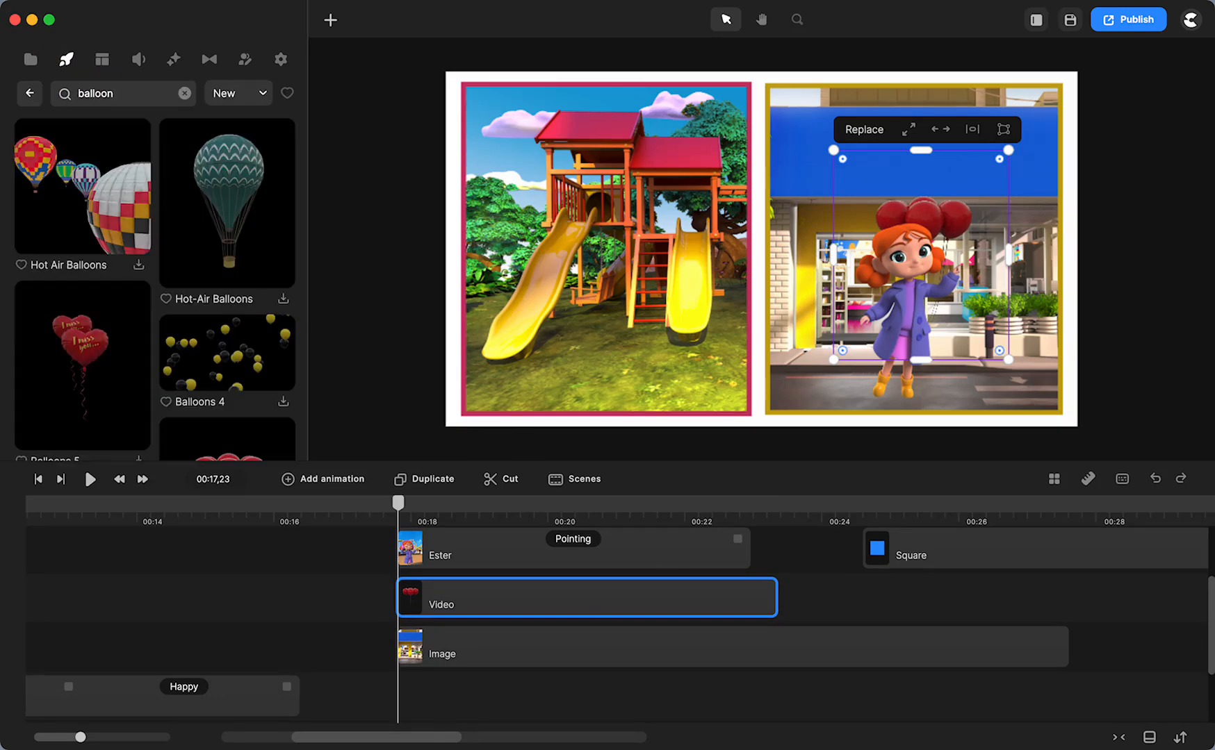
scroll("down", 3)
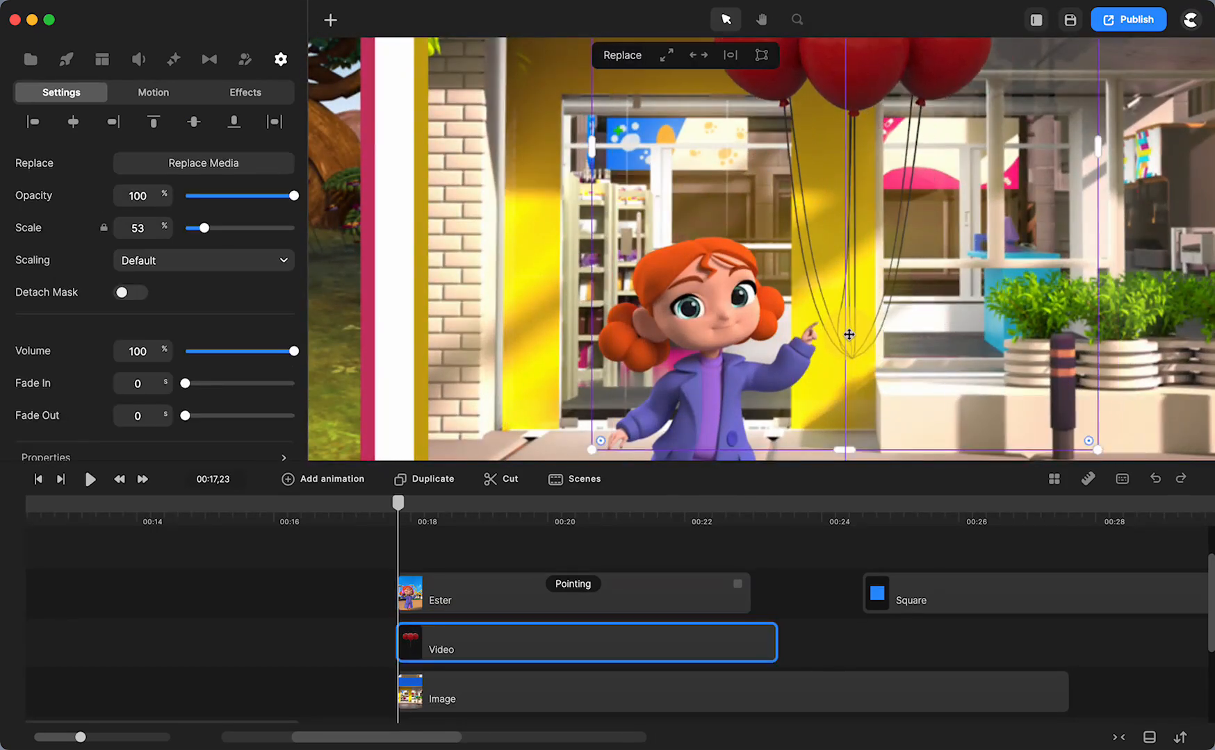
Reposition the red balloons video so its strings meet Ester's raised hand.
left_click_drag(849, 334, 806, 316)
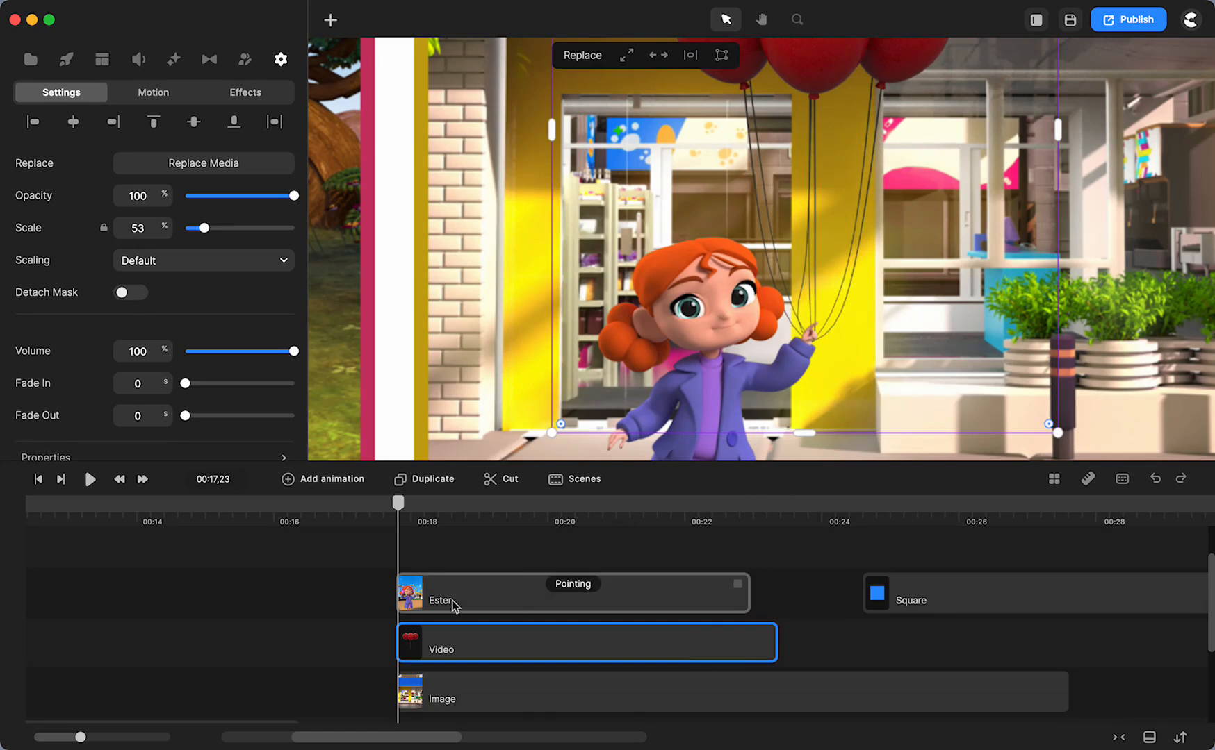
left_click_drag(453, 642, 453, 557)
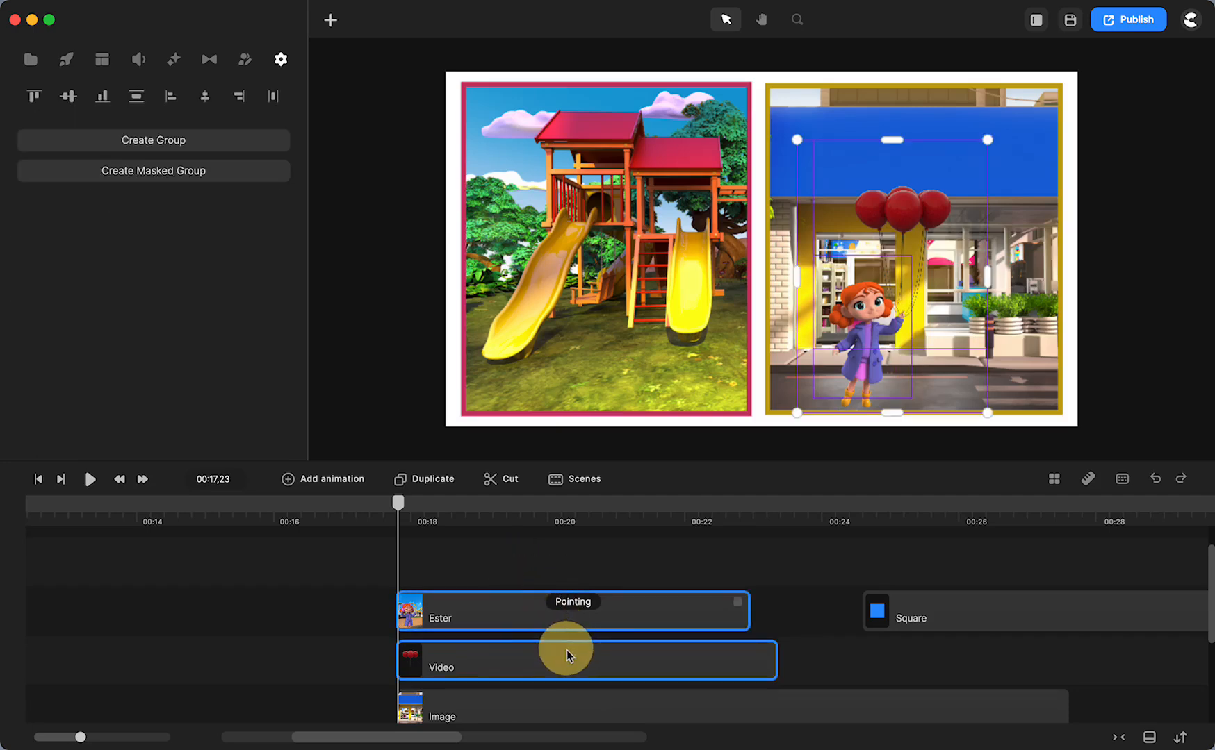
Group the Ester and balloons video clips into one Group clip starting near 18 seconds.
right_click(567, 657)
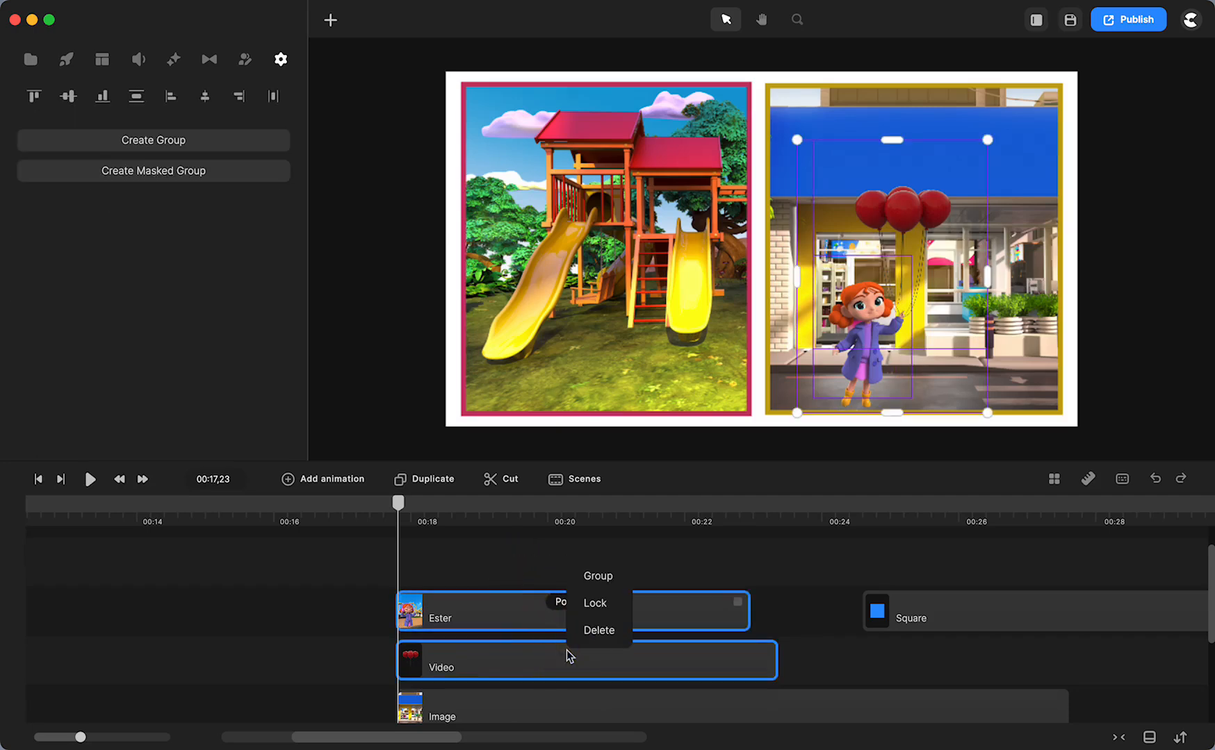
left_click(597, 576)
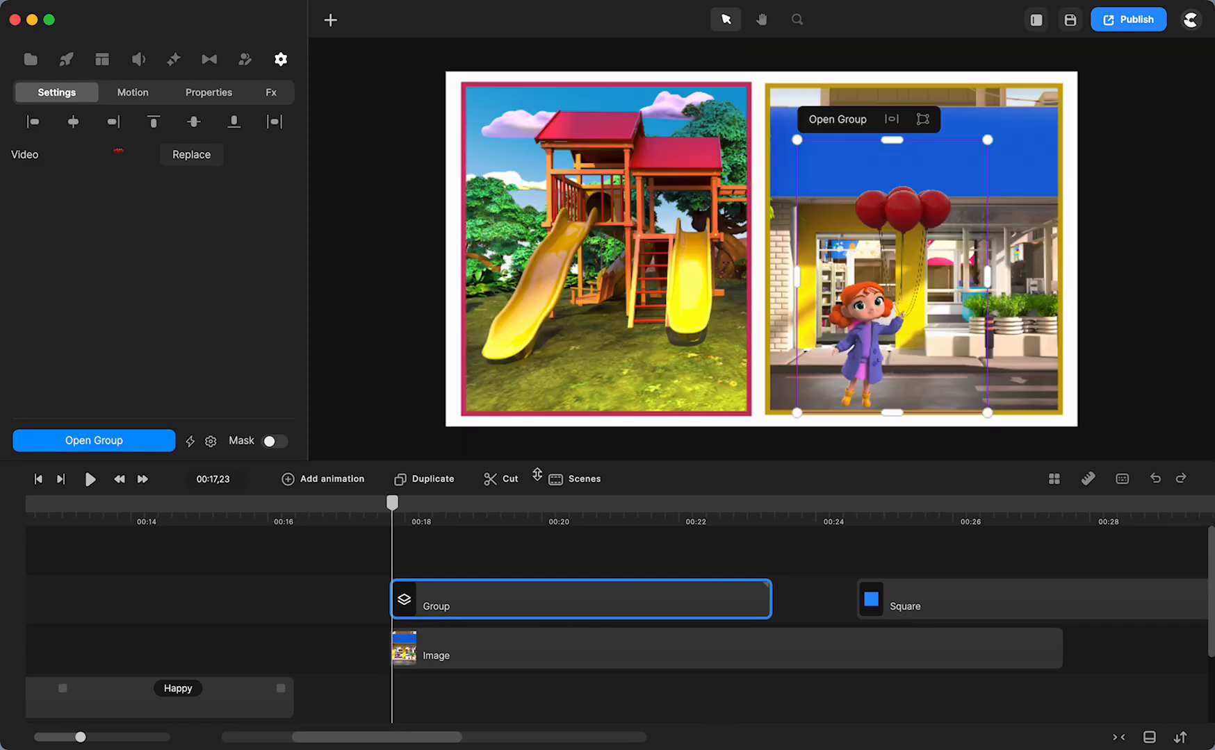
left_click_drag(392, 502, 404, 511)
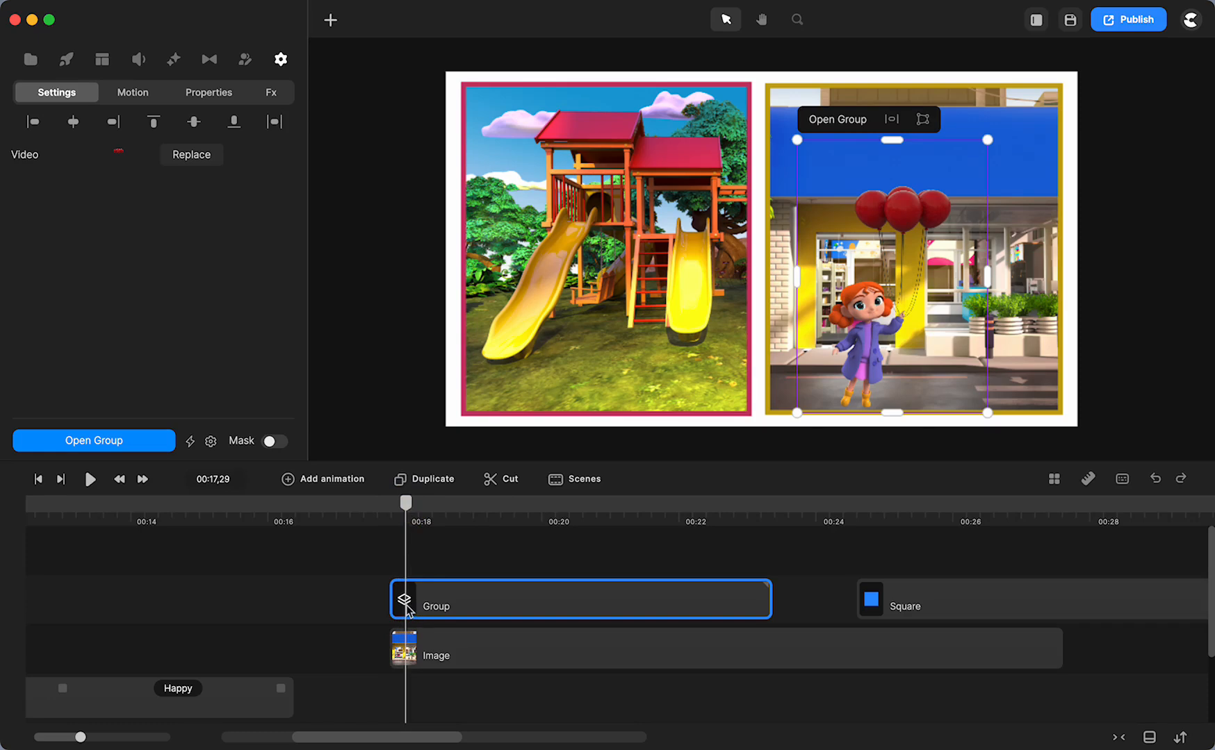
mouse_move(494, 619)
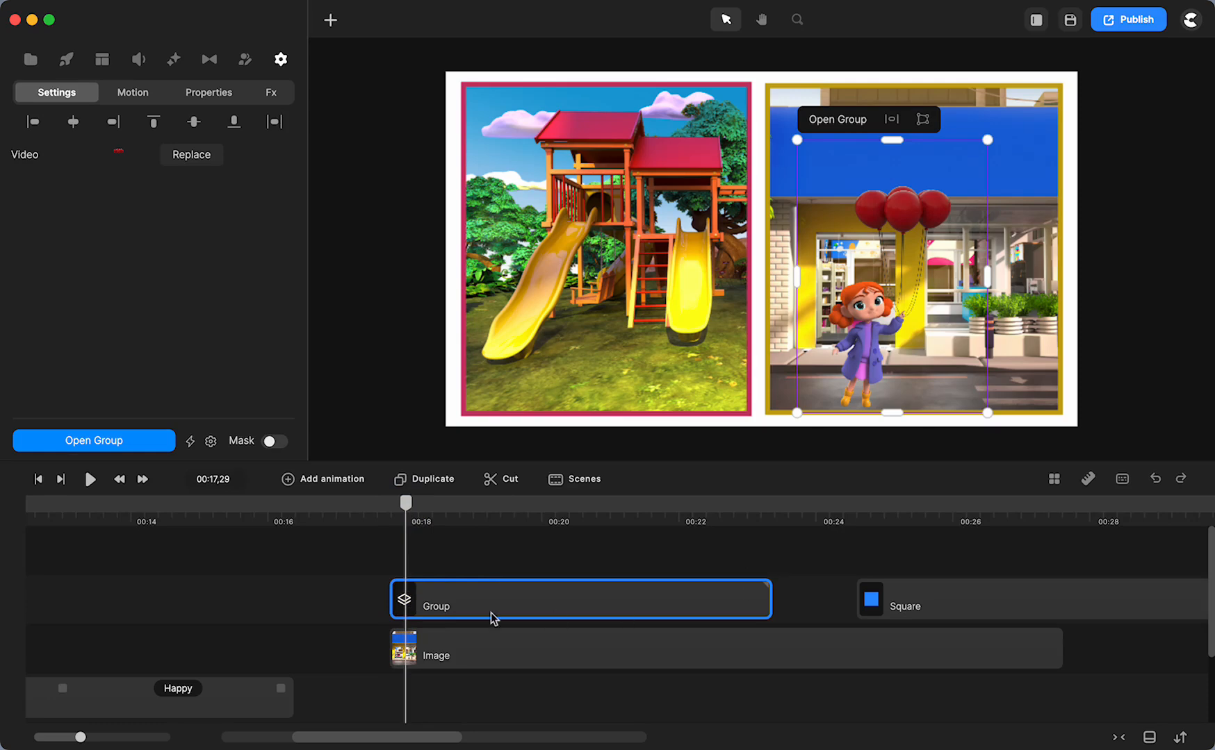
left_click(323, 479)
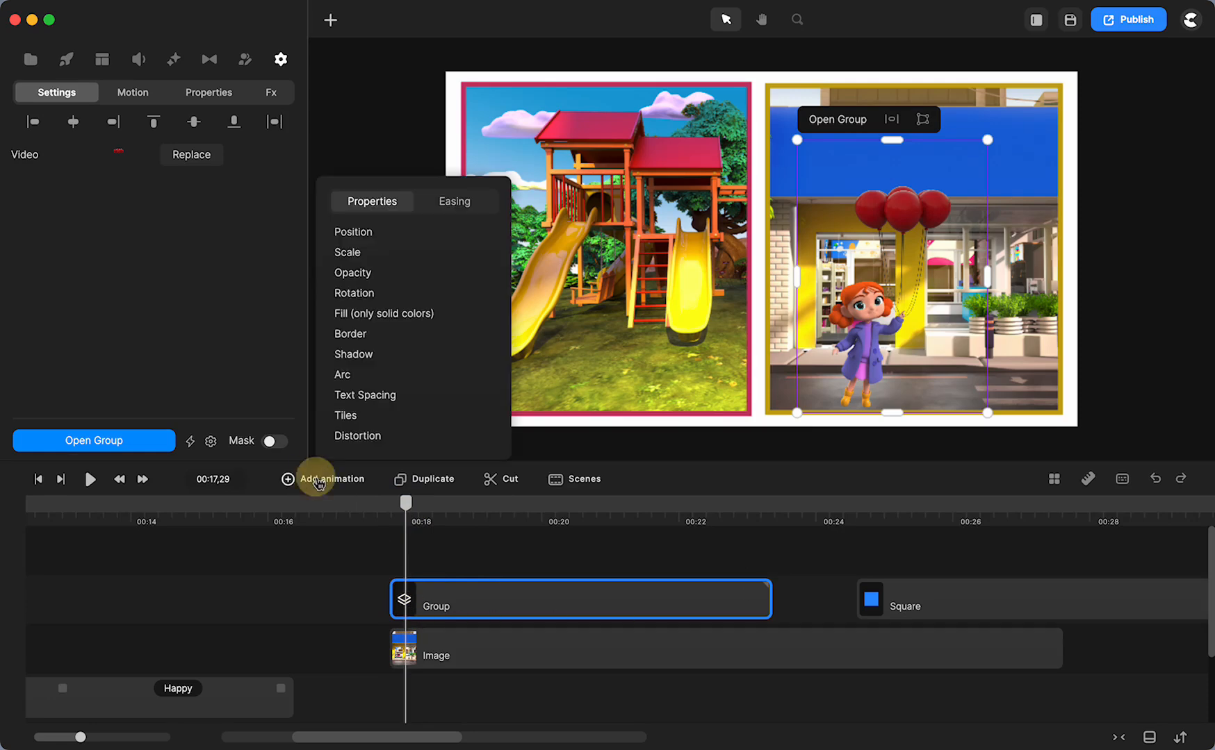
Add a linear Position animation raising the group toward the panel's top by about 21 seconds.
left_click(352, 231)
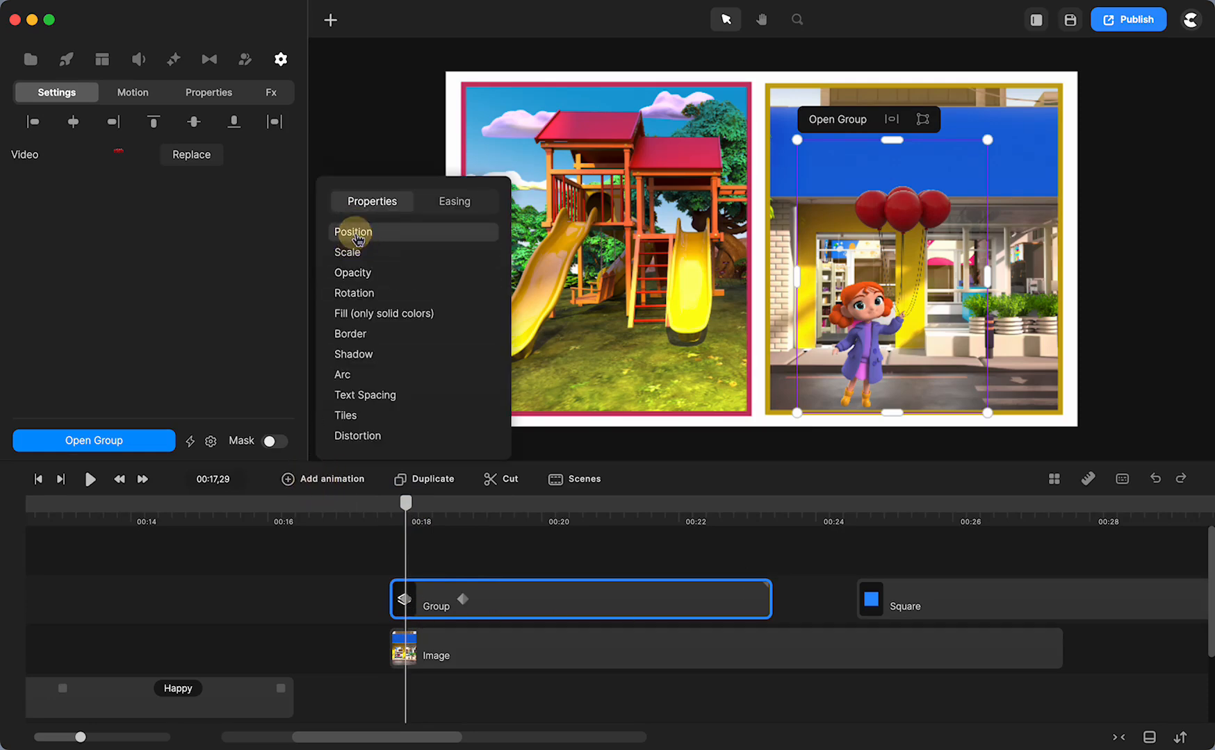
left_click(454, 203)
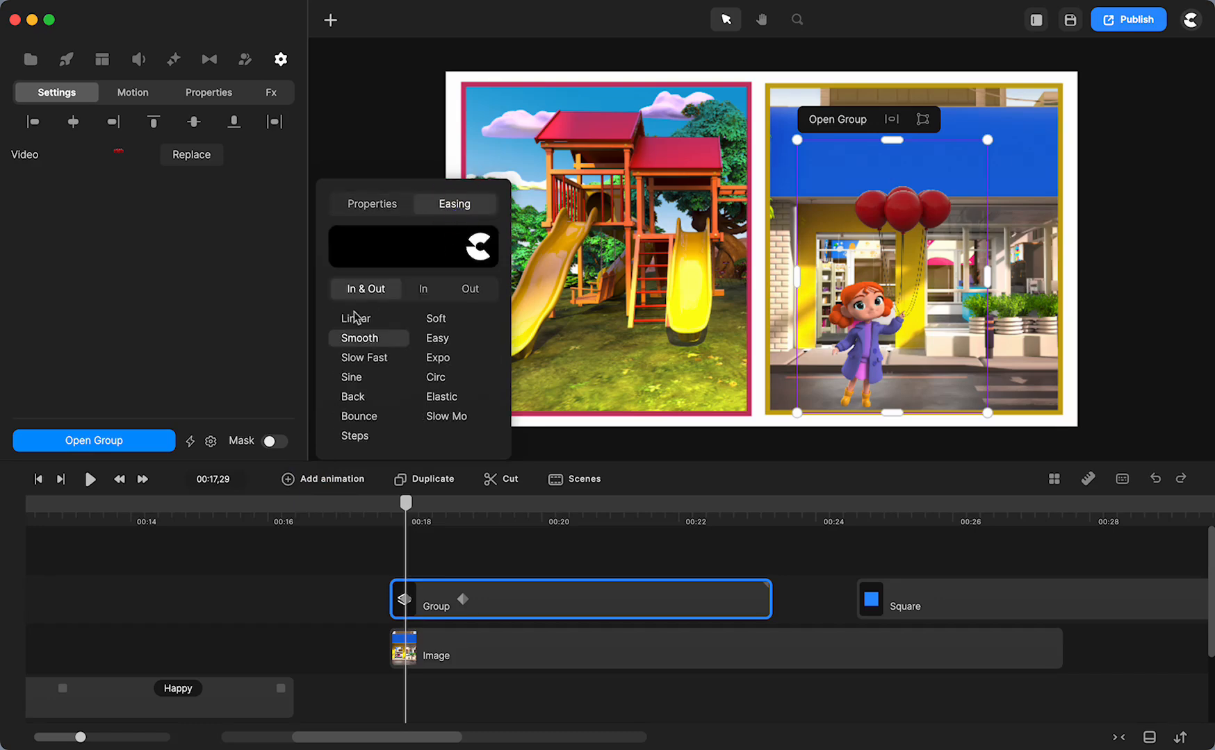
left_click(355, 317)
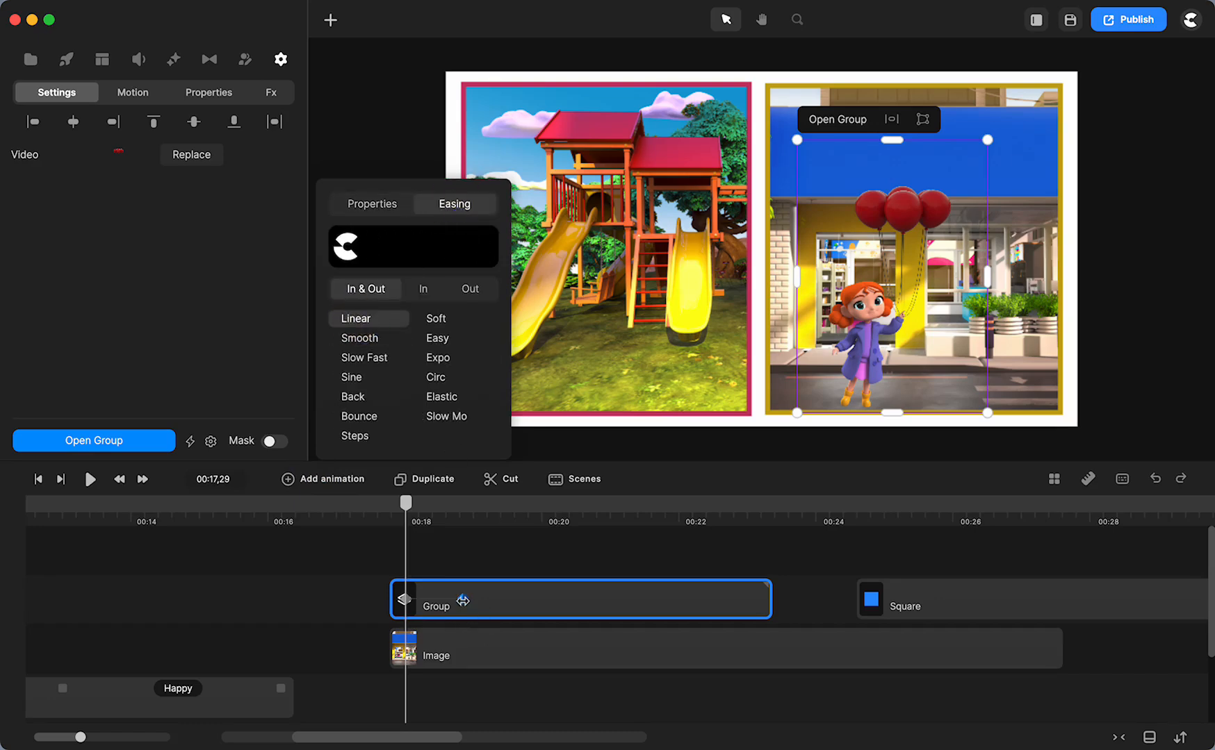
left_click_drag(403, 501, 645, 502)
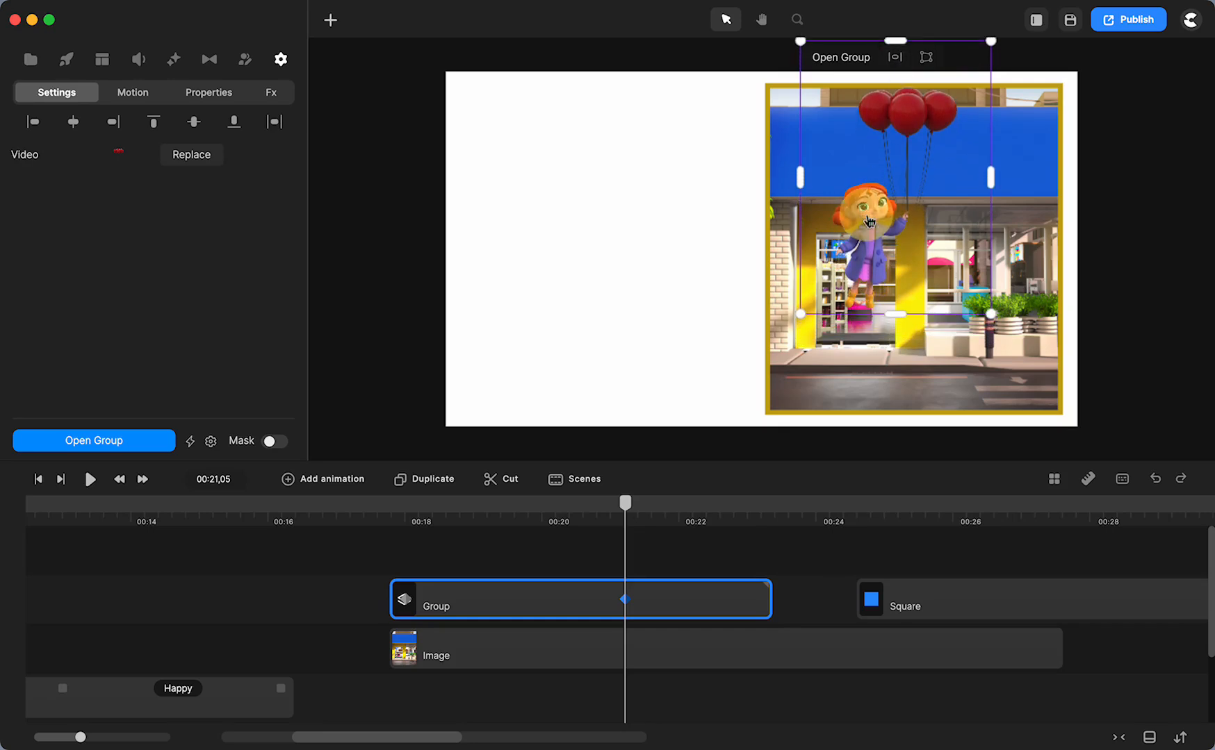
left_click_drag(870, 222, 870, 114)
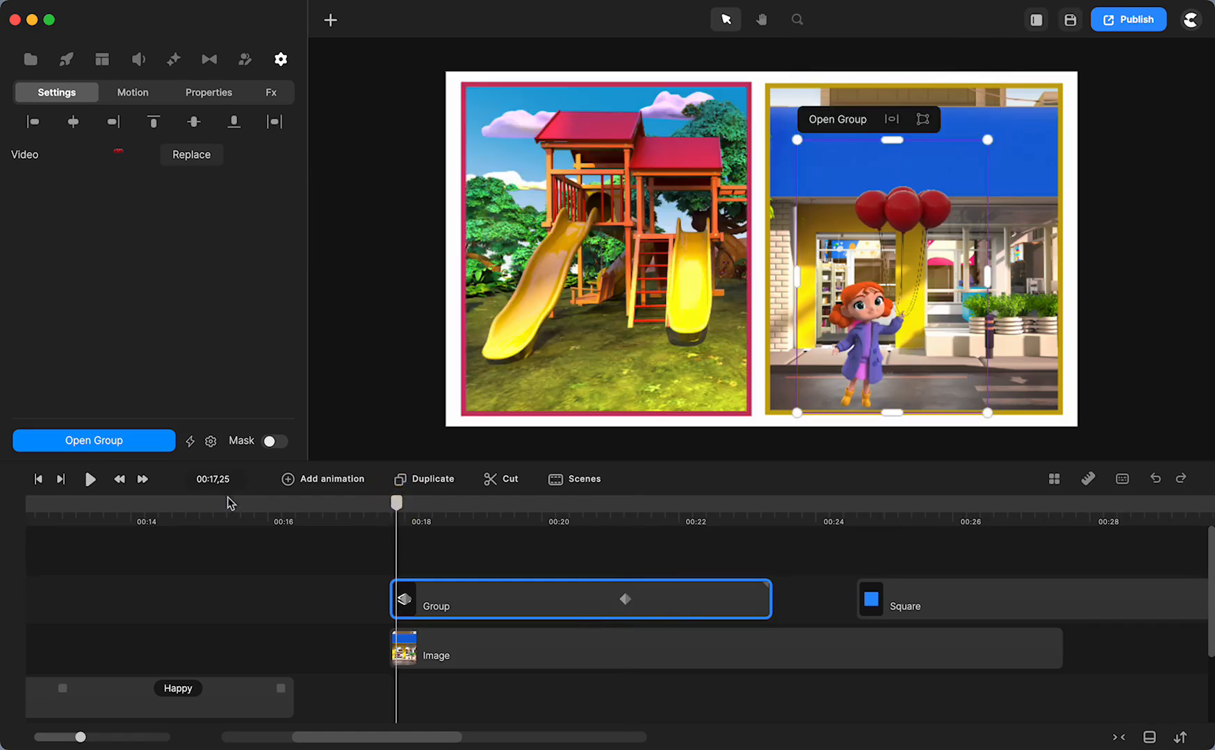
Play and scrub through the float-up animation to preview it.
left_click(89, 479)
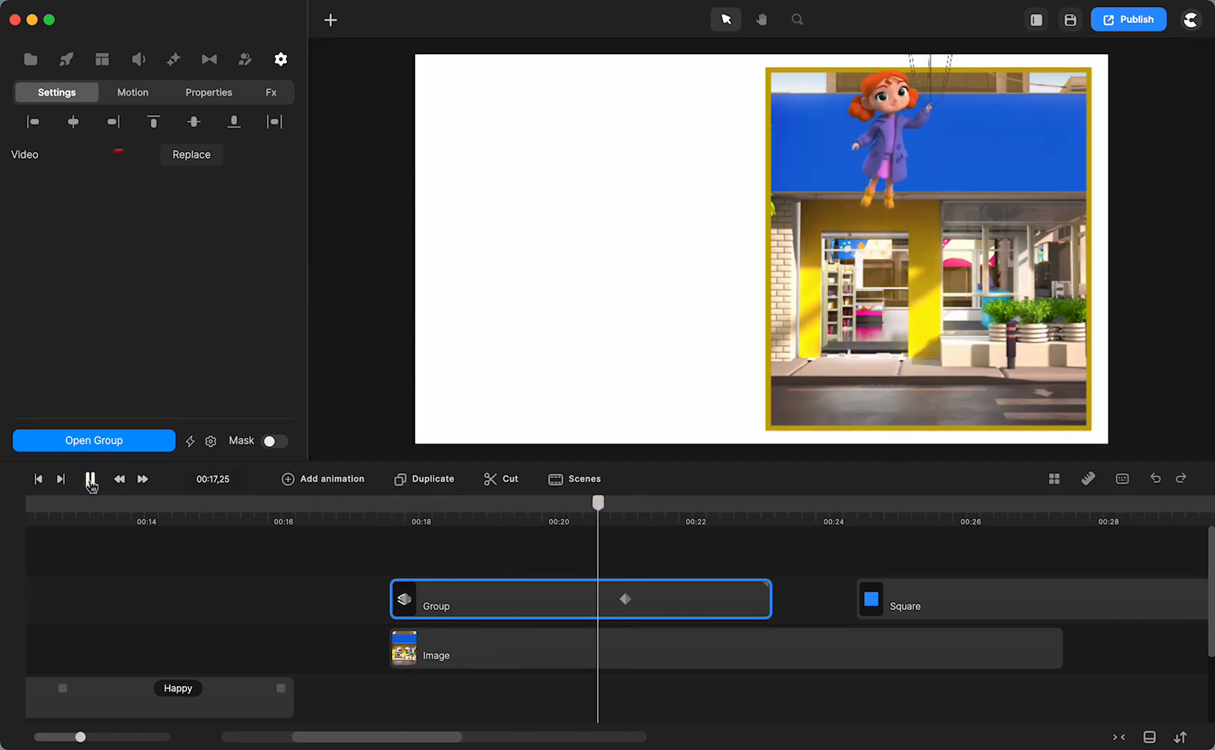
left_click(89, 479)
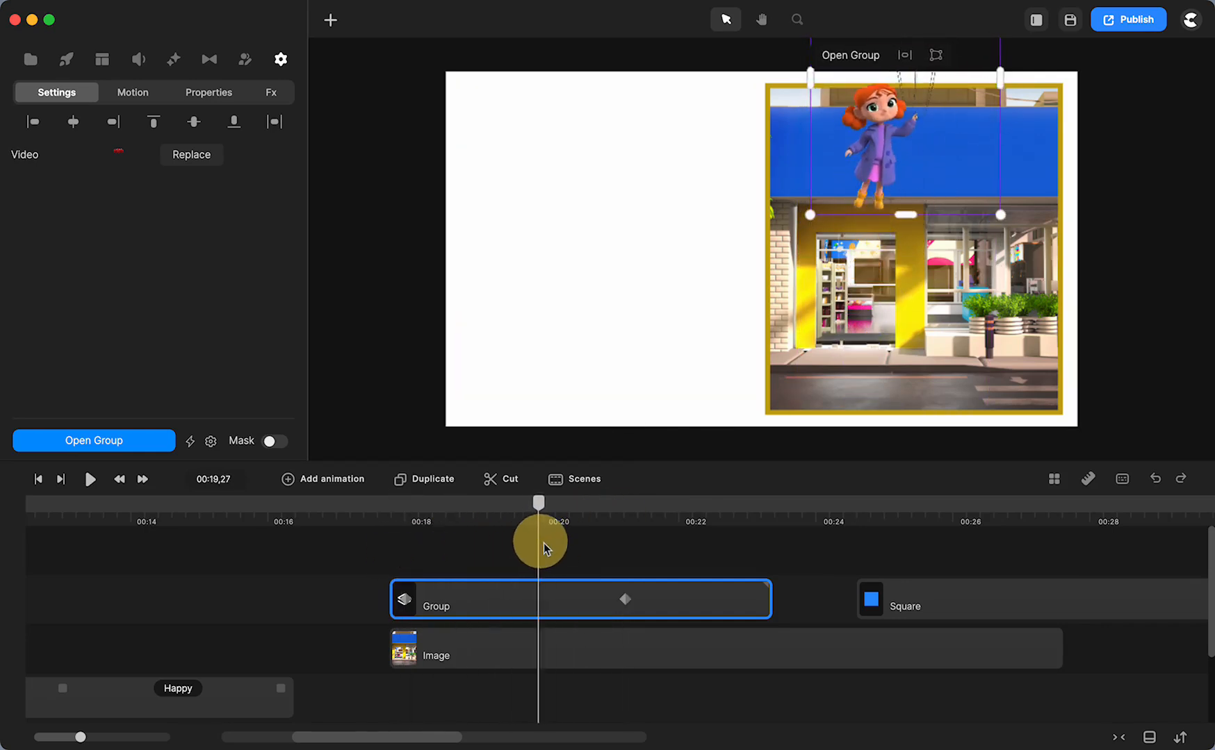
left_click_drag(539, 540, 421, 553)
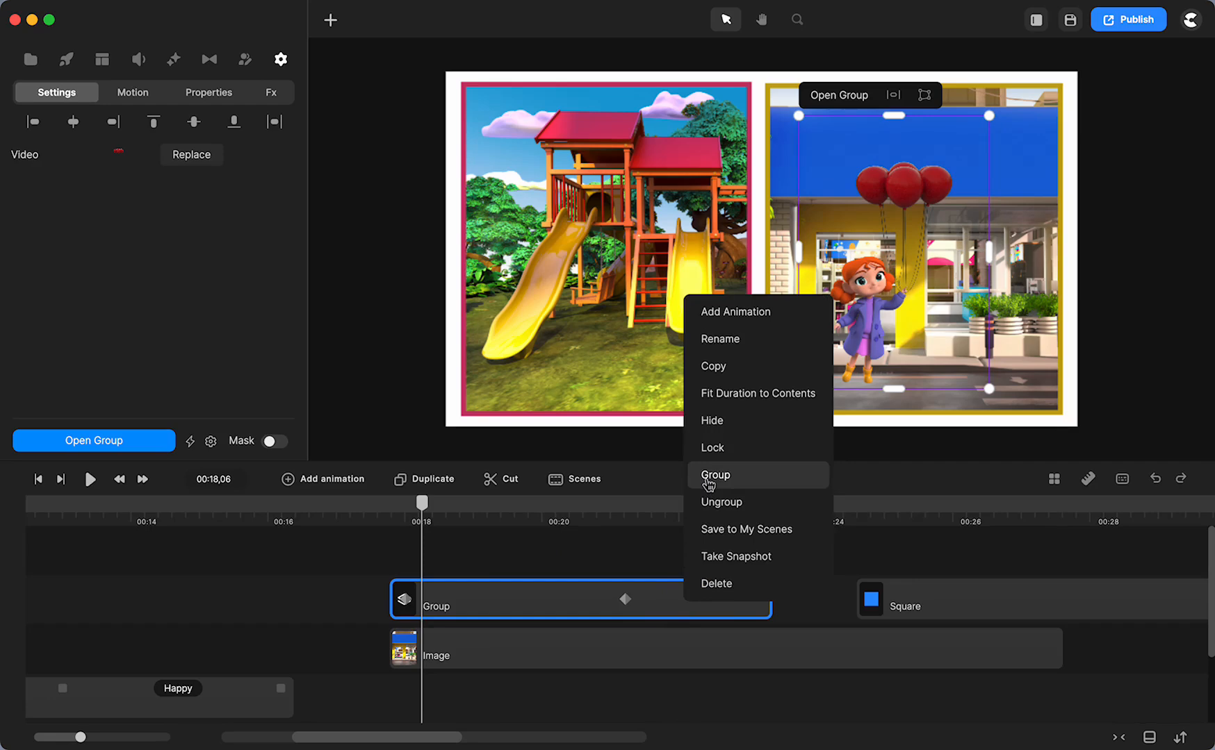
Combine the Group and Square clips into a masked group clipped to the right panel.
left_click(715, 475)
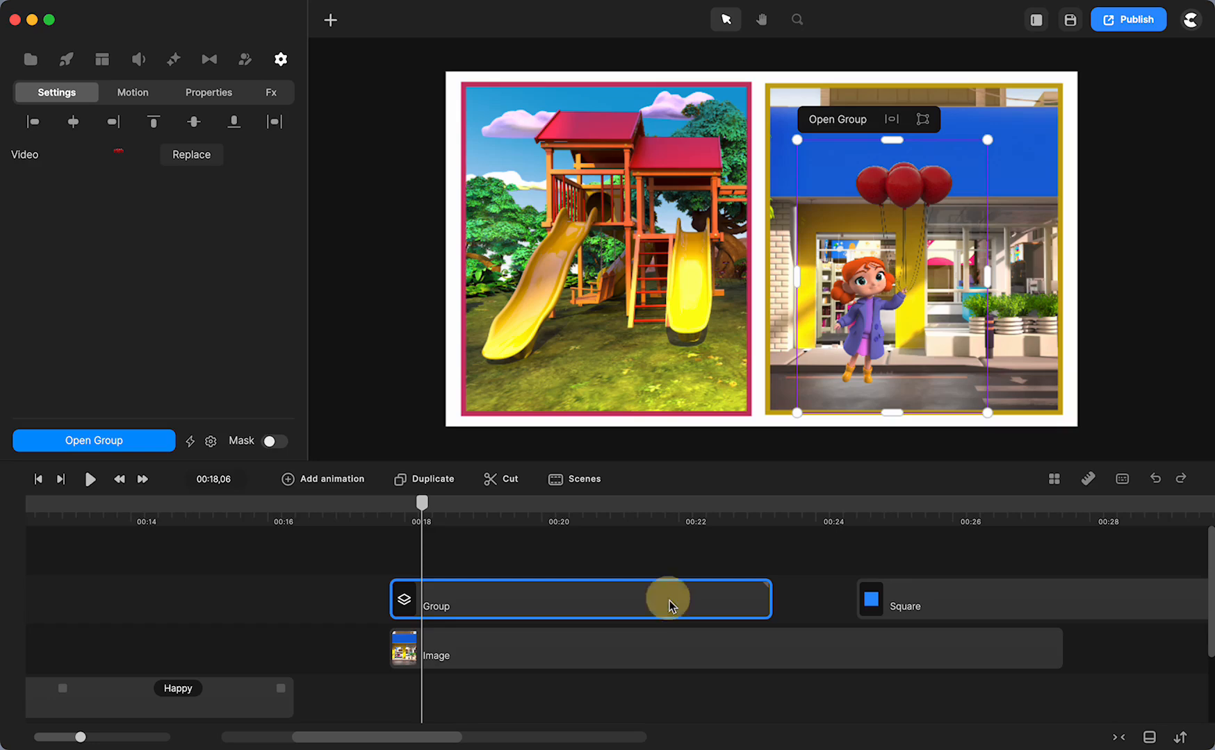
left_click(903, 606)
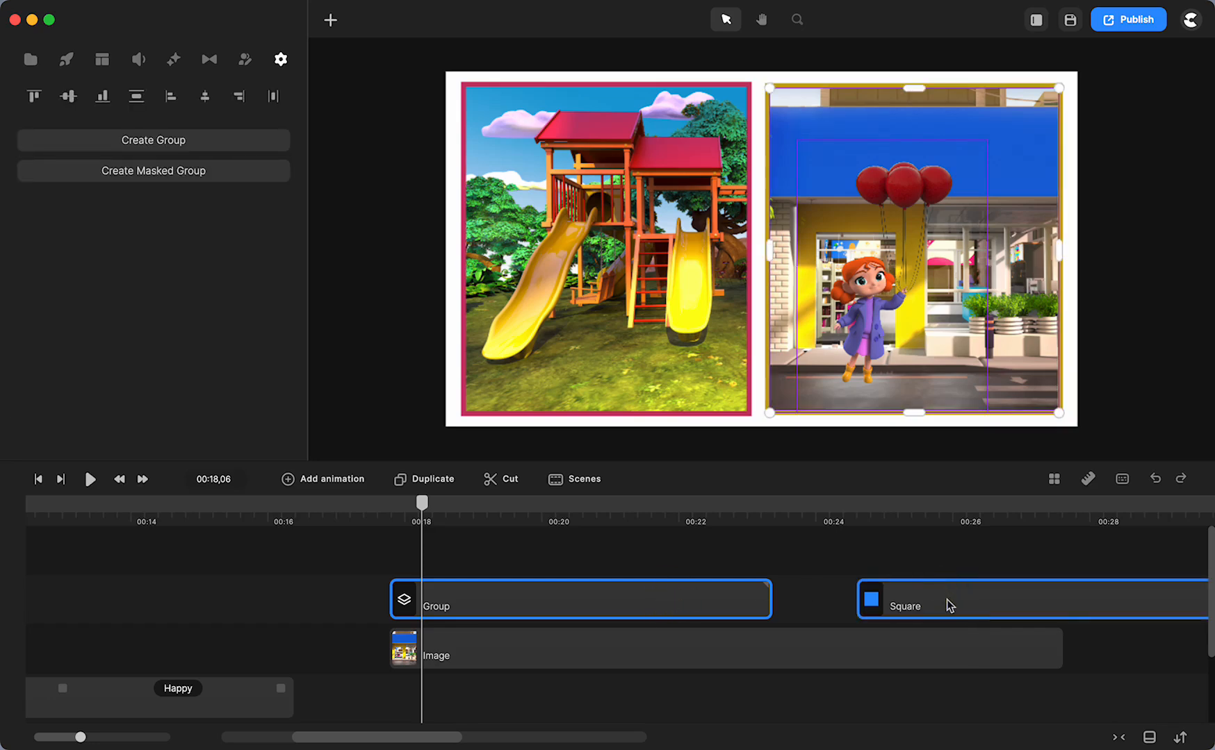
right_click(906, 606)
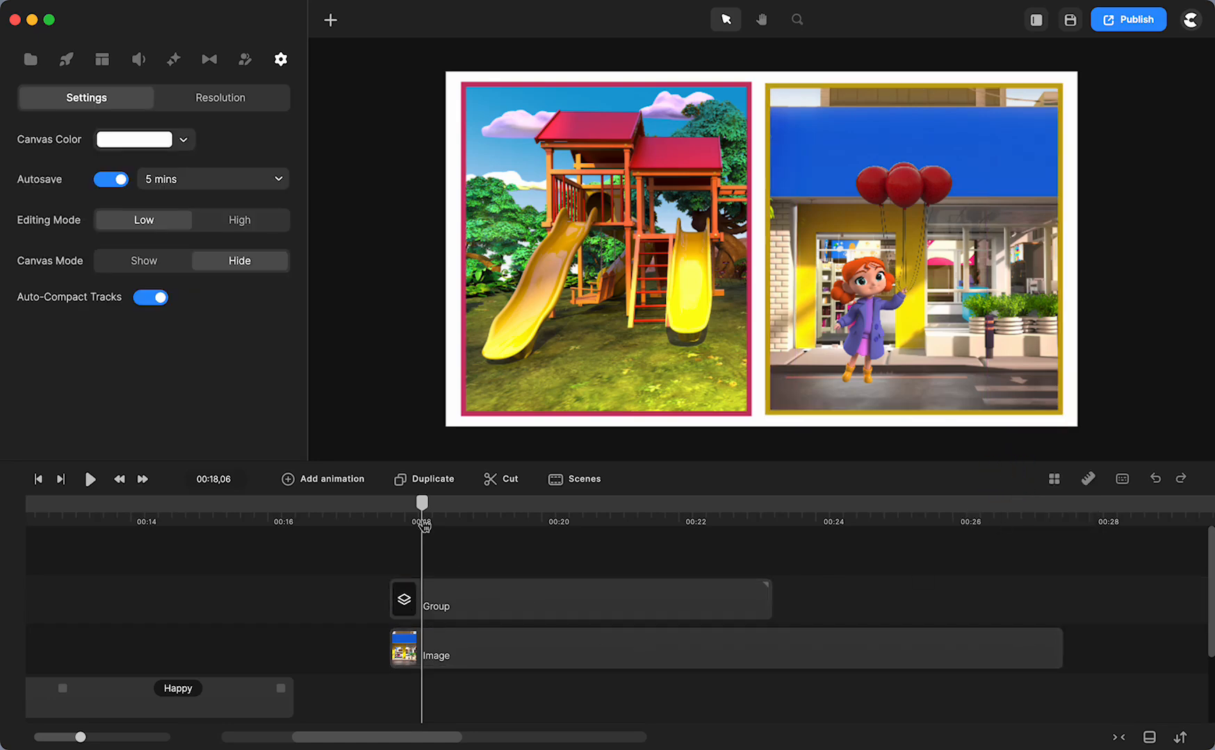
Rewind, play and scrub to check the girl disappears at the panel's top edge.
left_click_drag(421, 505, 391, 519)
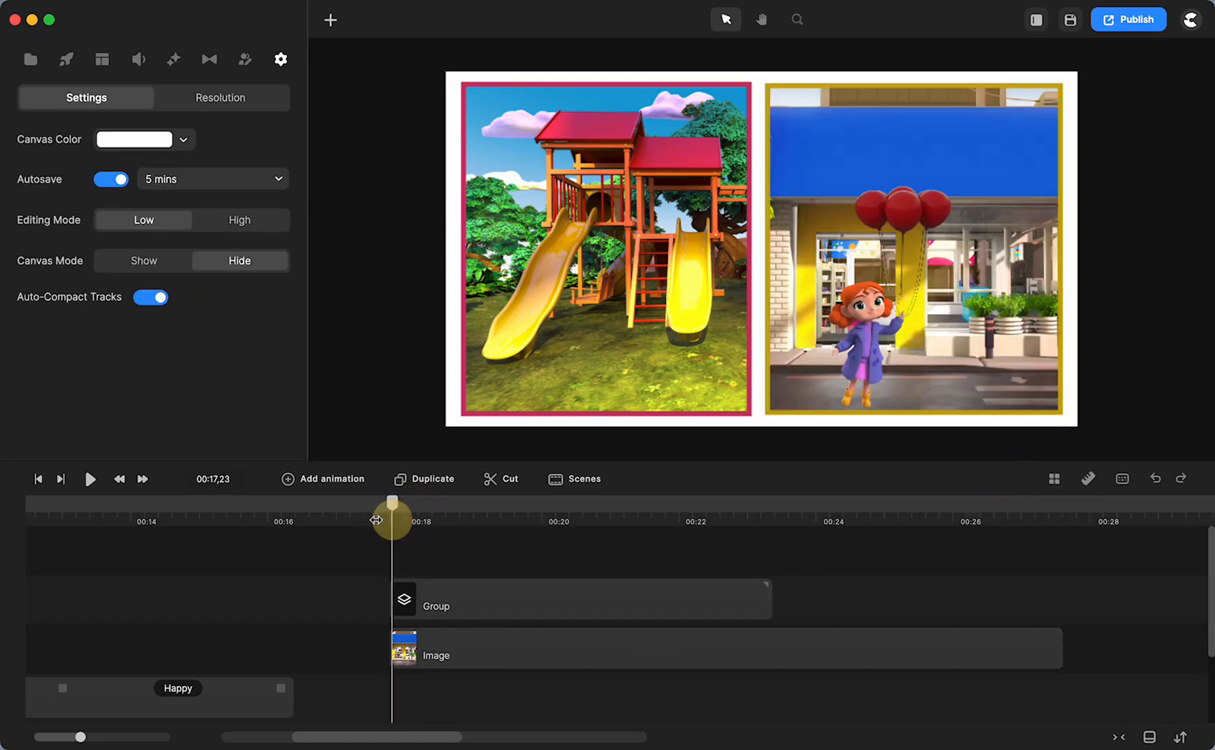
left_click(89, 478)
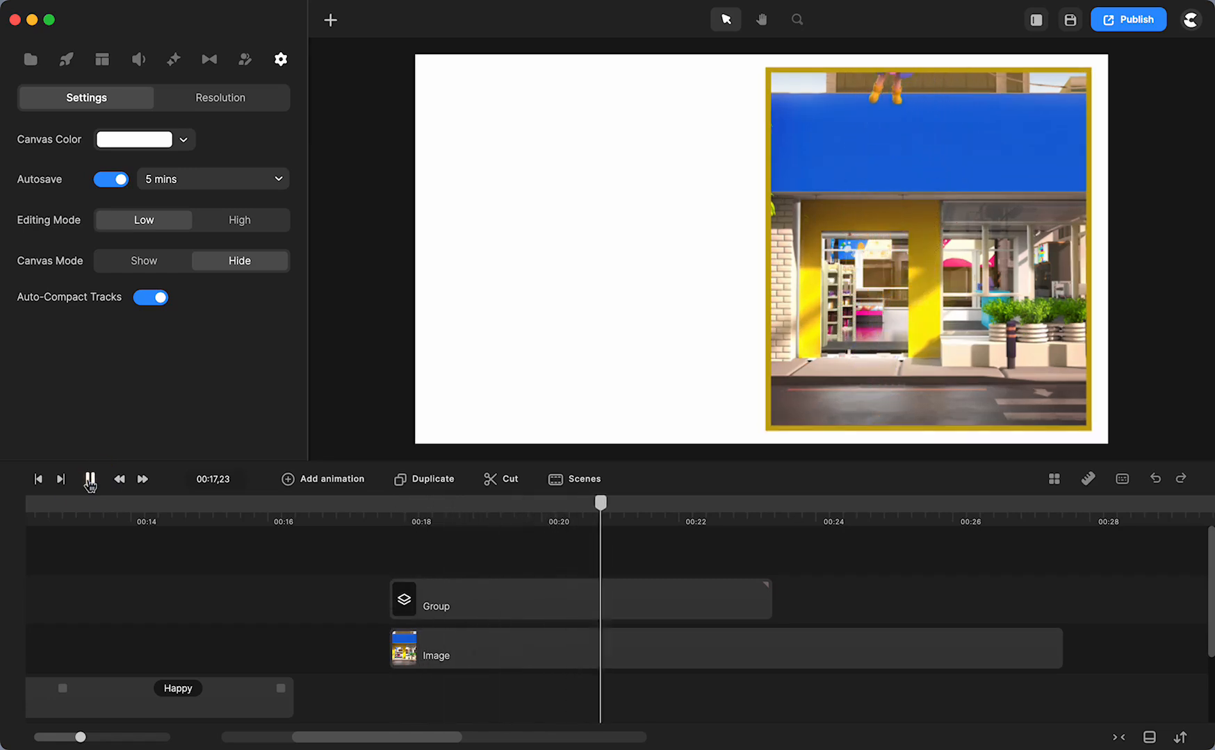
left_click(88, 479)
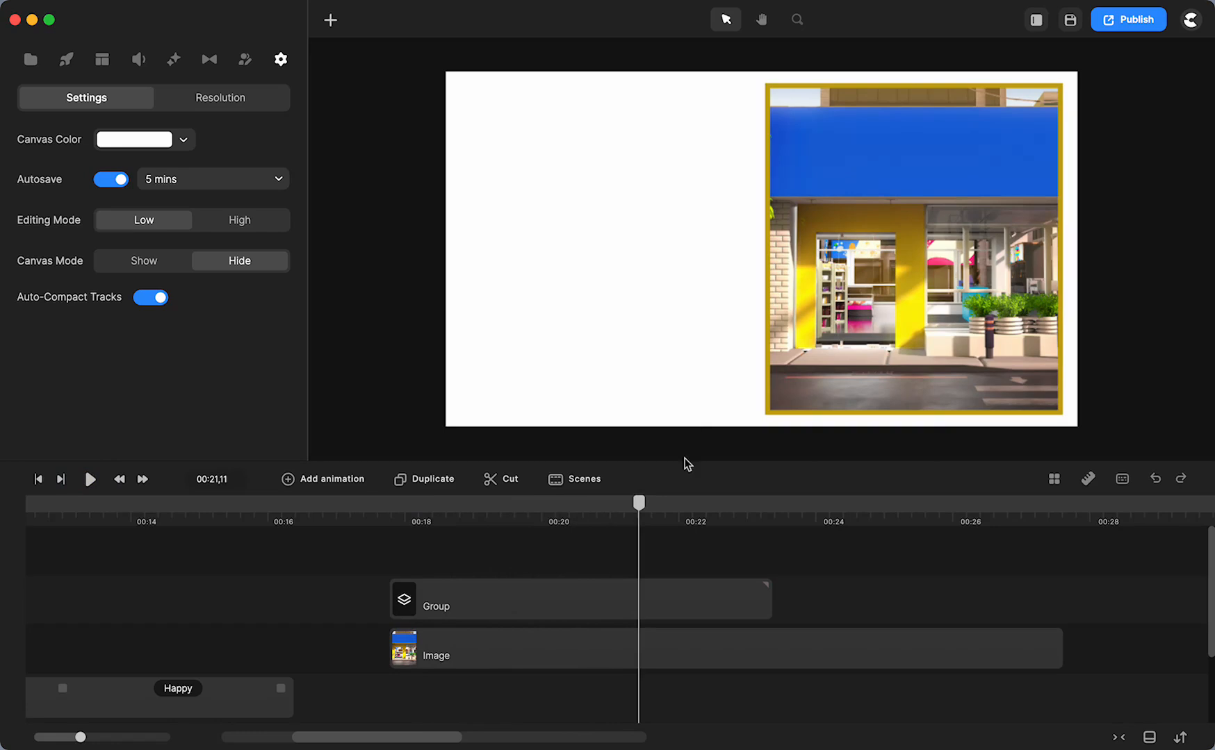
left_click_drag(639, 501, 596, 519)
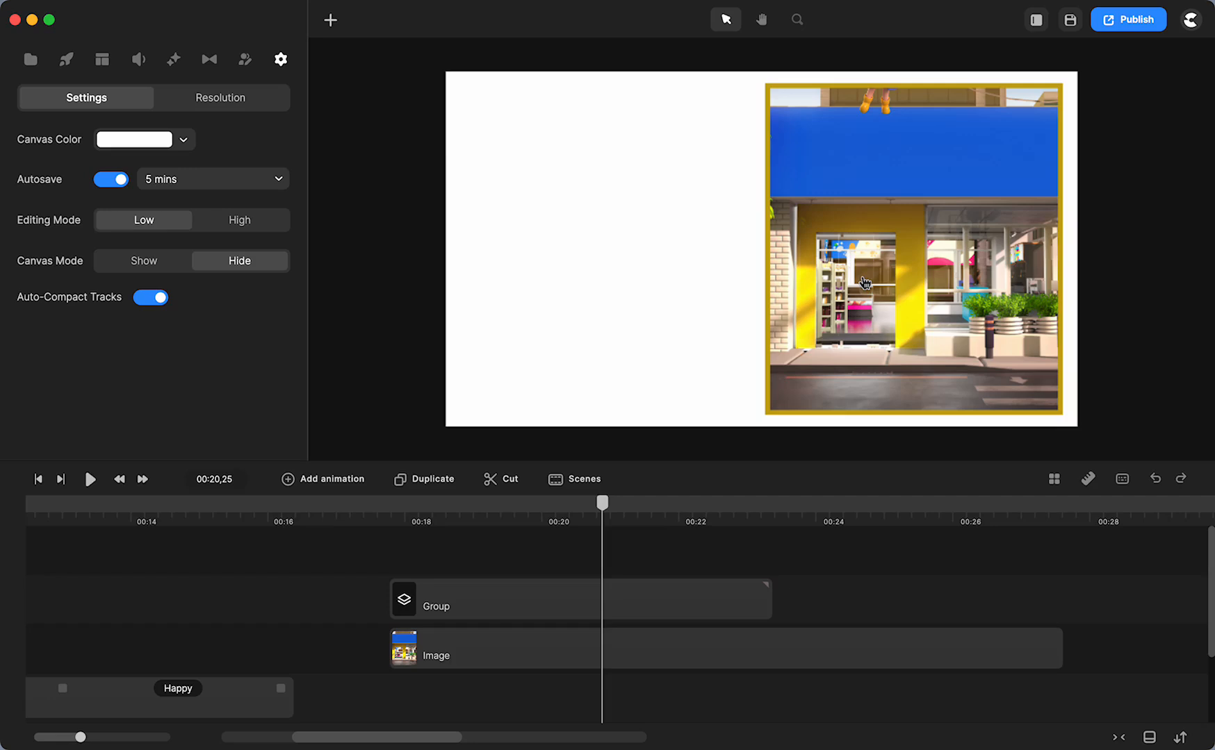
mouse_move(5, 391)
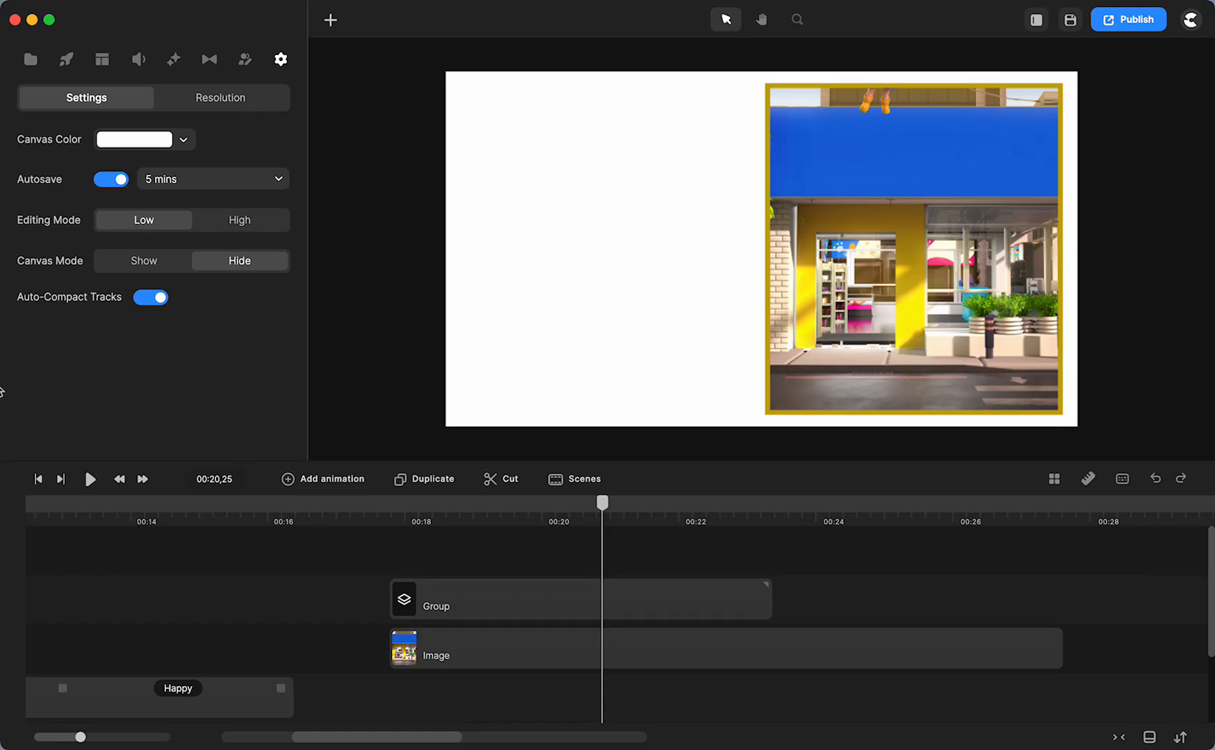